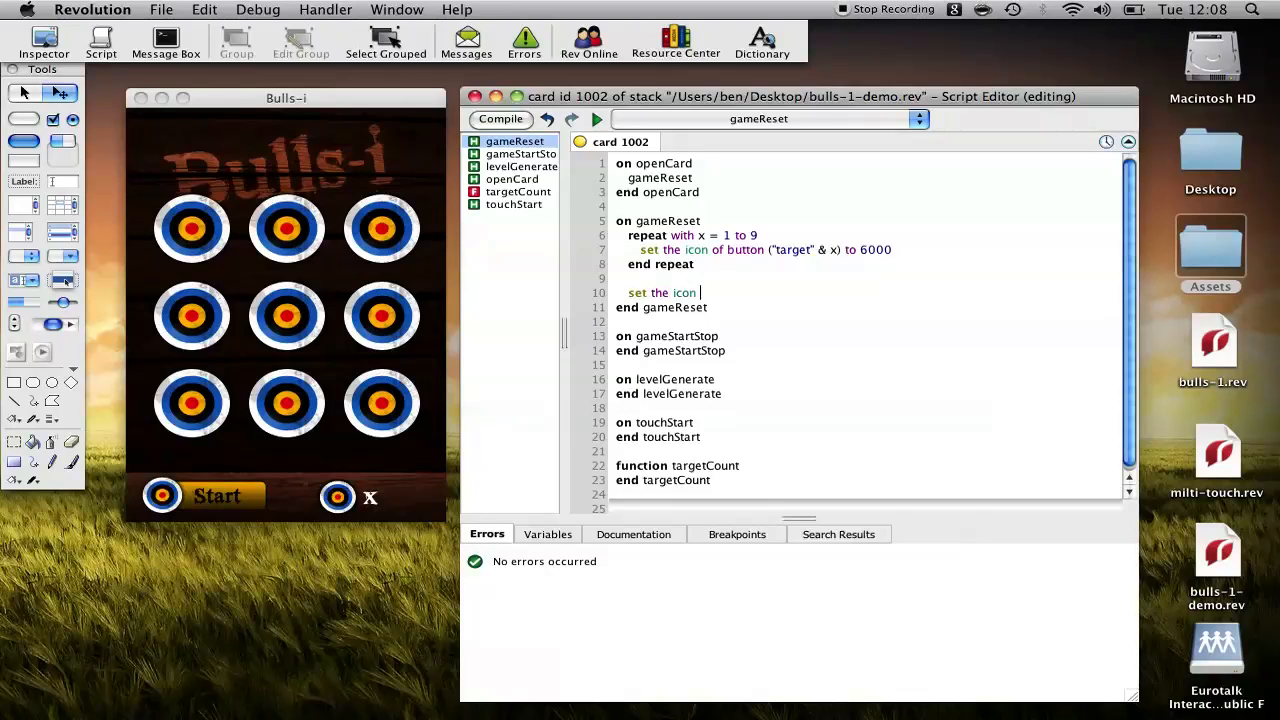
Finish the gameReset line setting the icon of button "start" to 6001
type("of button \"start\" to")
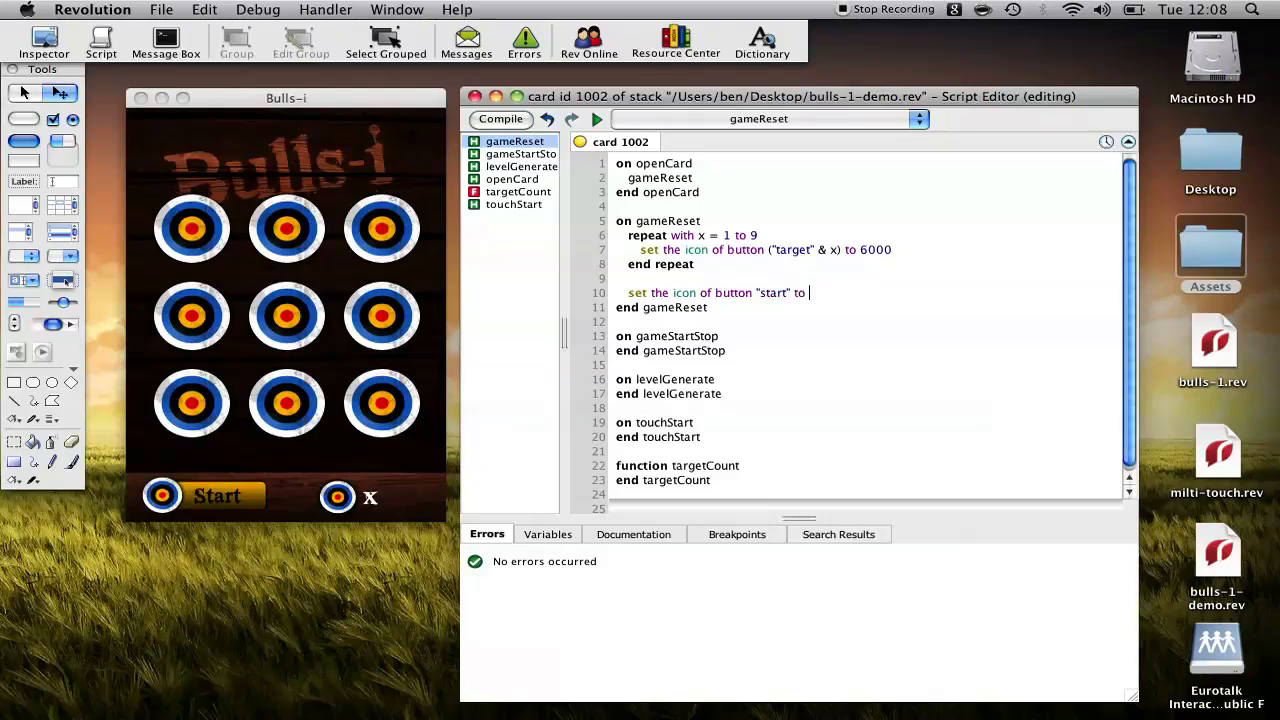
type("6001")
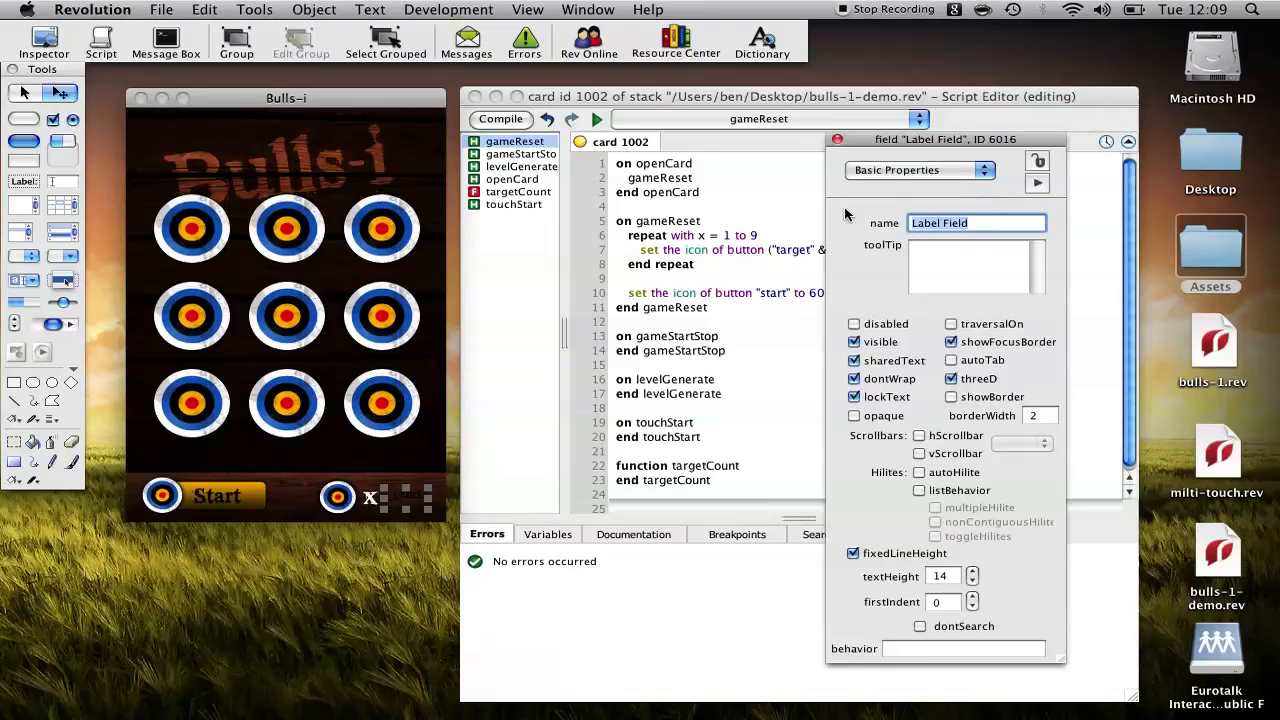
Name the label field score, give it text size 24, and enter 07 as its contents
type("scpore")
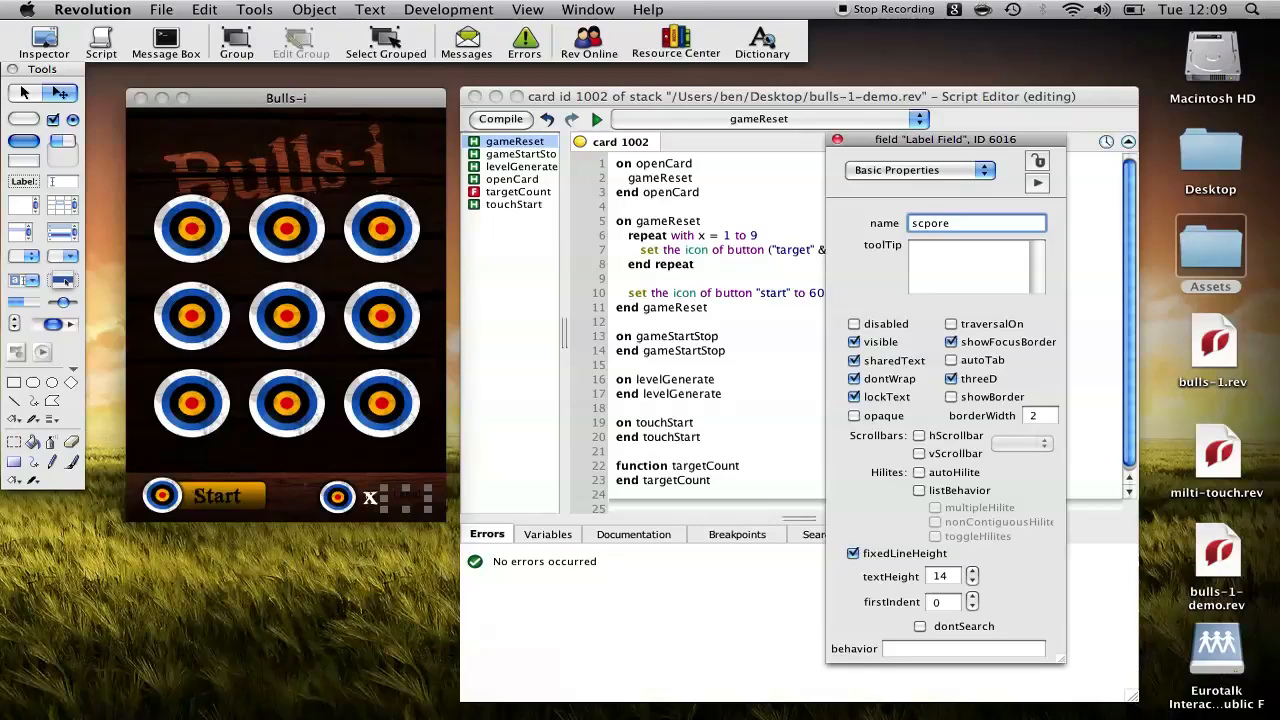
type("score")
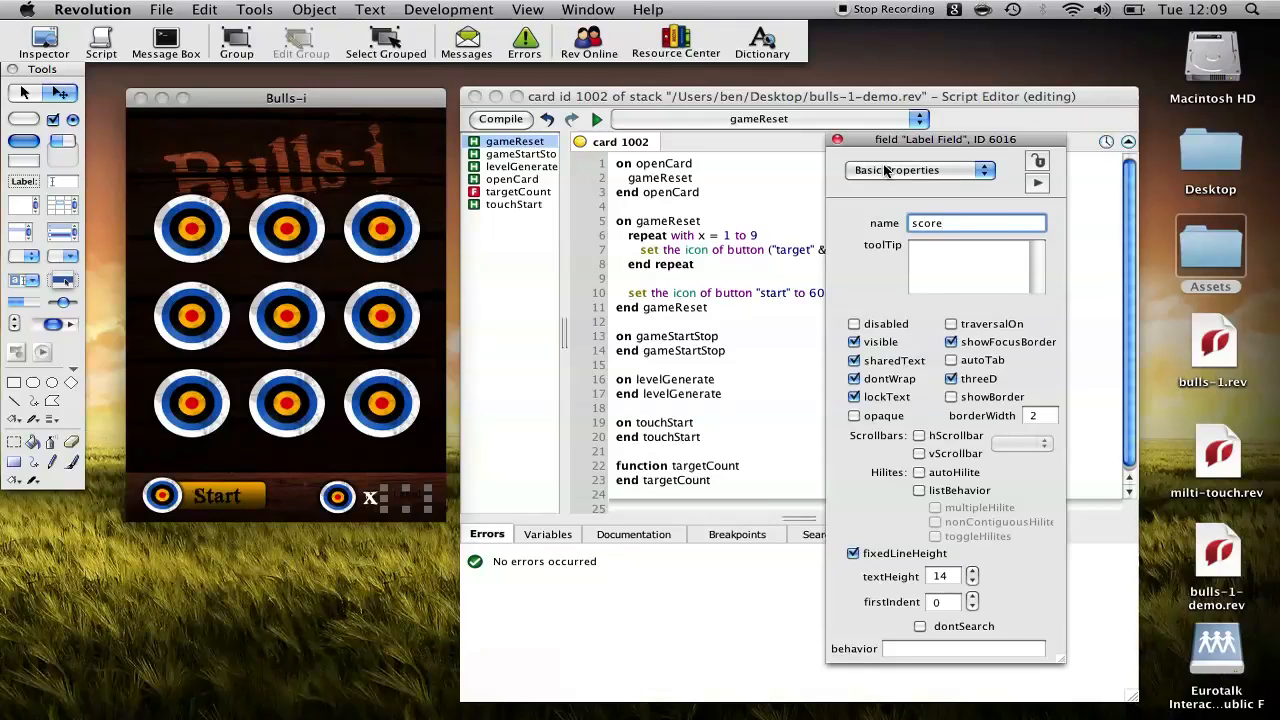
left_click(916, 168)
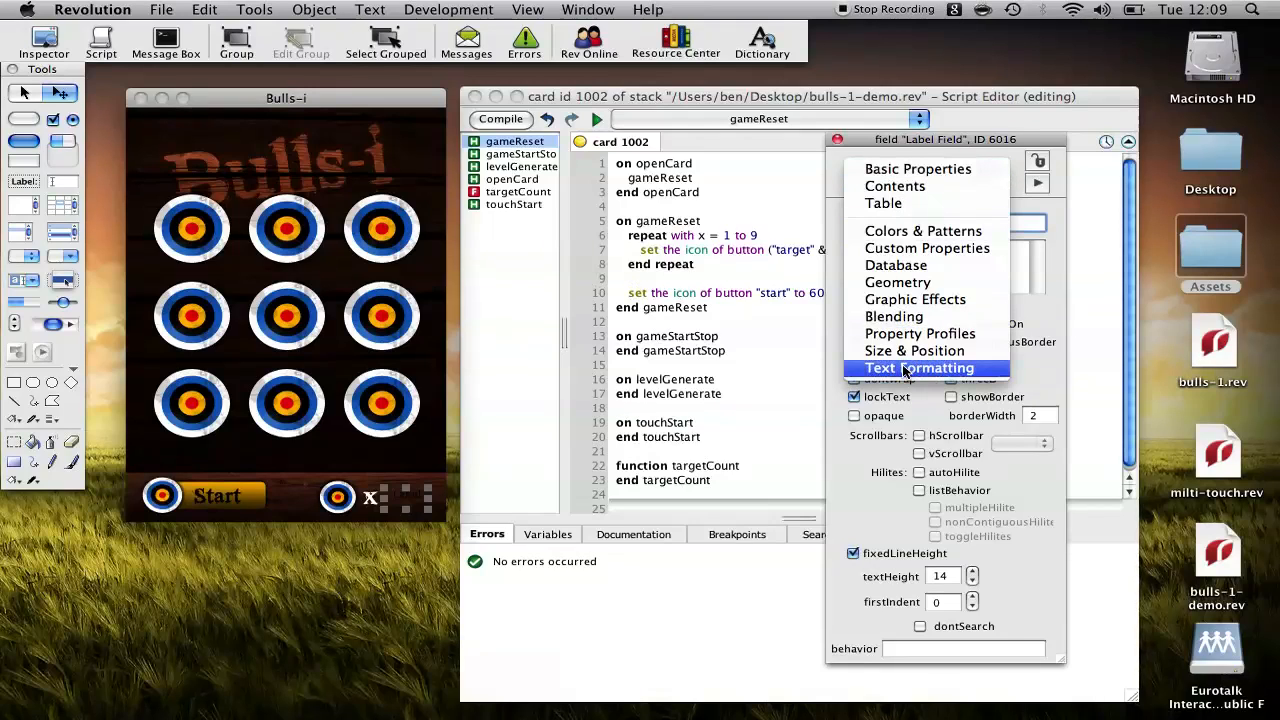
left_click(918, 368)
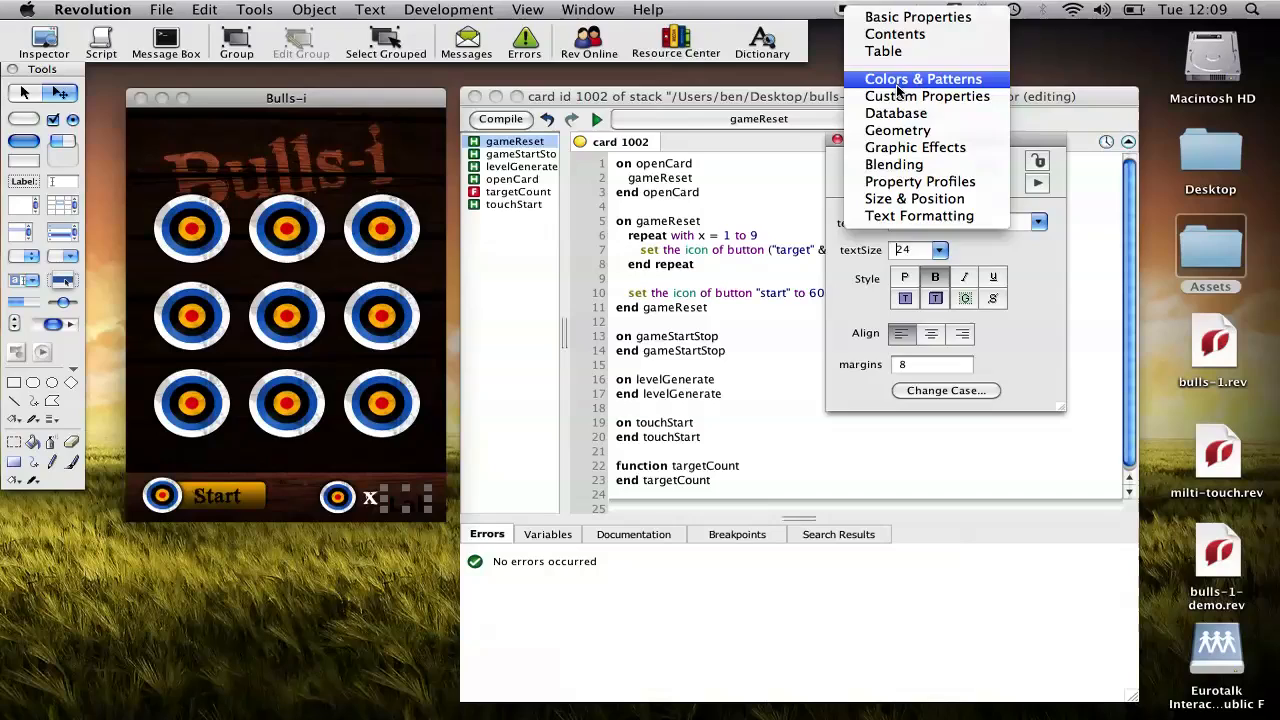
left_click(922, 78)
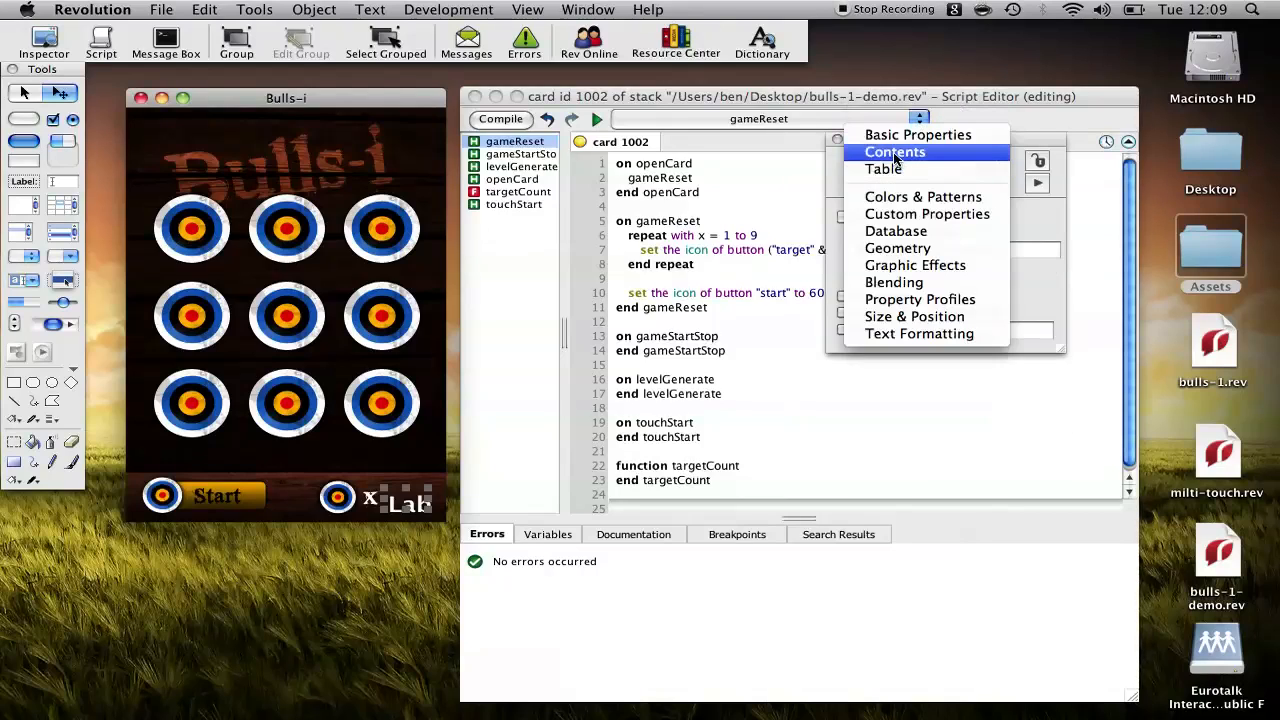
left_click(894, 152)
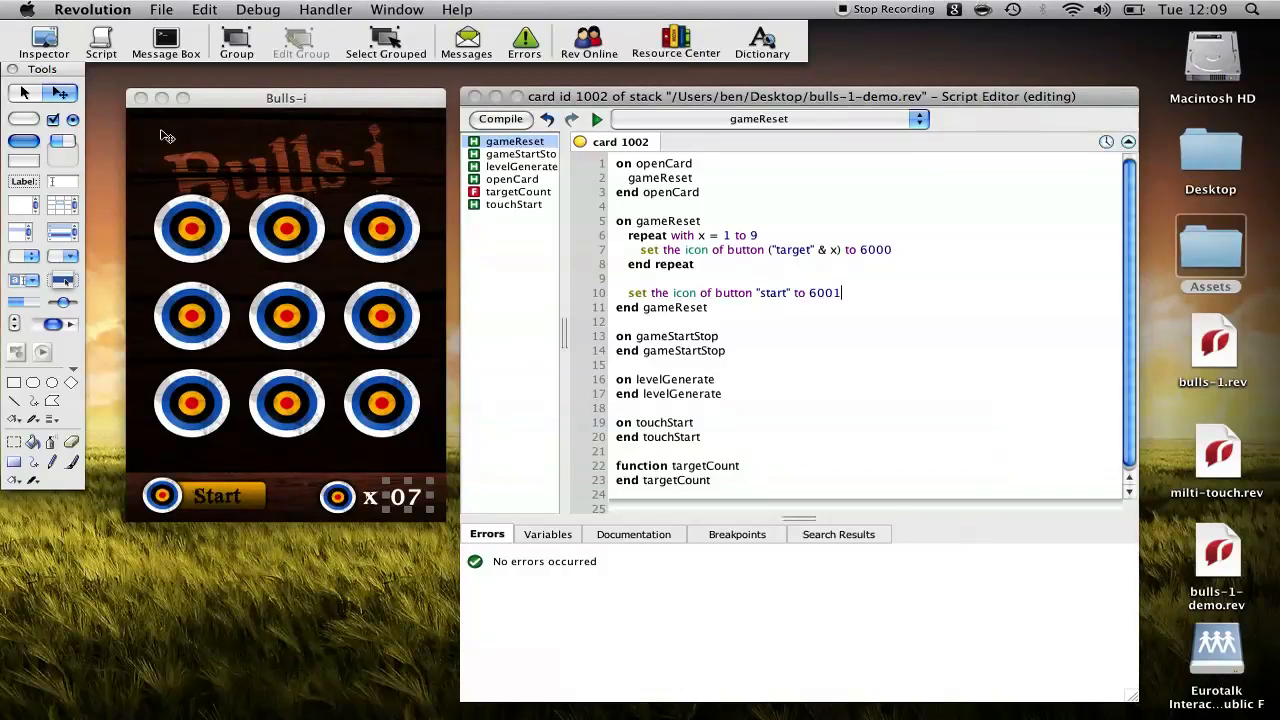
Add put 0 into field "score" to gameReset and compile the card script
key("Return")
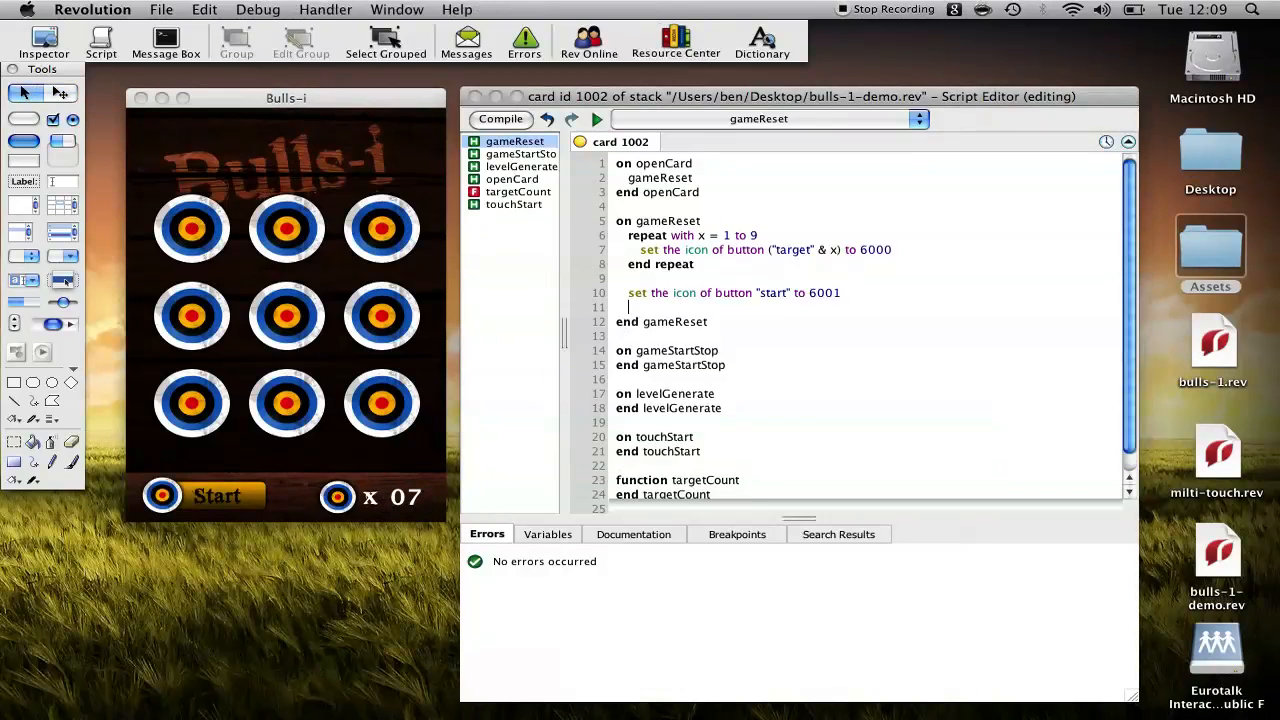
type("set the")
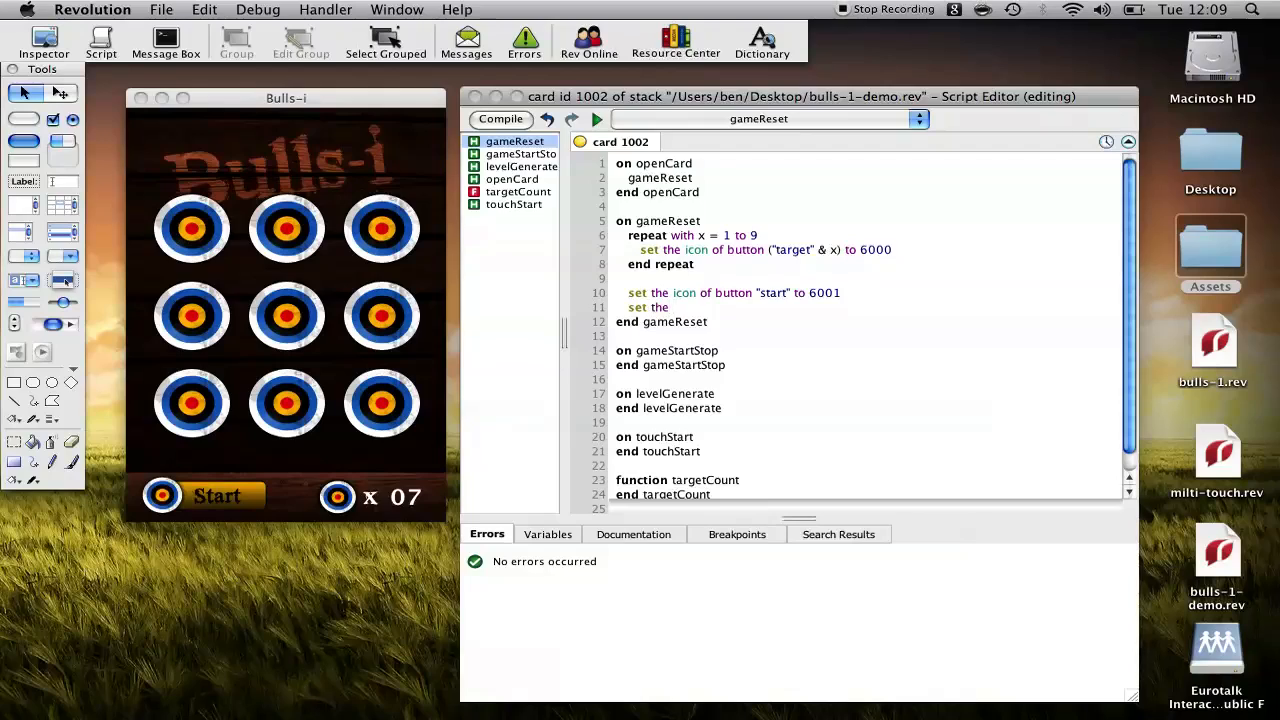
type("piut")
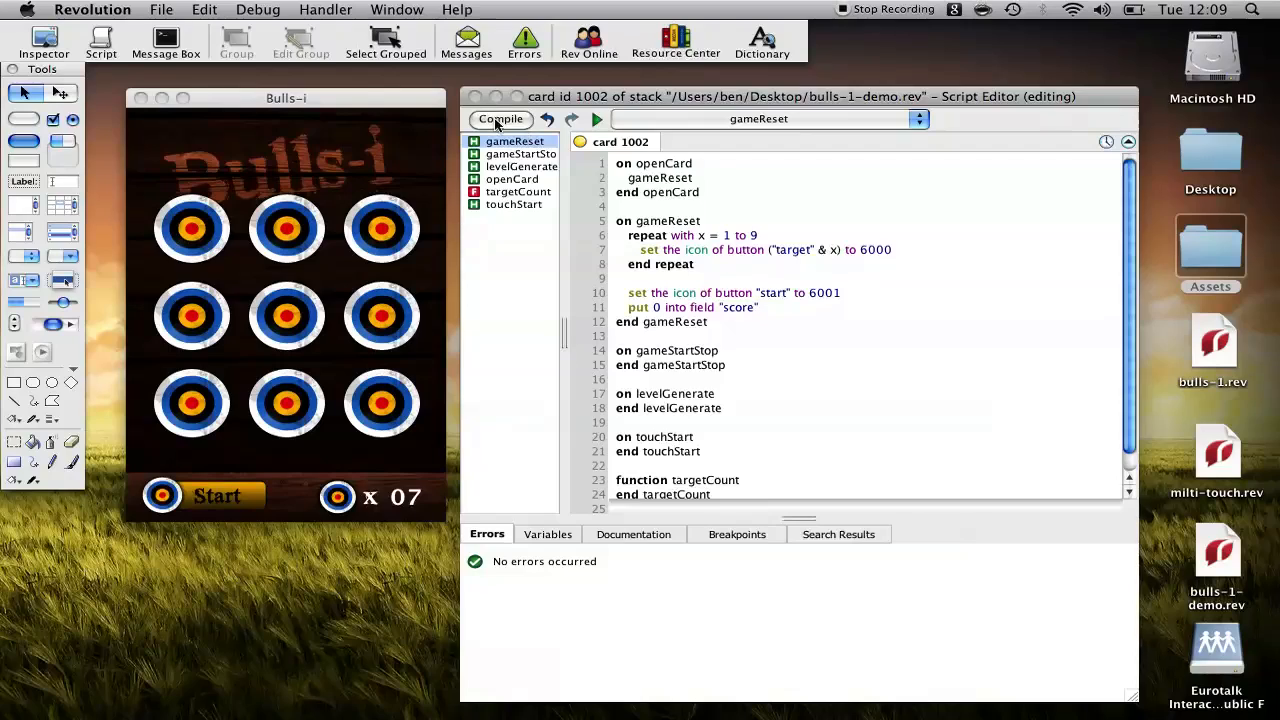
left_click(500, 120)
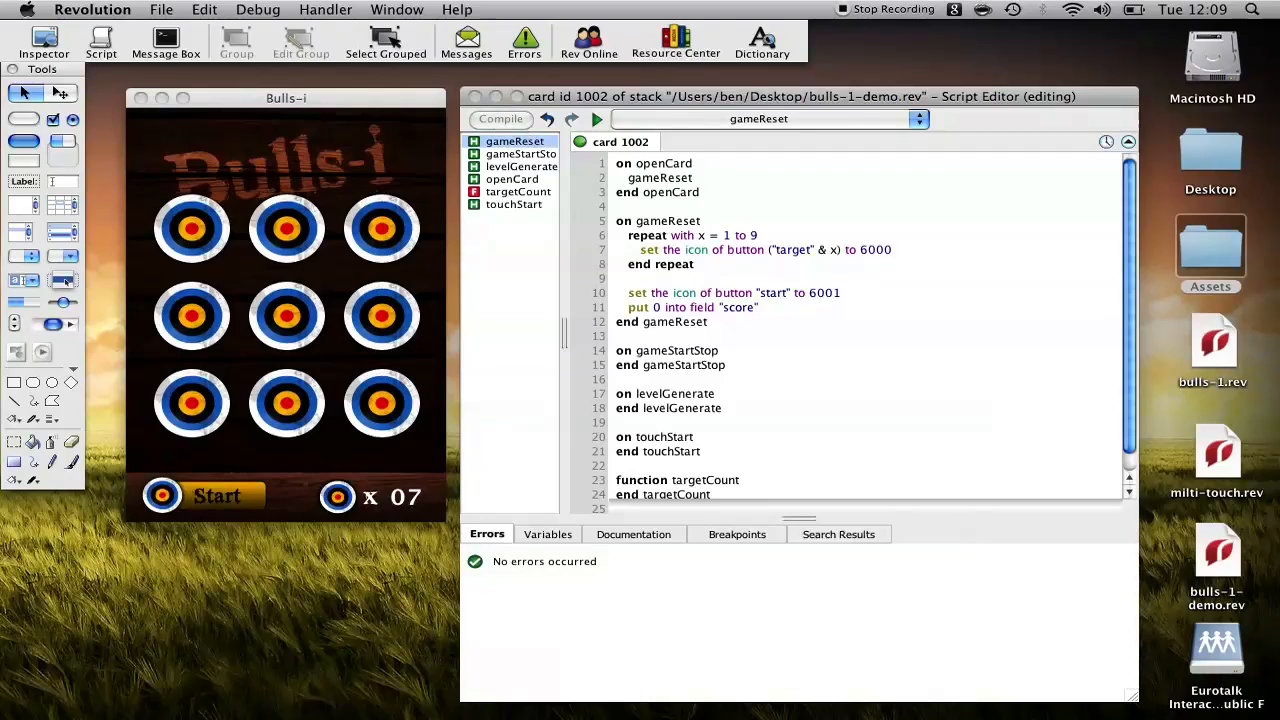
Declare local sPlaying at the top of the card script
left_click(512, 180)
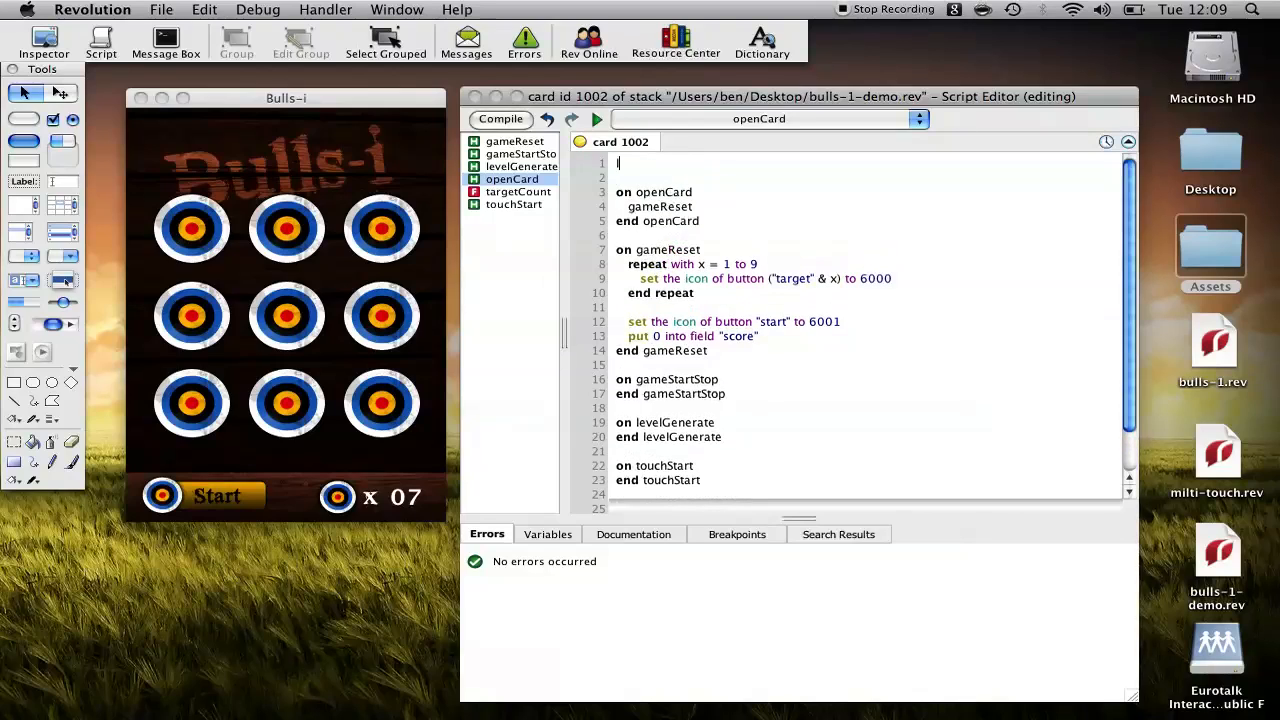
type("local")
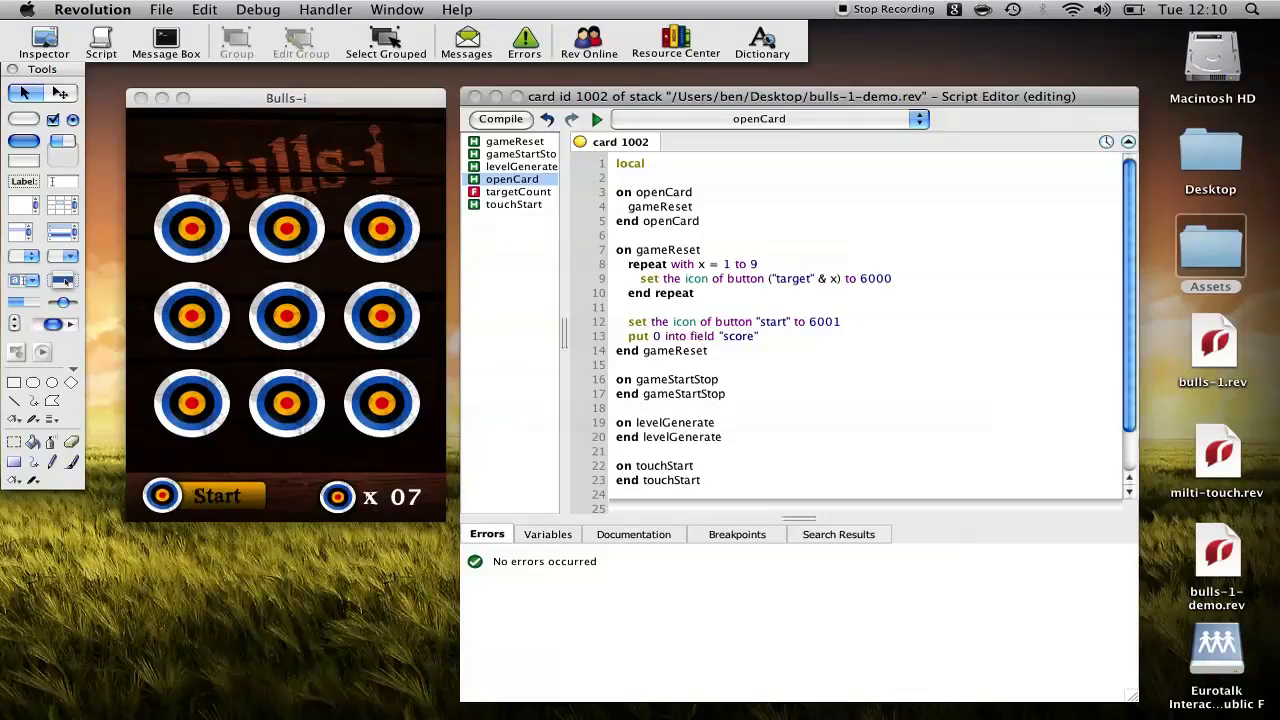
left_click(648, 164)
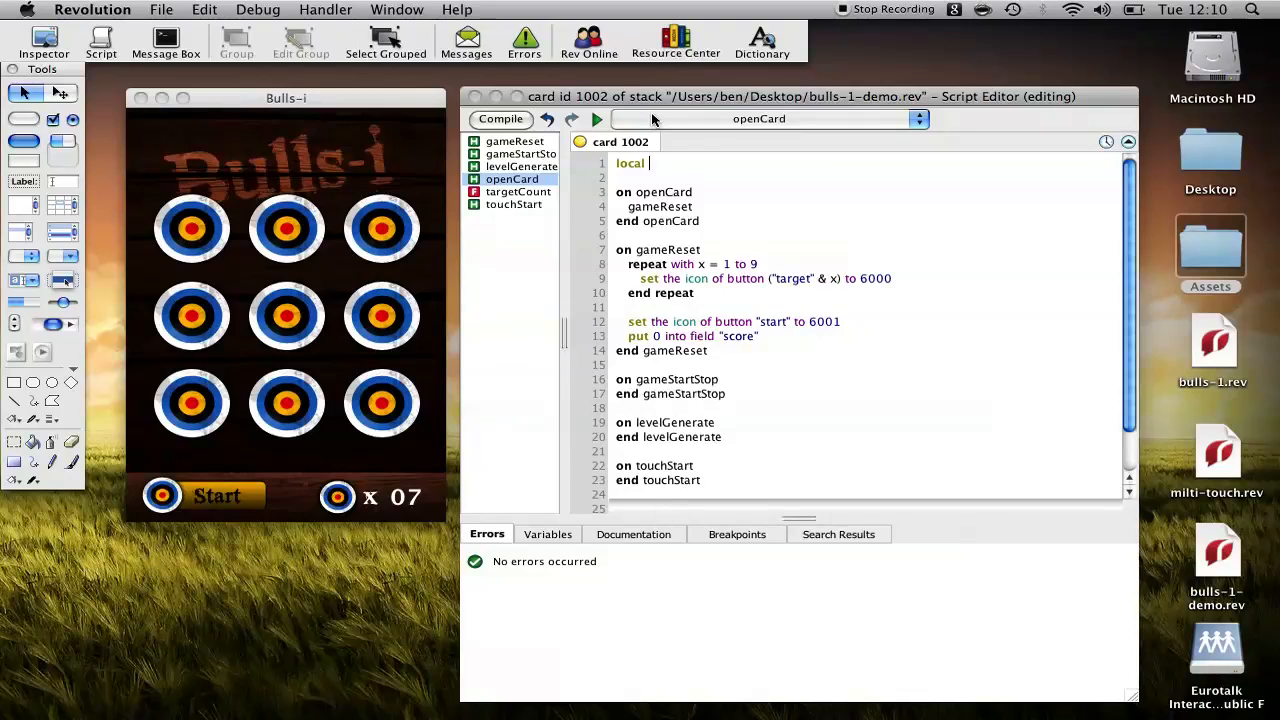
type("s")
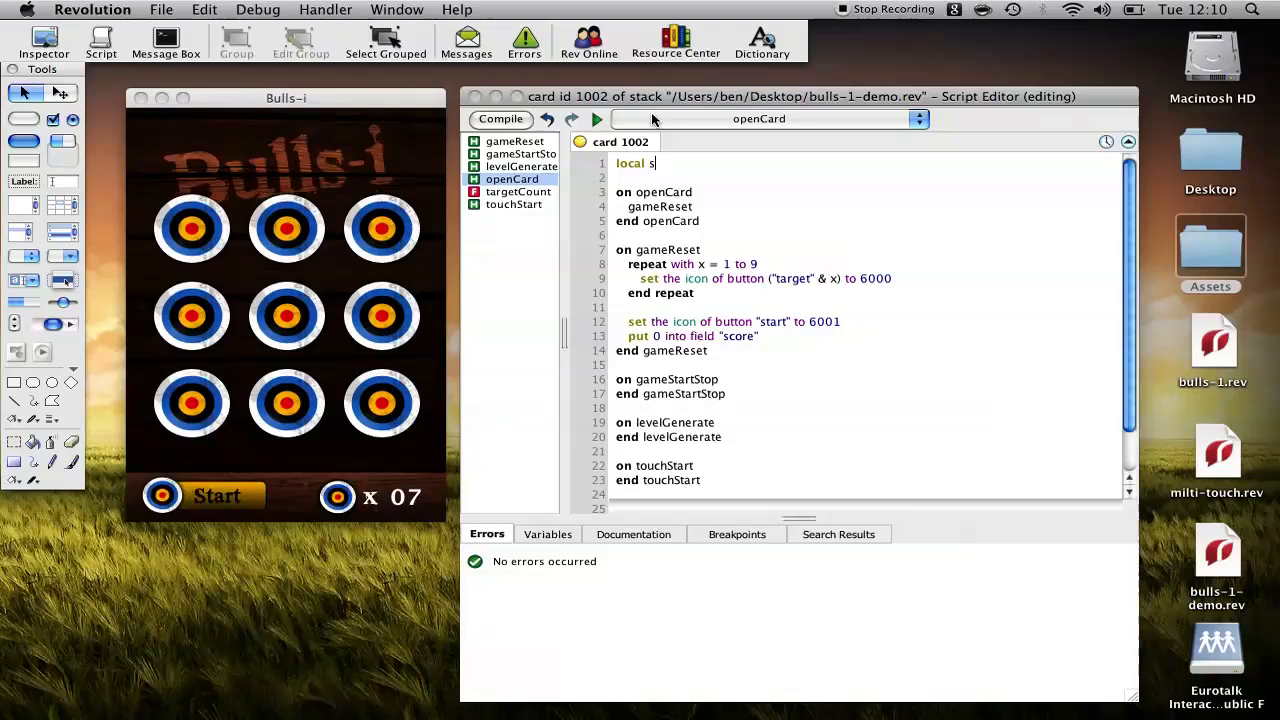
type("Playing")
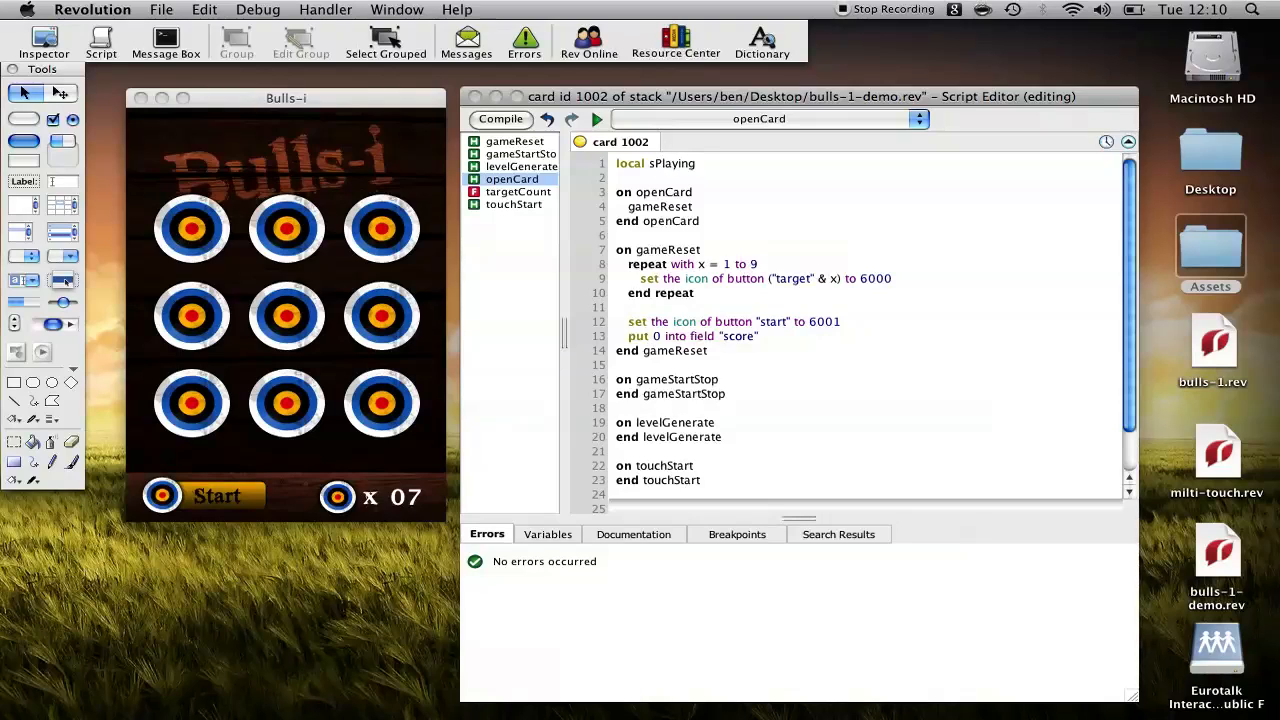
Add put false into sPlaying in gameReset, correcting the mistyped variable name
type("puy")
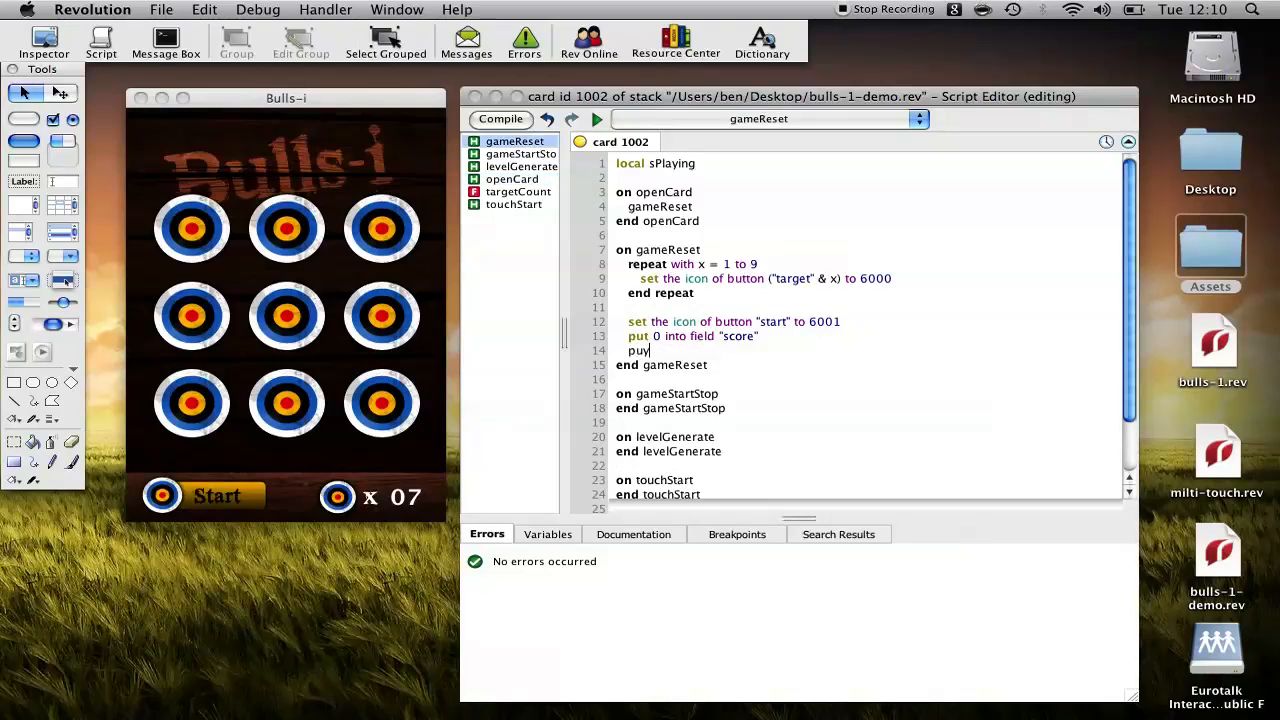
type("false into sPLa")
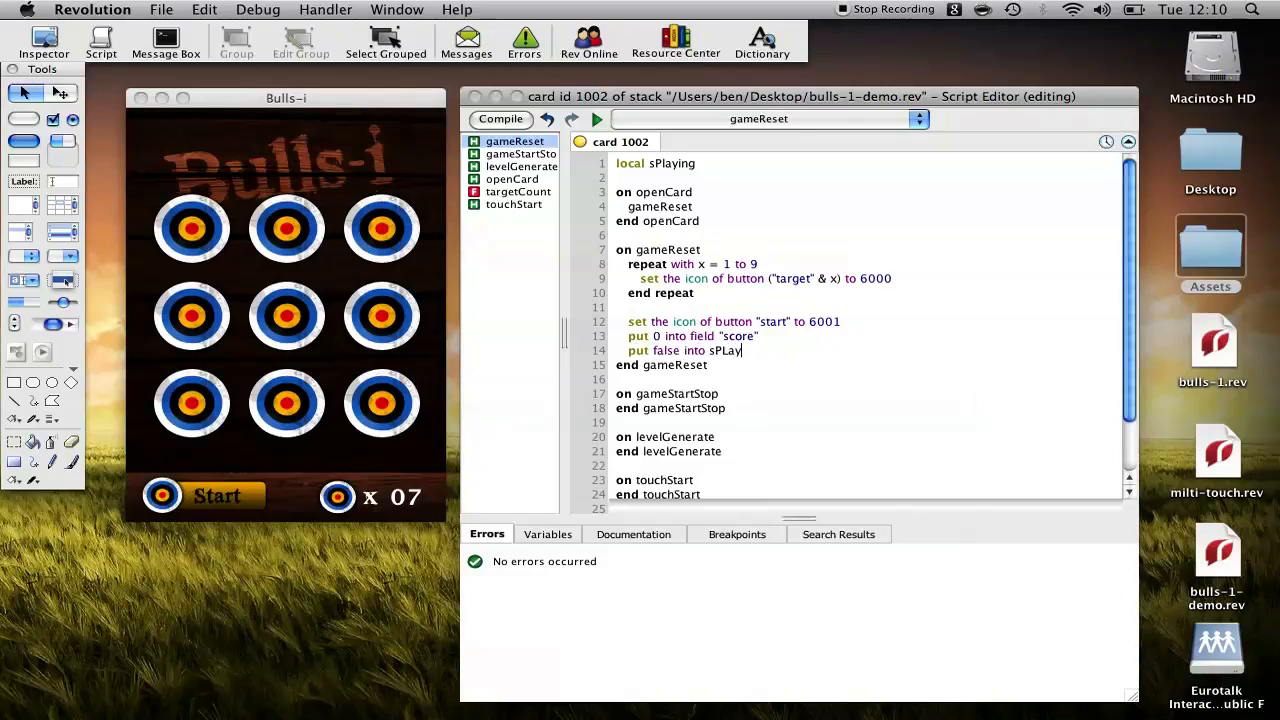
key("Backspace")
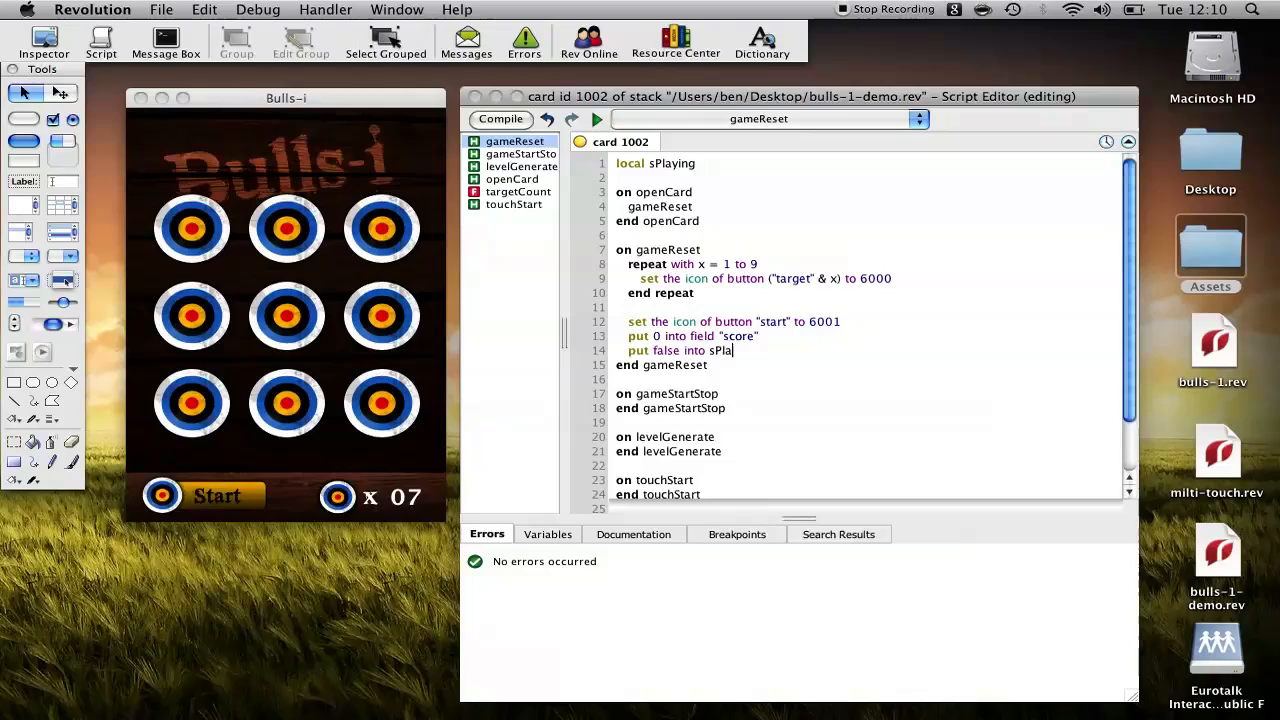
type("ying")
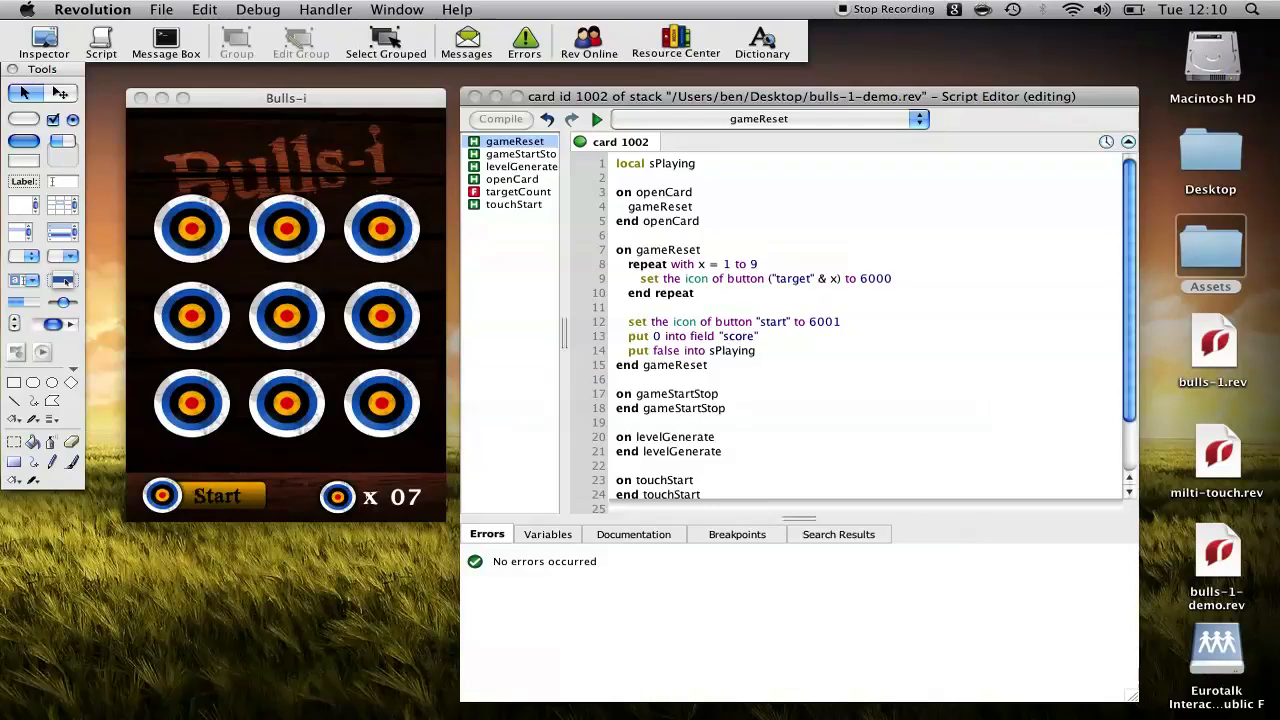
Write an if/else/end if block in gameStartStop testing the icon of button "start" is 6001
left_click(520, 152)
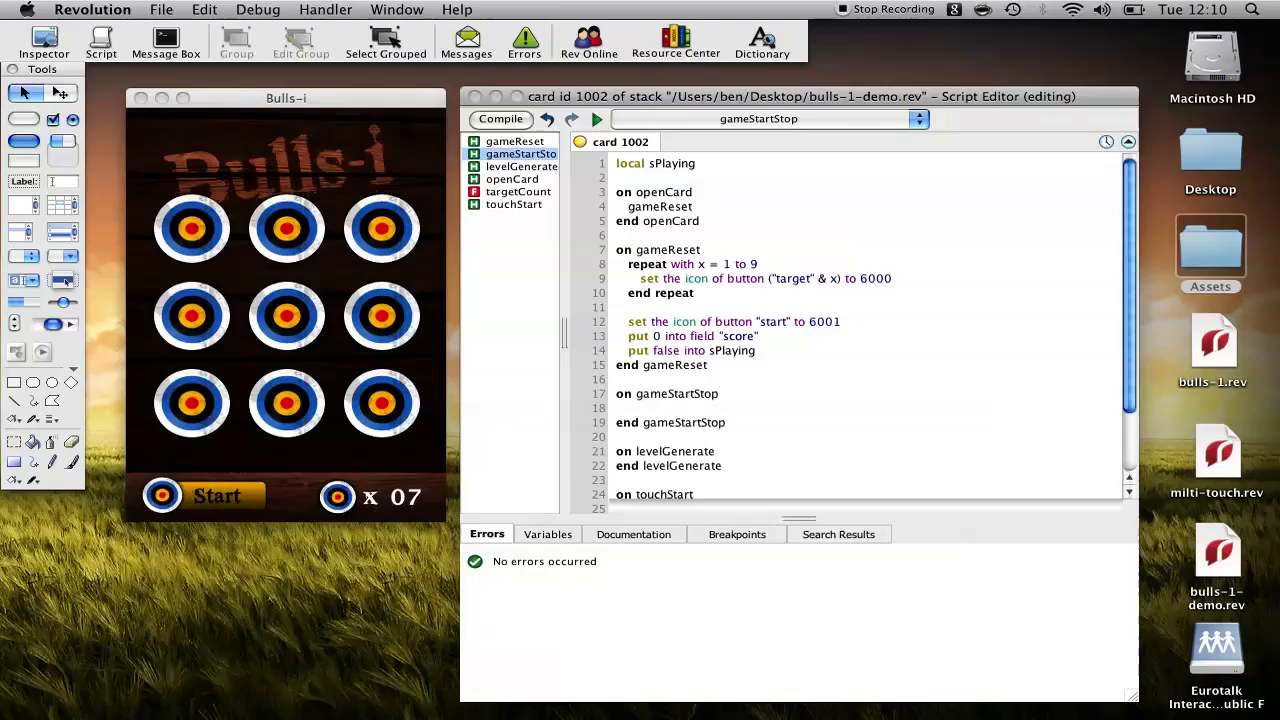
left_click(630, 408)
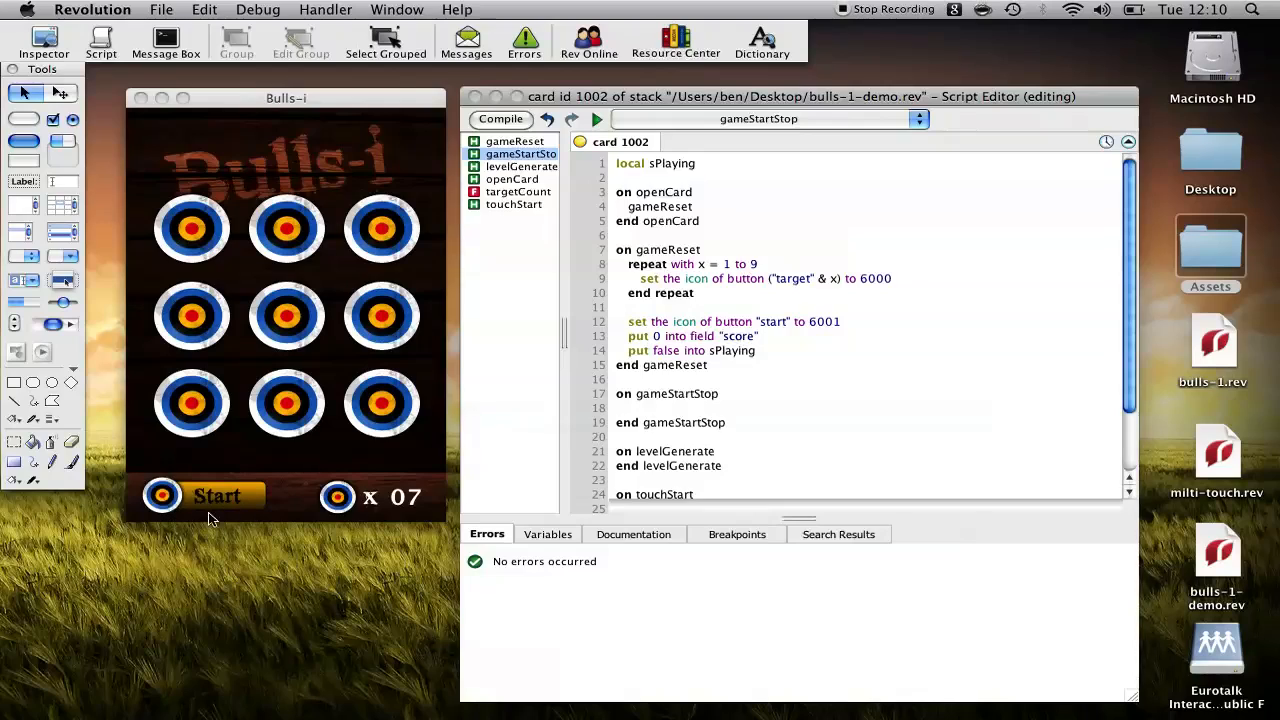
left_click(628, 408)
type("if the icon of button \"start\" is")
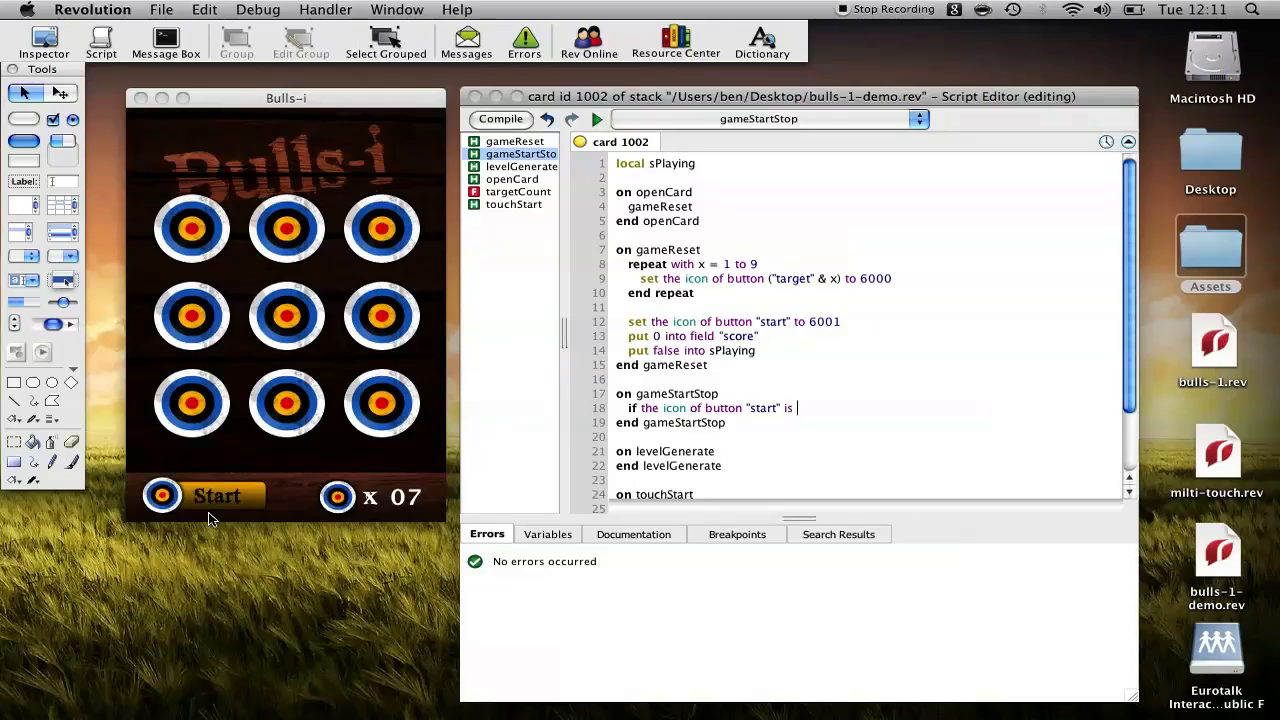
type("6001 then")
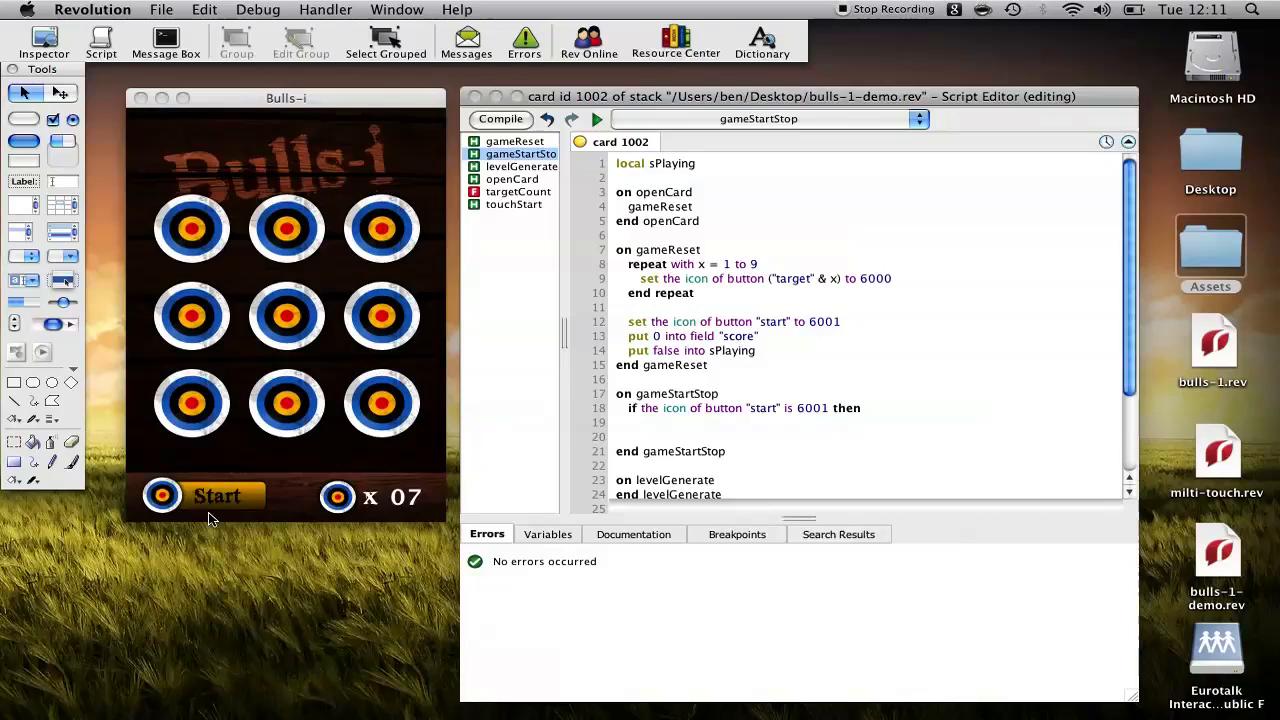
type("else")
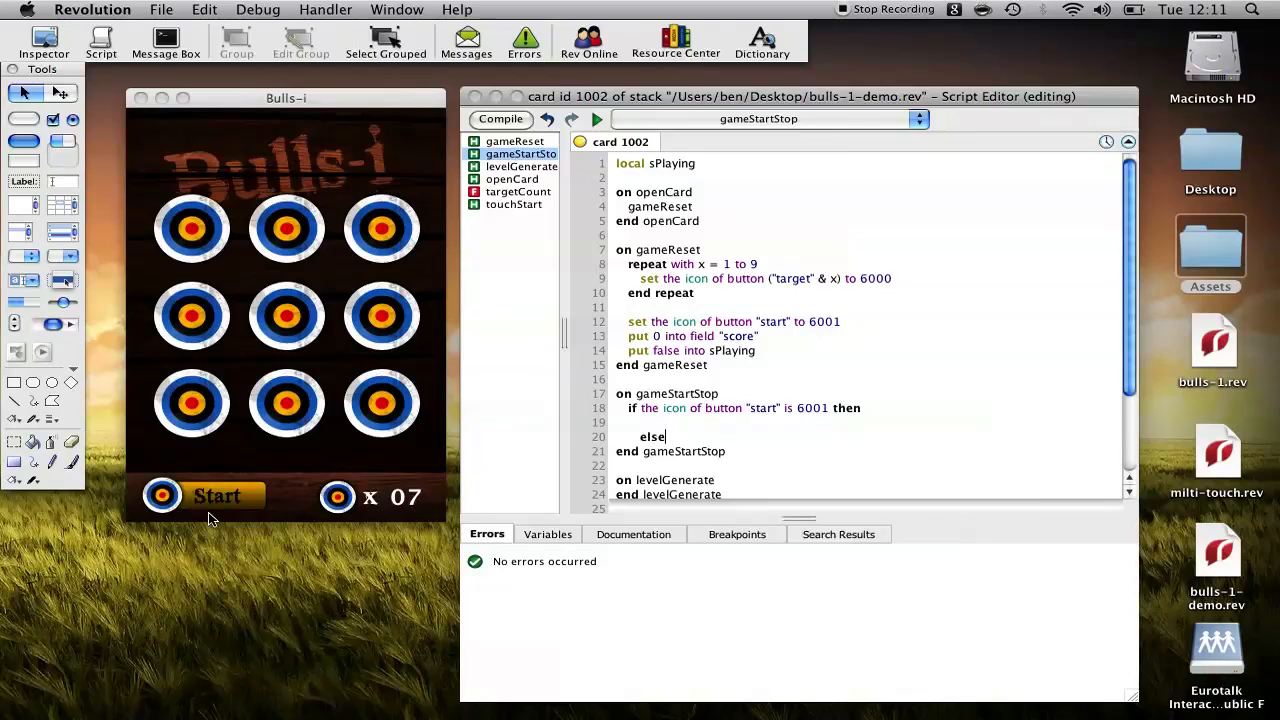
left_click(520, 166)
type("#")
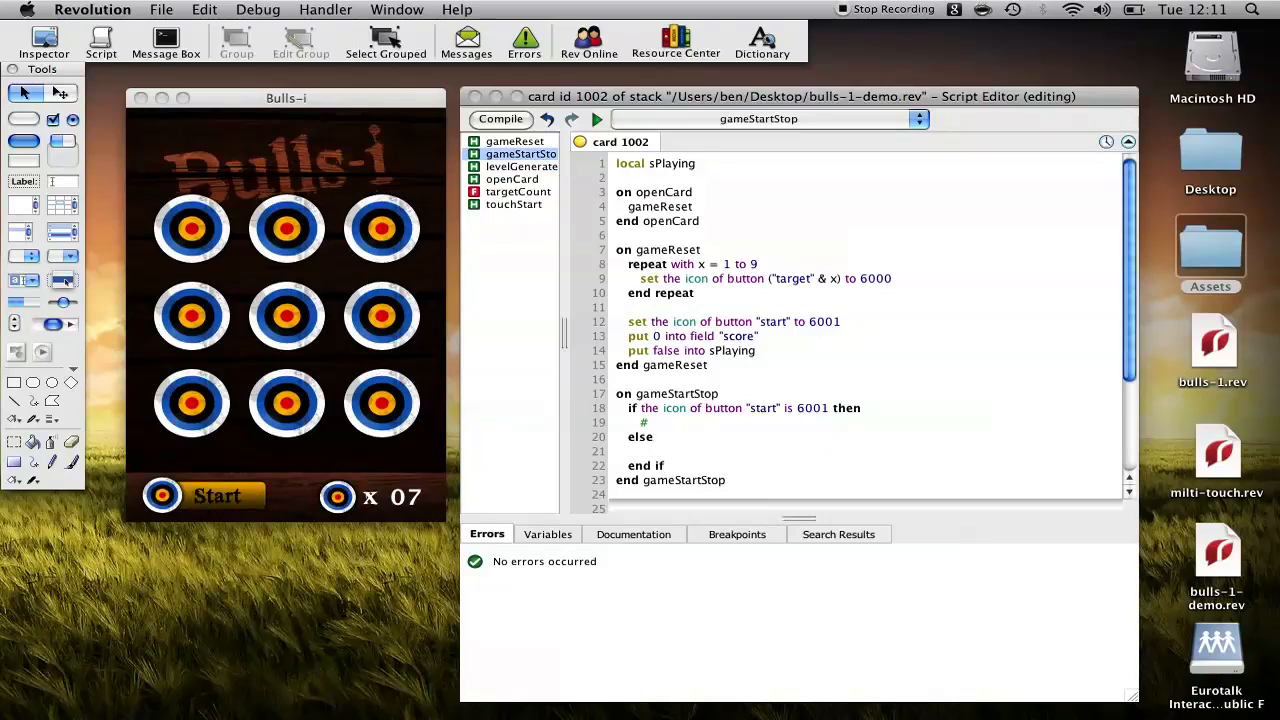
In the stopped branch call levelGenerate, set the start icon to 6002 and put true into sPlaying
type("ga")
type("# Game started")
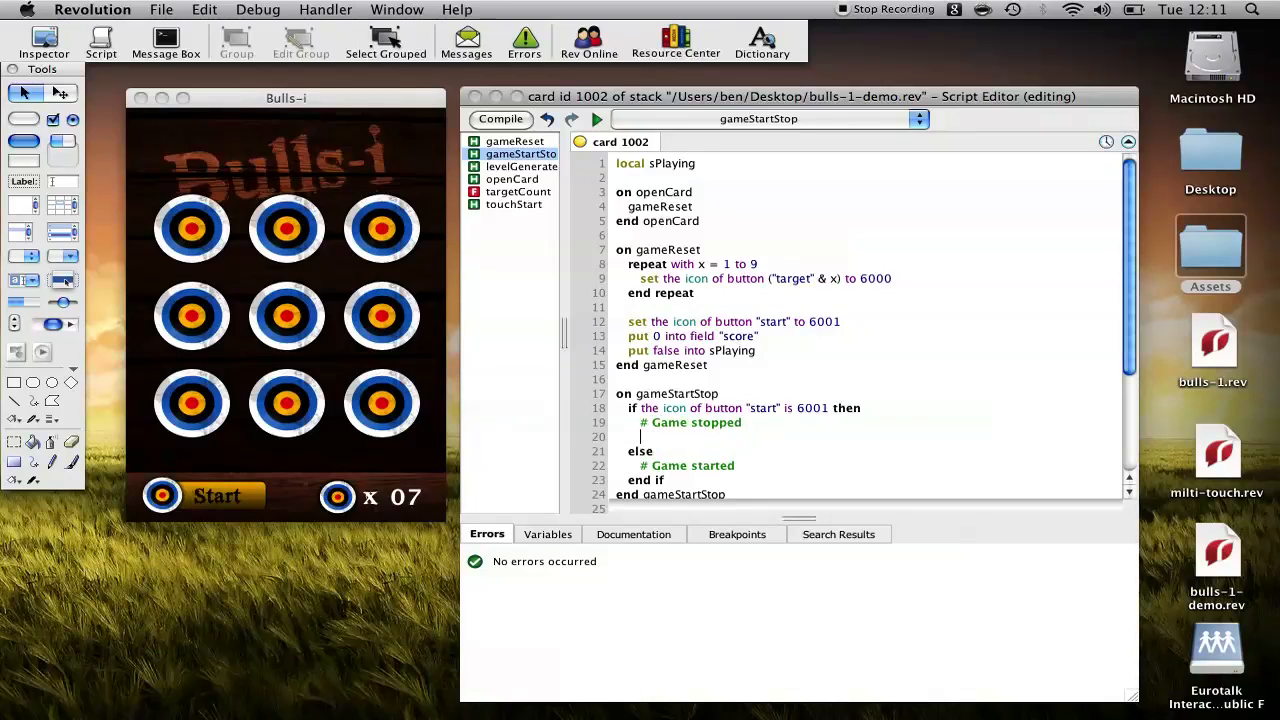
type("levelGe")
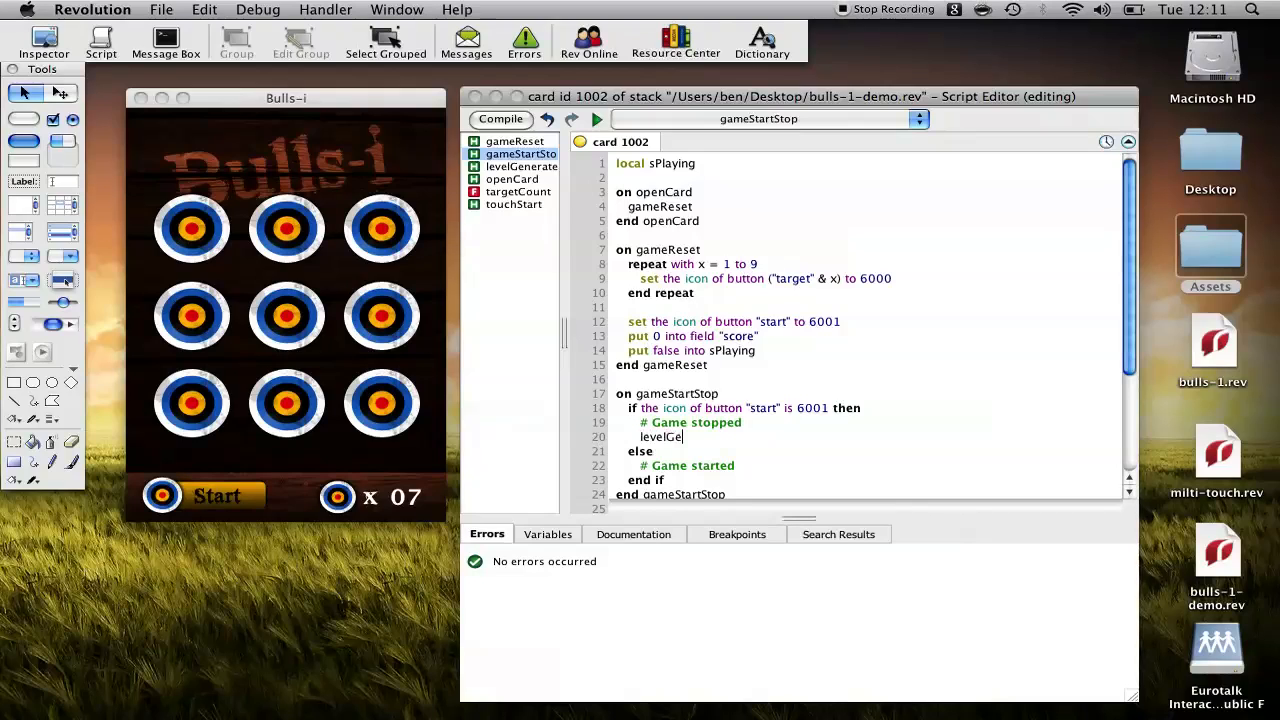
scroll("down", 3)
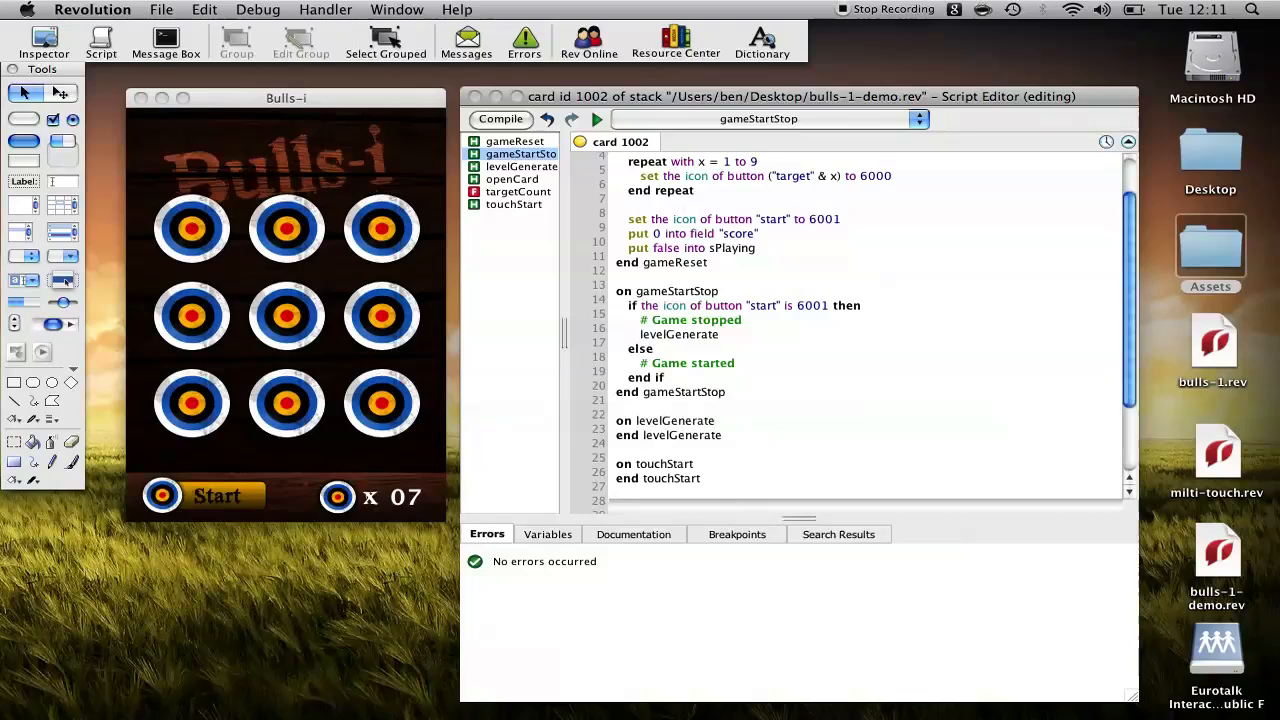
left_click(520, 166)
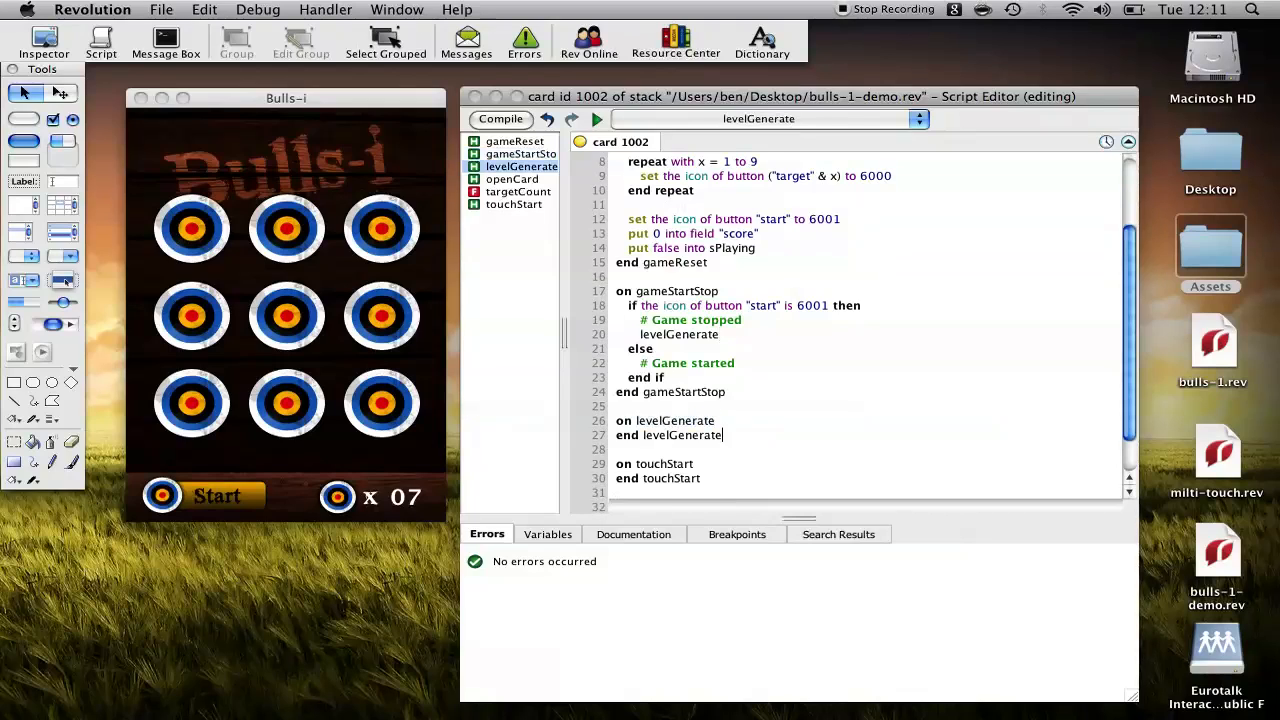
left_click(520, 152)
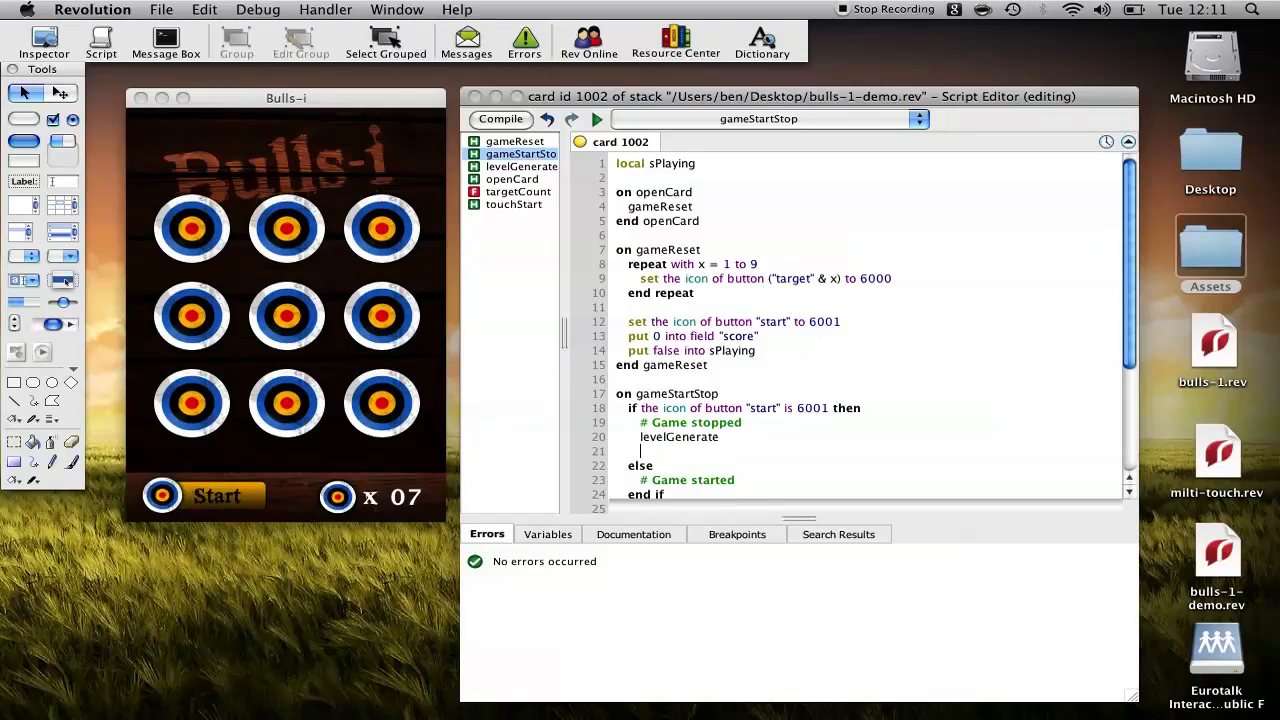
type("set the icon of button")
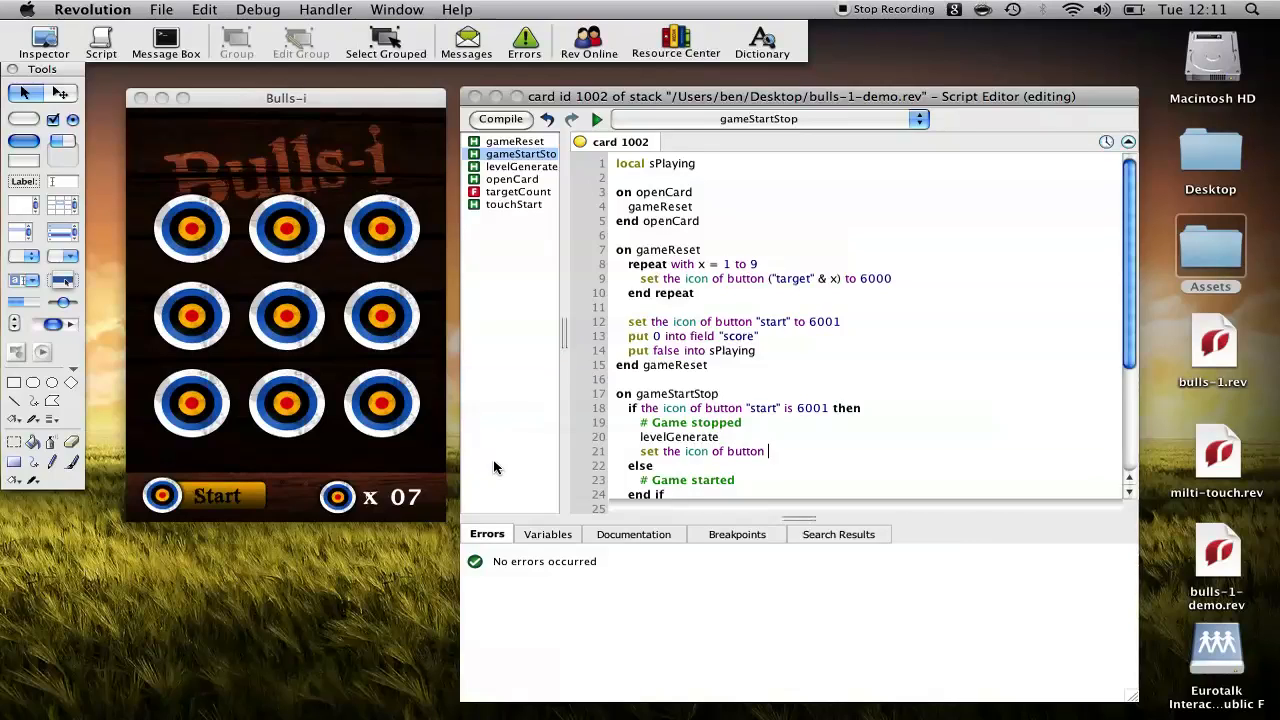
type("start to")
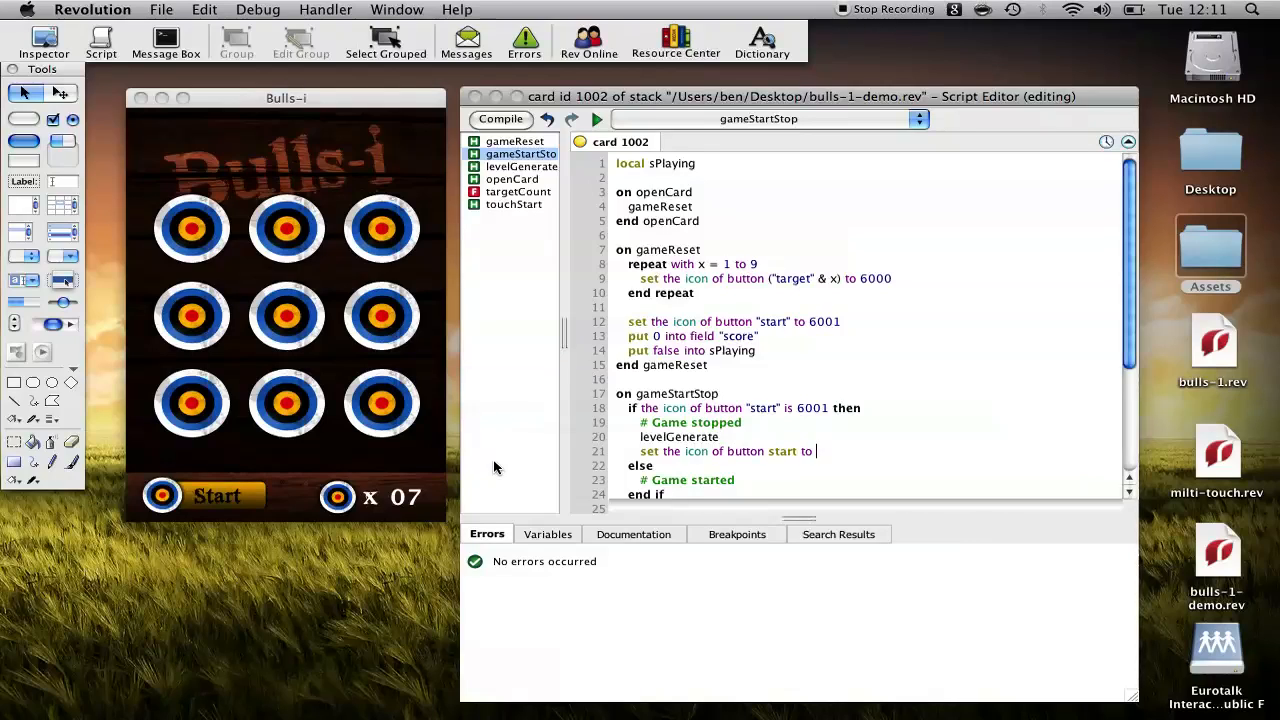
type("\"600\"")
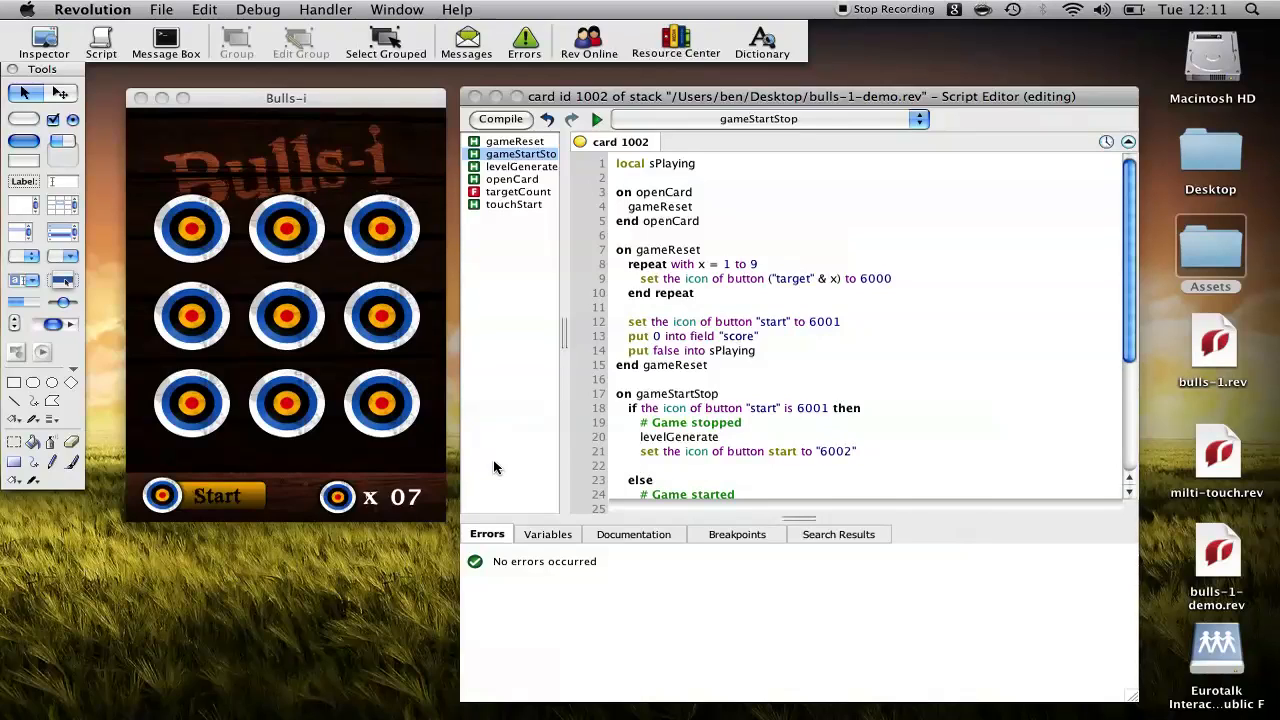
type("p")
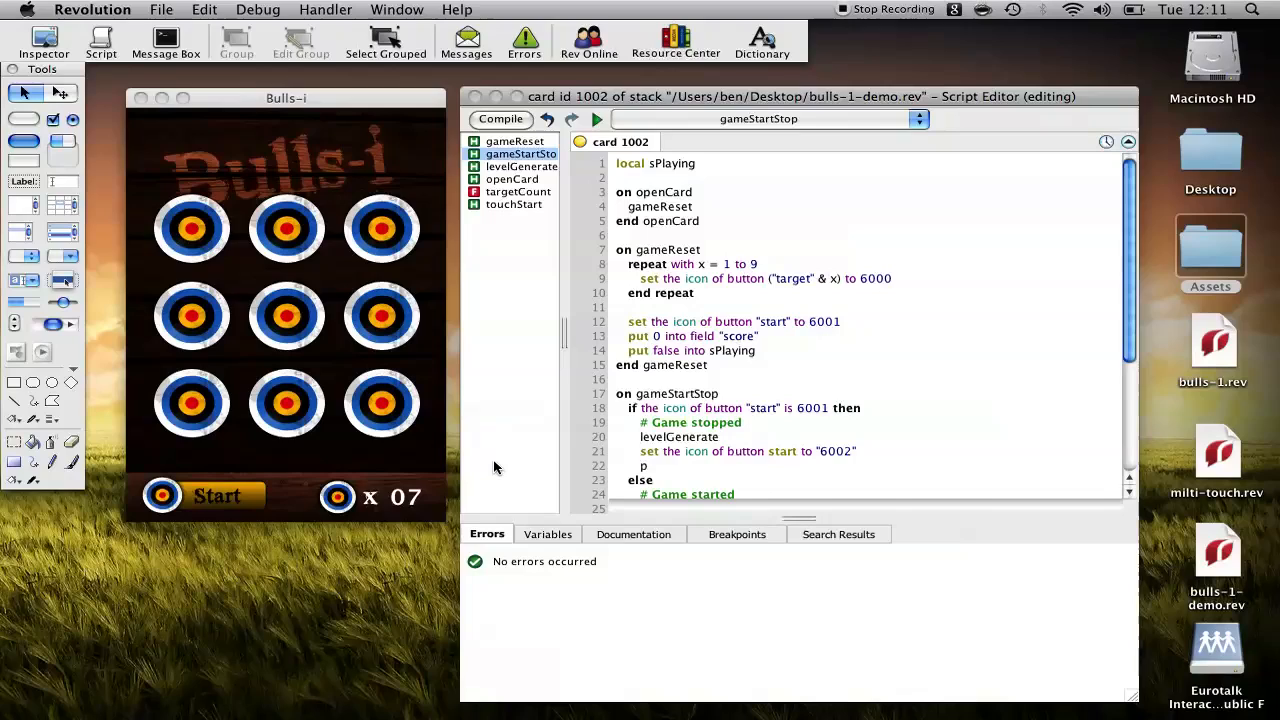
type("ut true into")
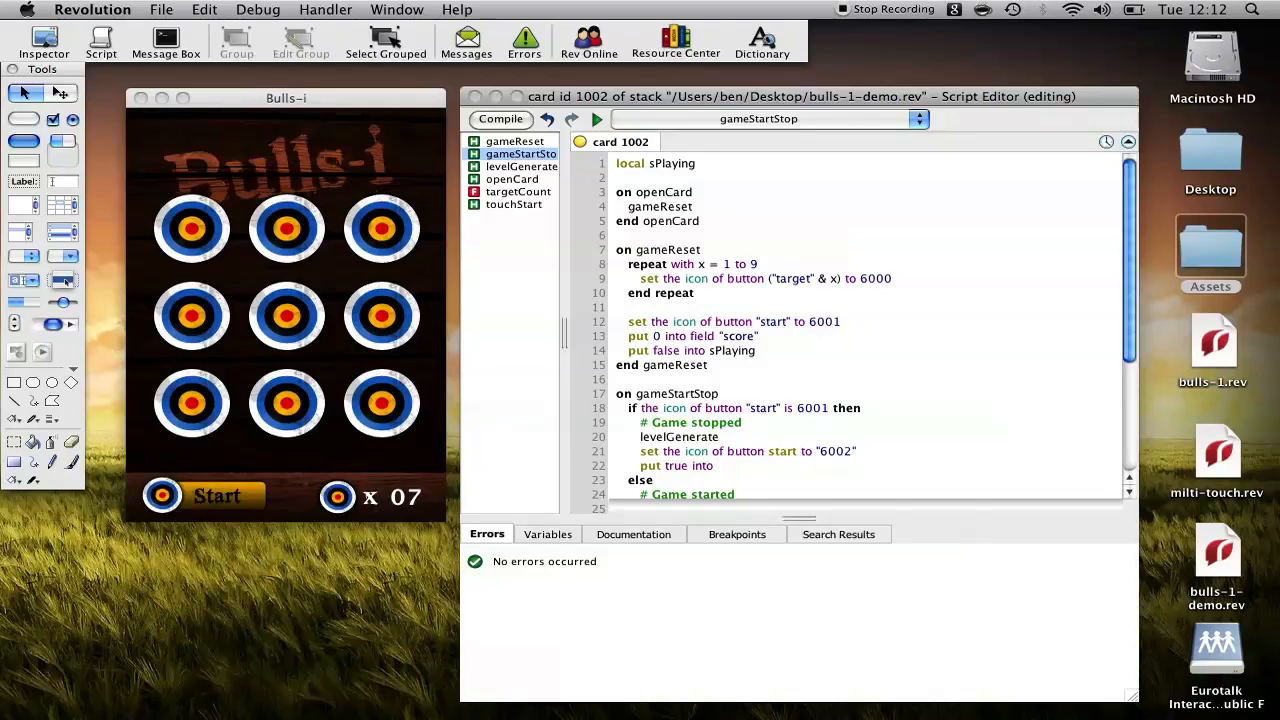
type("sPlaying")
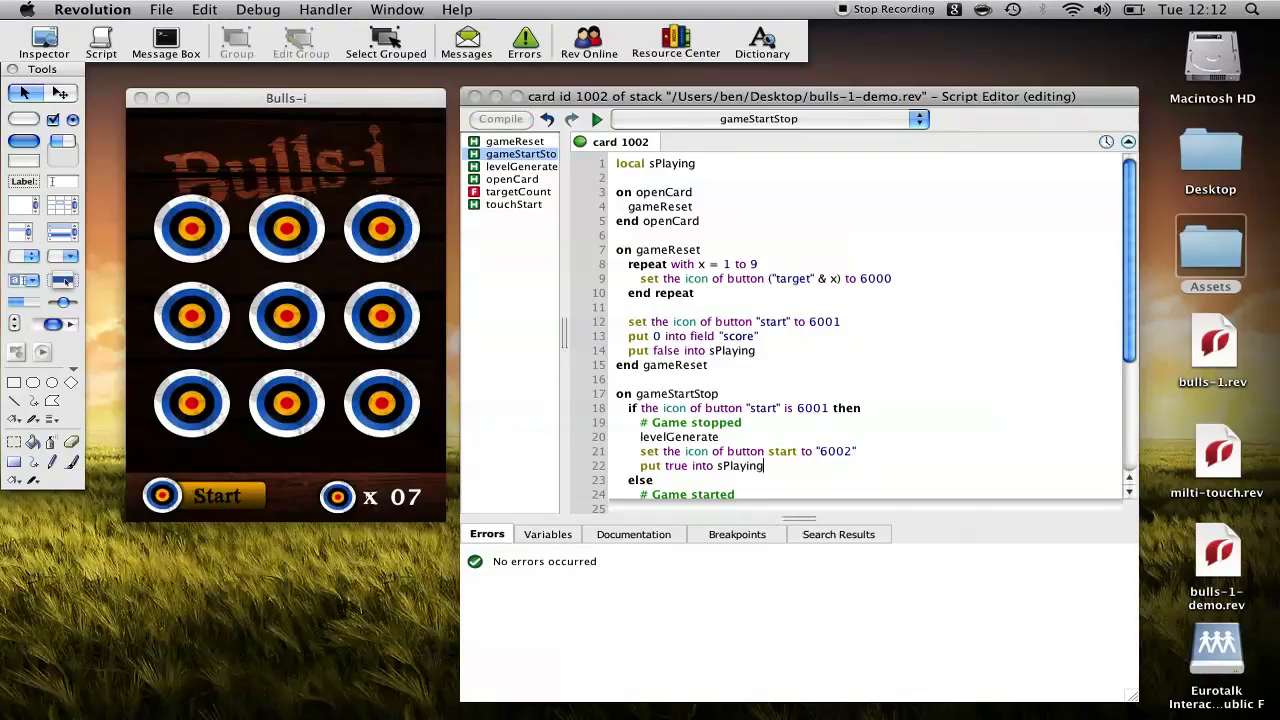
In the started branch put false into sPlaying, set the start icon to 6001 and call gameReset
scroll("down", 3)
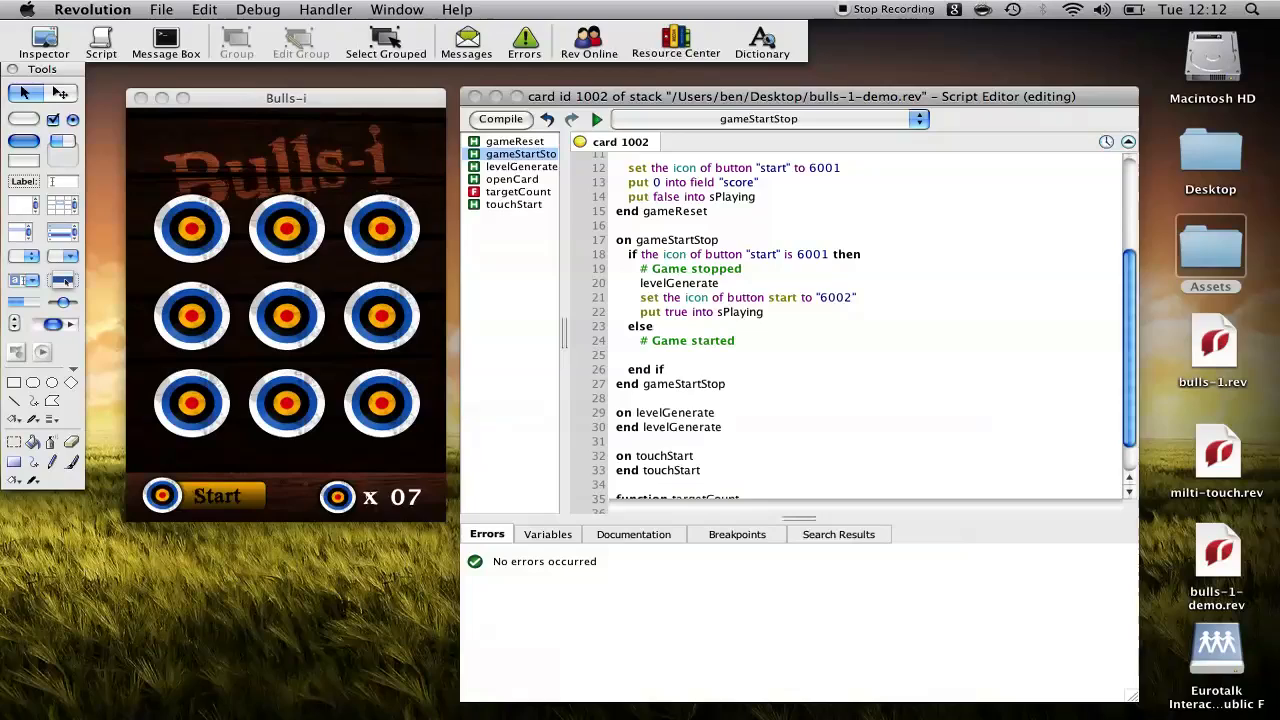
left_click(642, 356)
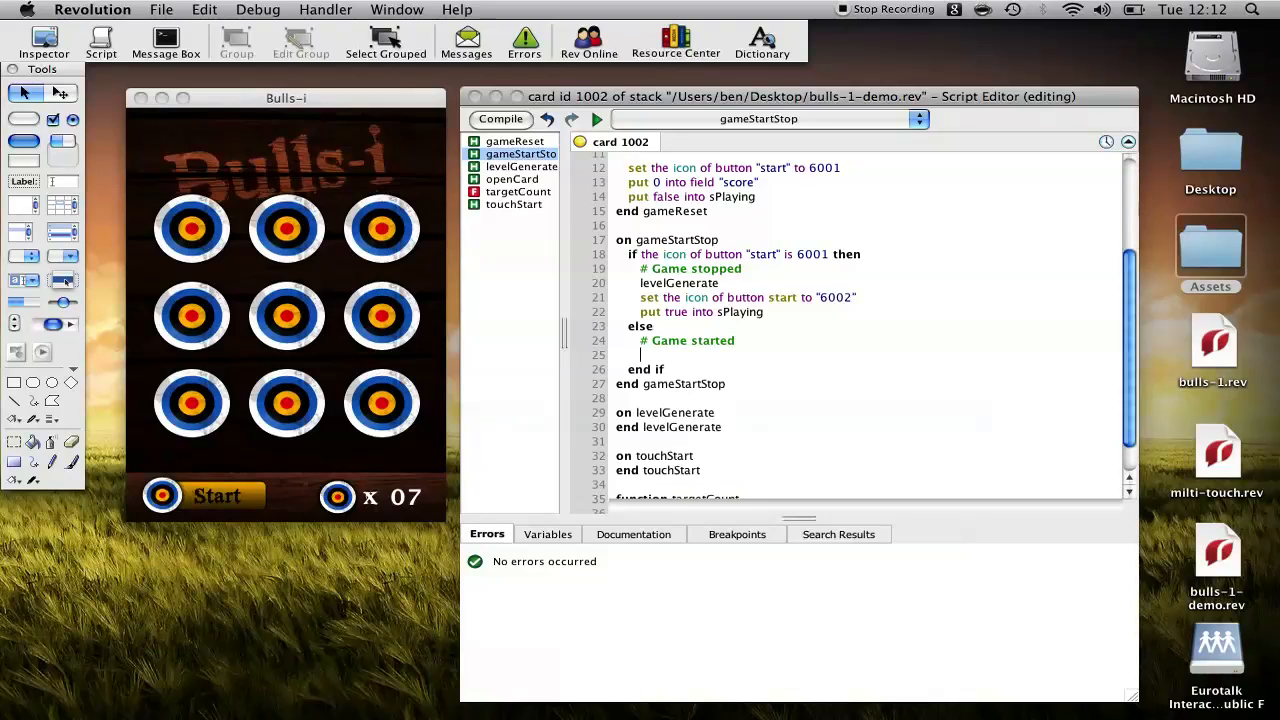
type("put false into sPlaying")
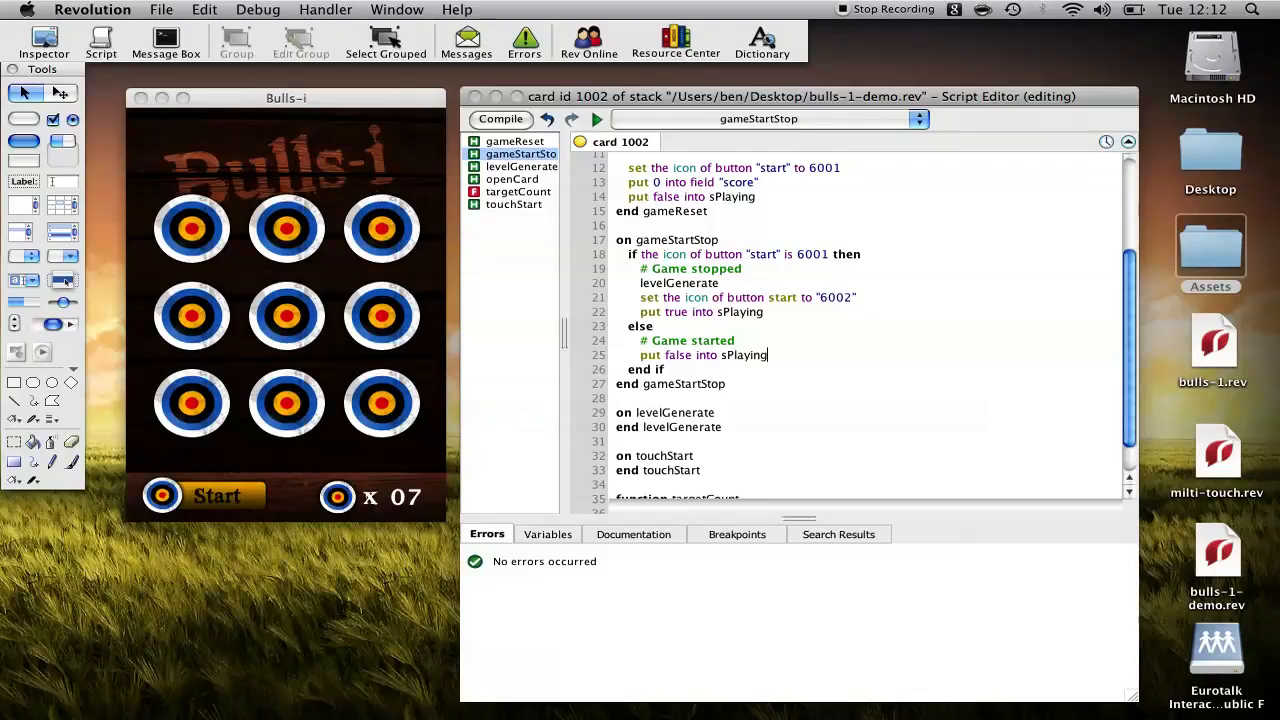
type("set h")
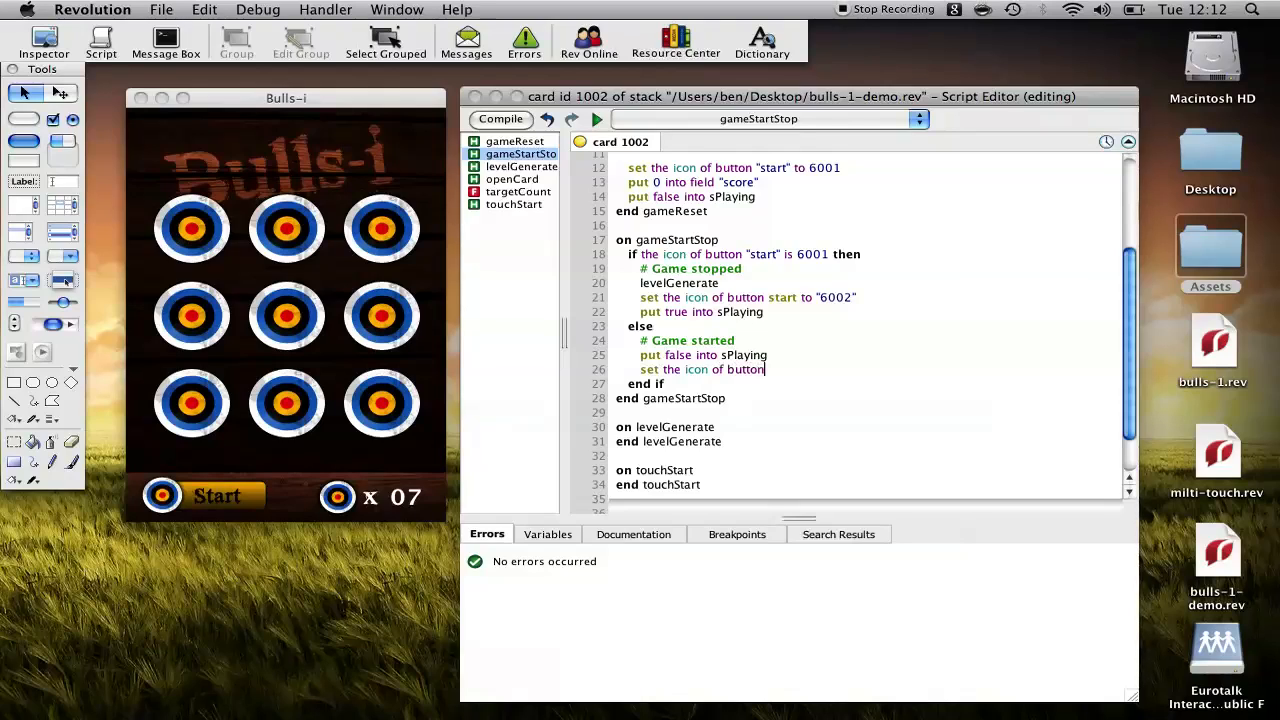
type("\"start\" to \"")
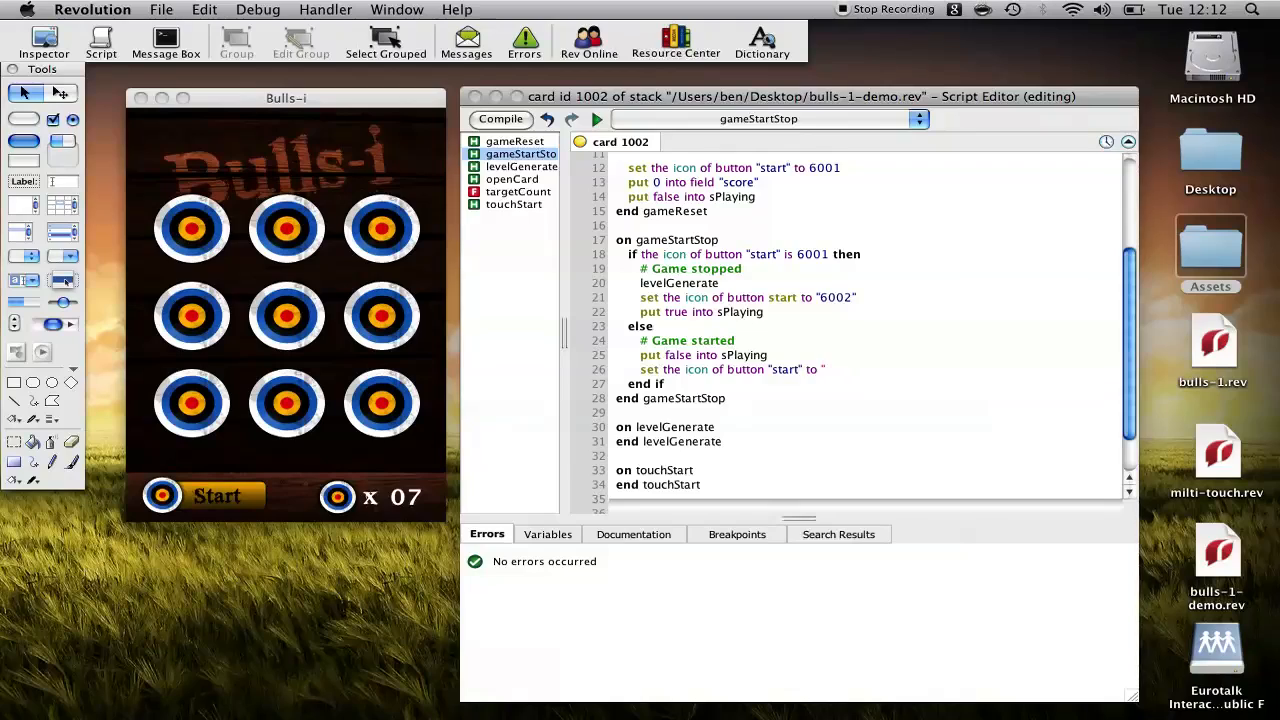
type("6001\"")
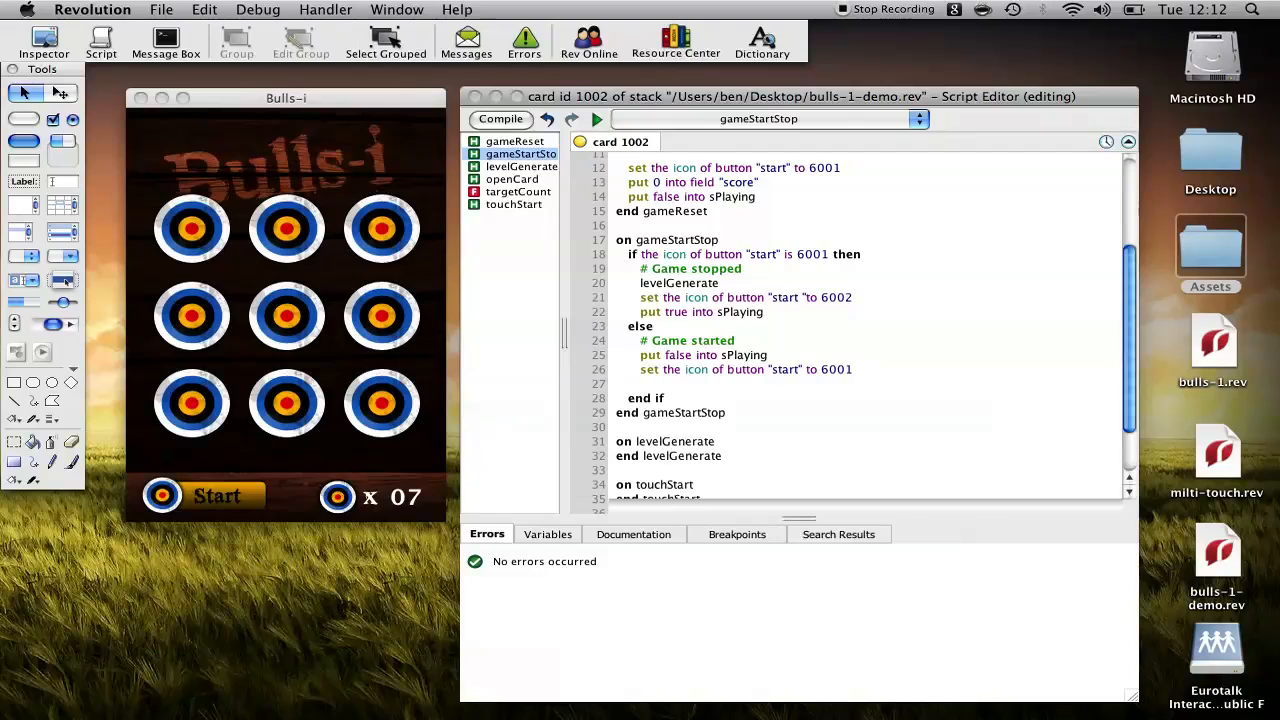
type("game re")
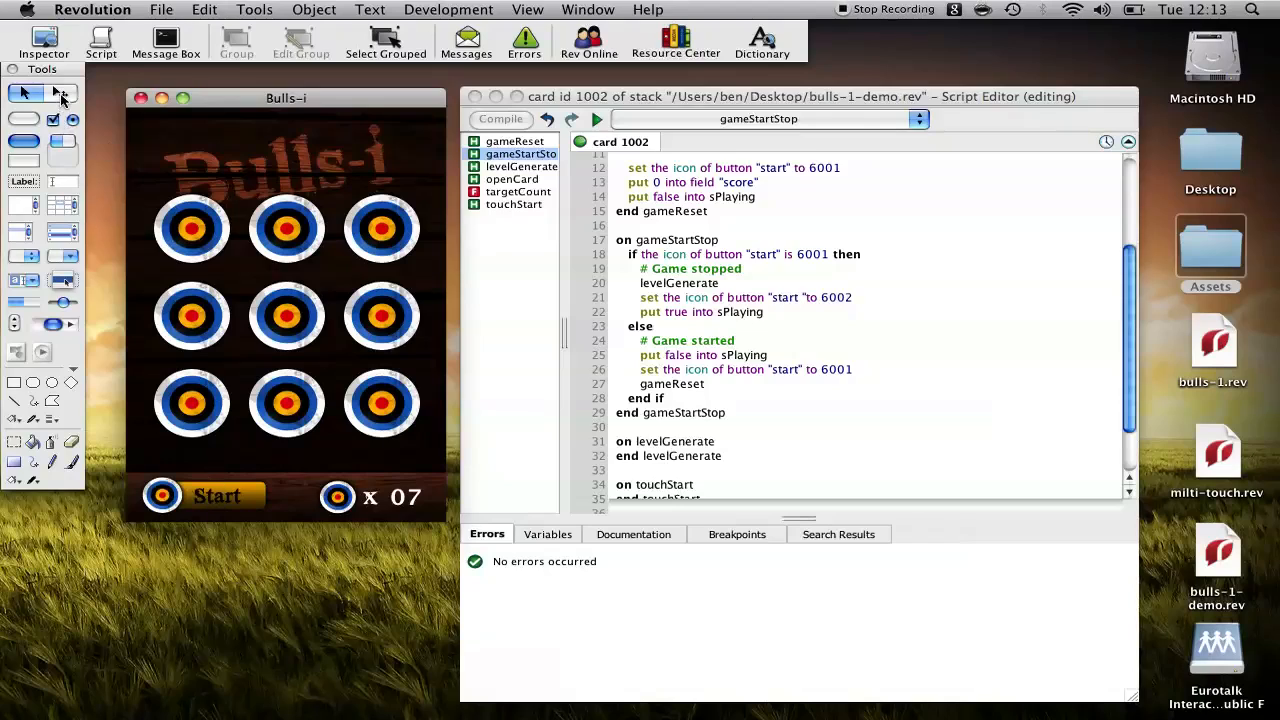
Make the Start button's mouseUp call gameStartStop and fix the missing quote on line 21
left_click(216, 496)
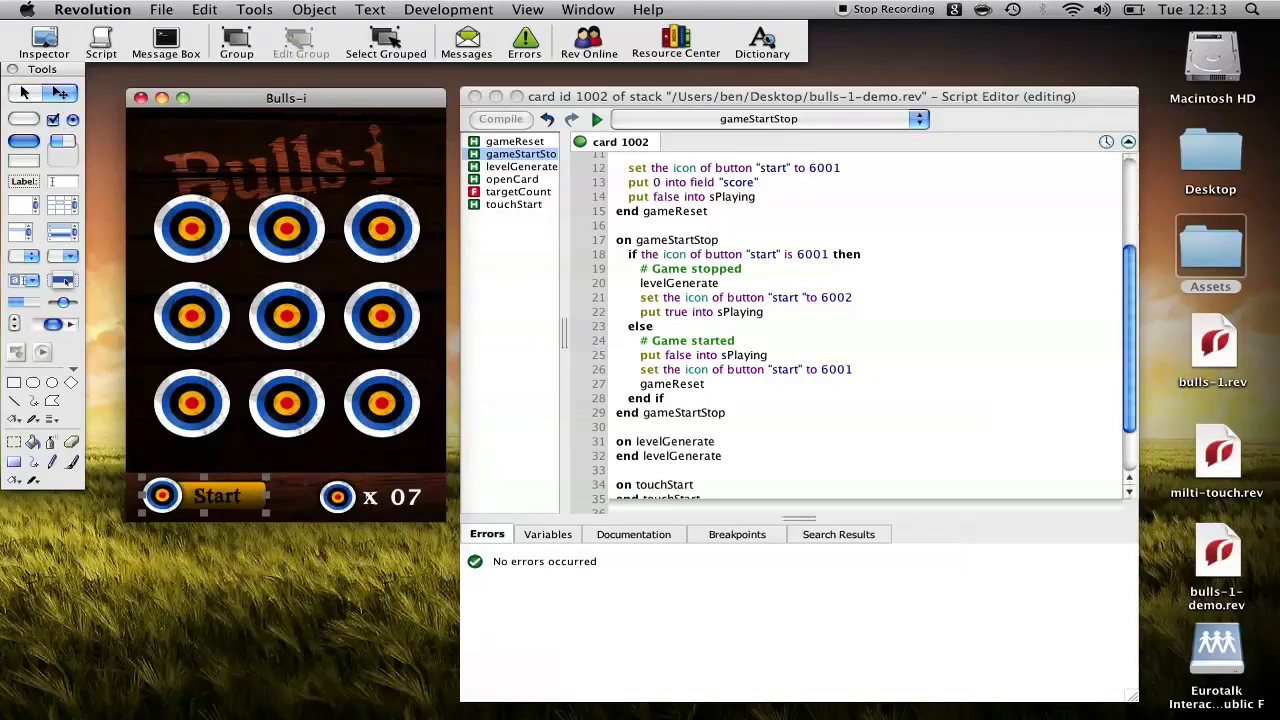
double_click(676, 240)
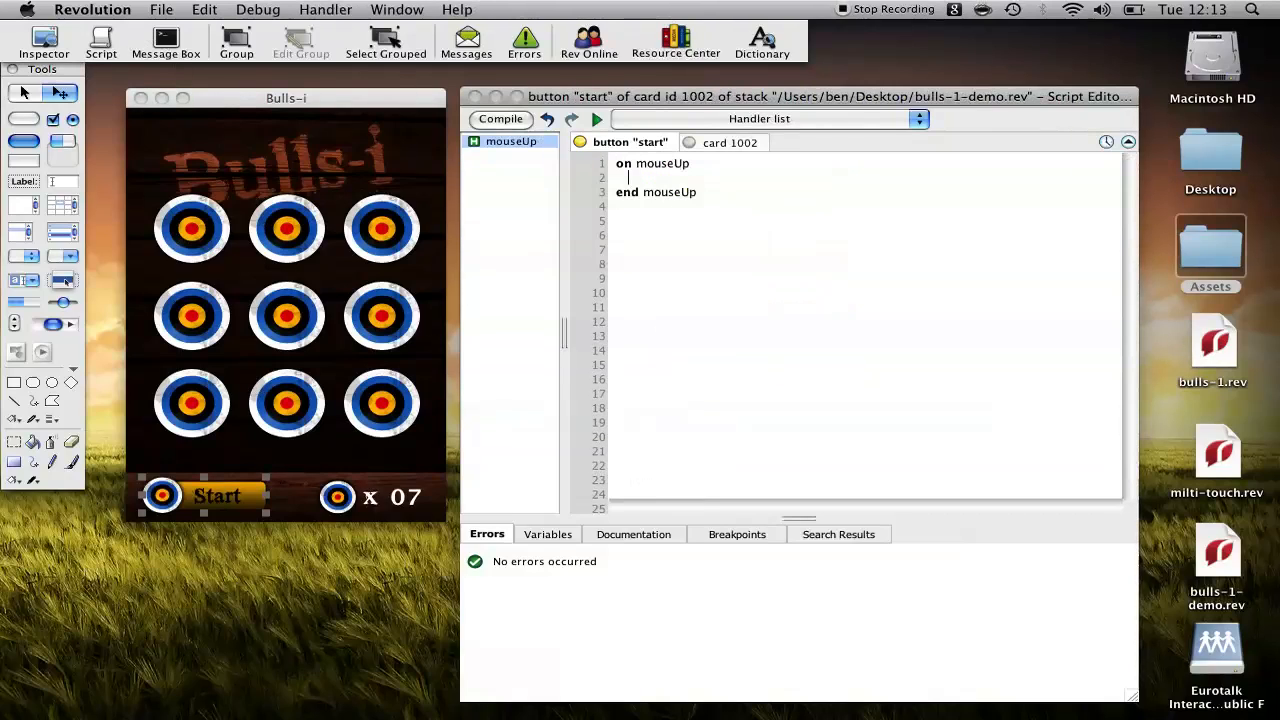
type("gameStartStop")
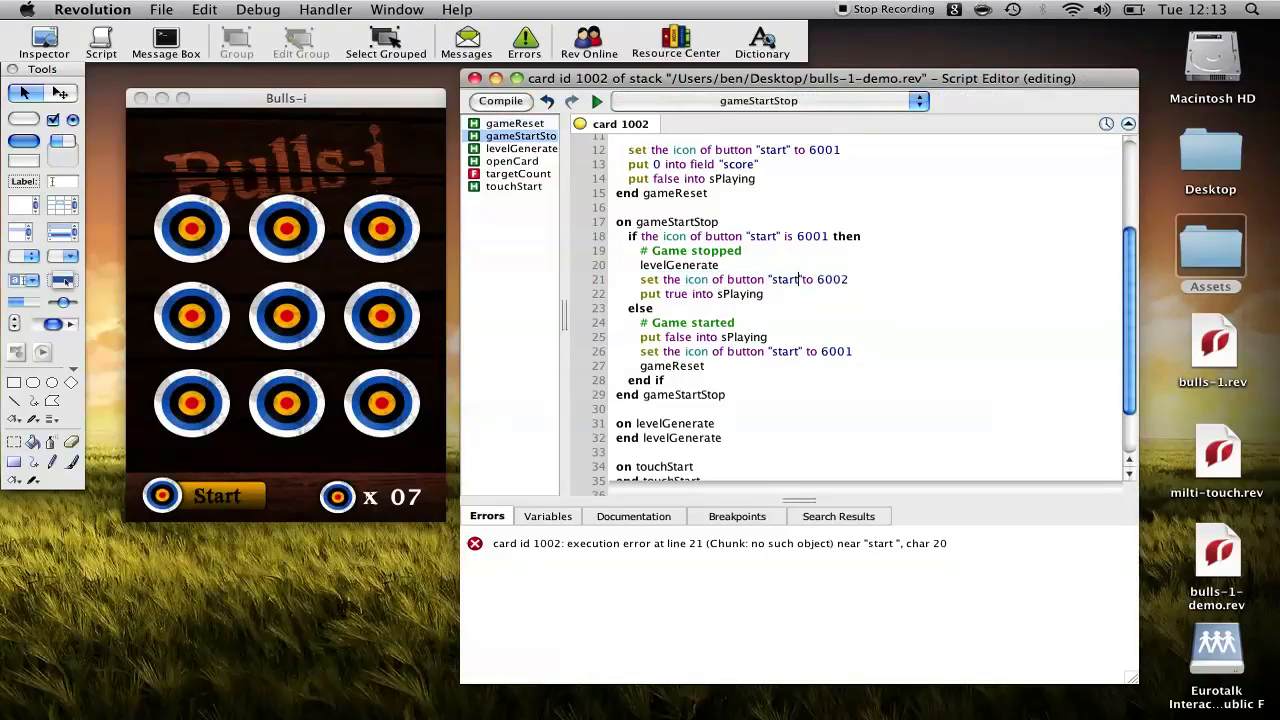
left_click(500, 100)
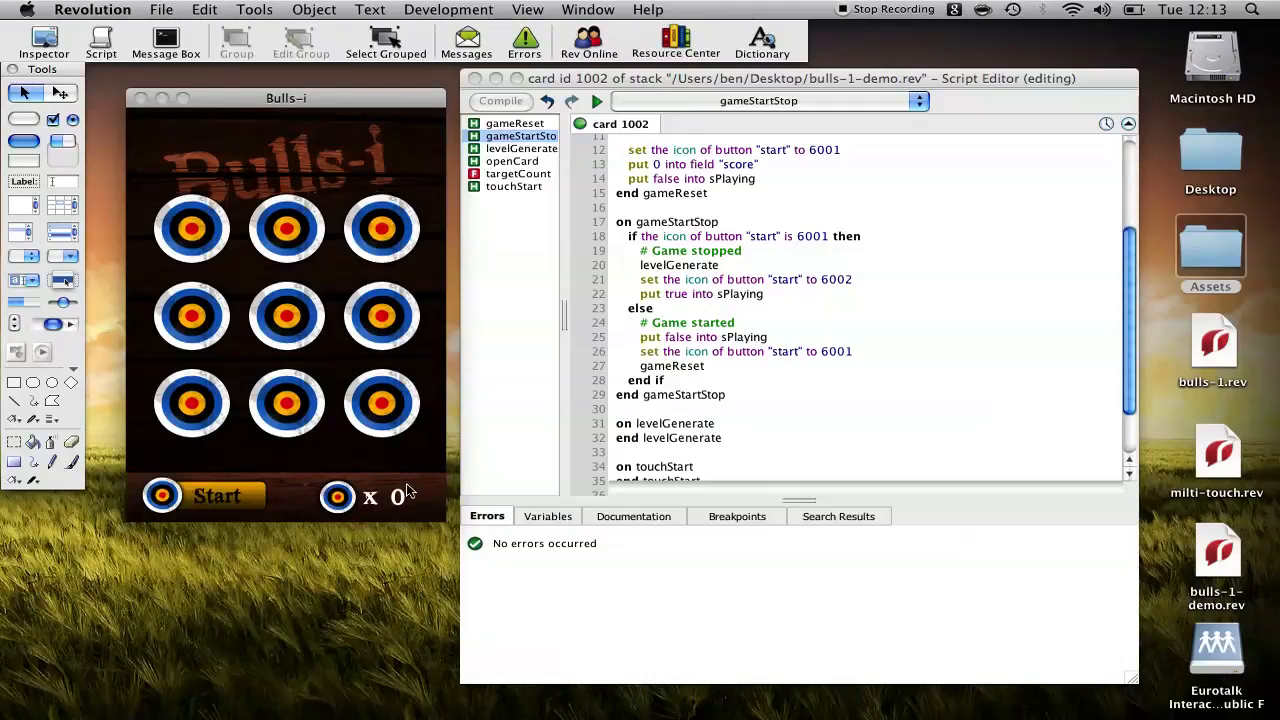
left_click(520, 148)
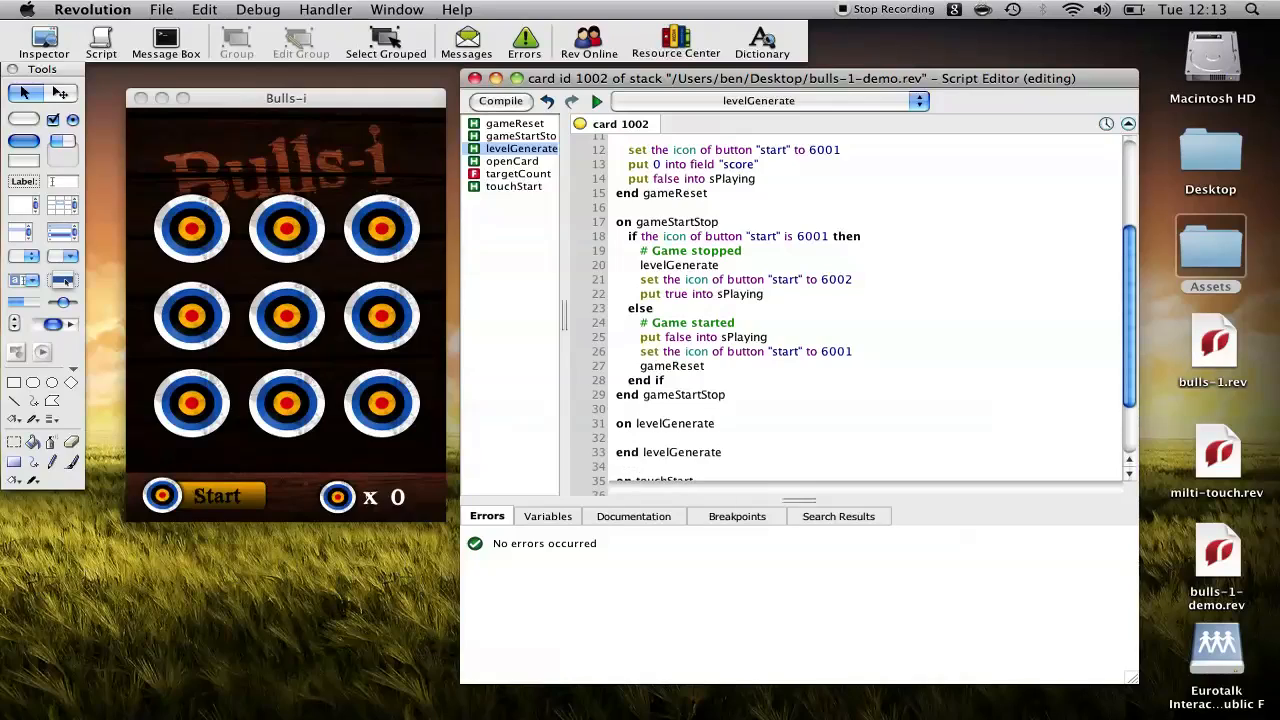
Add repeat with x = 1 to 9 setting each target icon to 0 in levelGenerate, then test Start and Reset
left_click(636, 438)
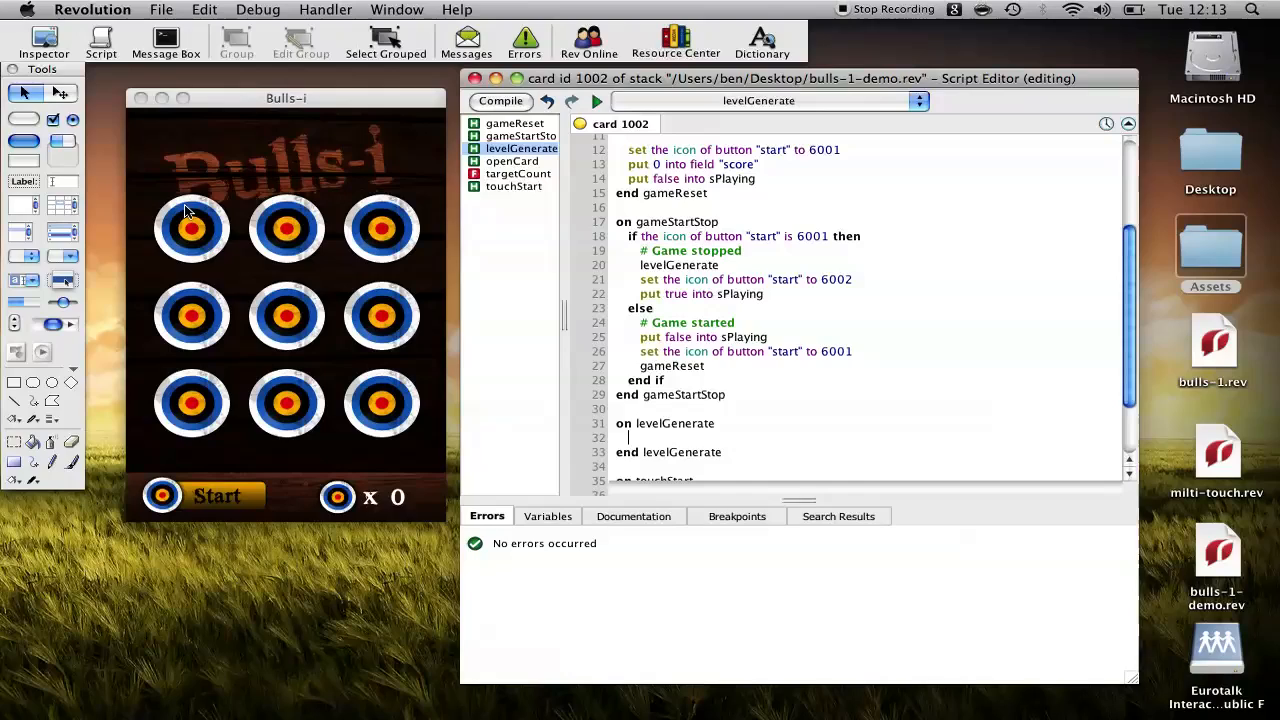
mouse_move(164, 396)
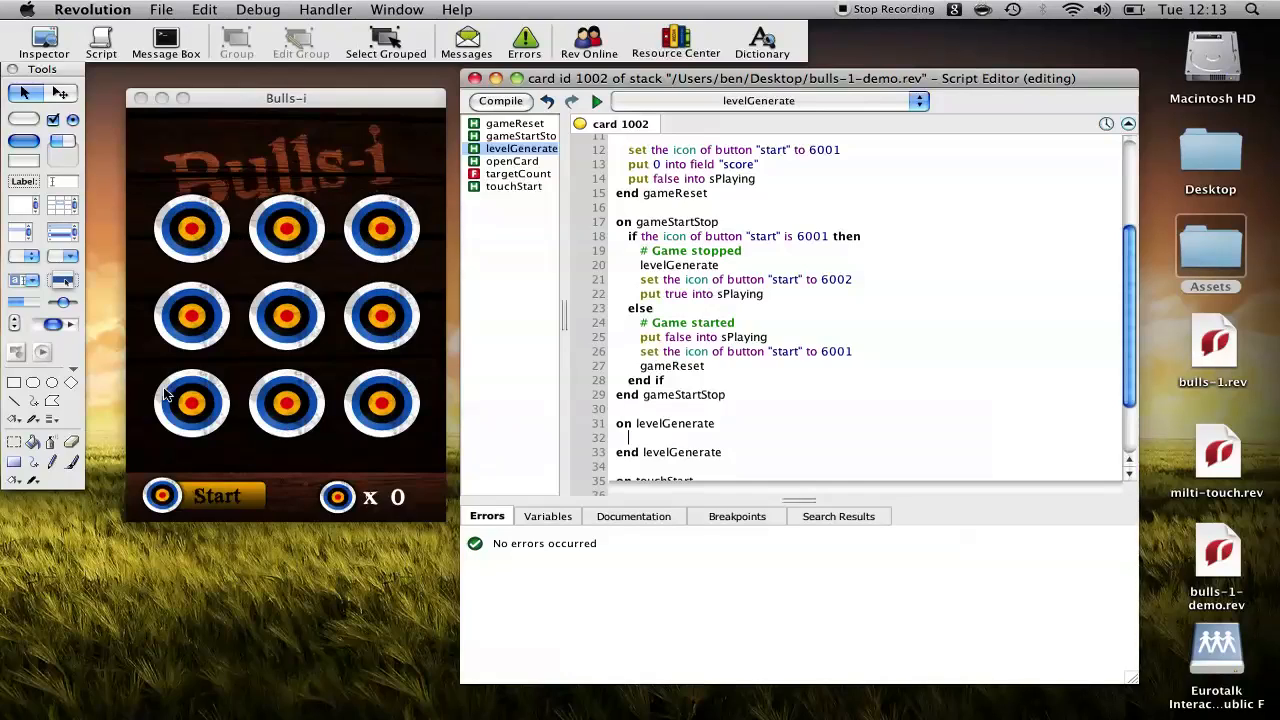
mouse_move(240, 268)
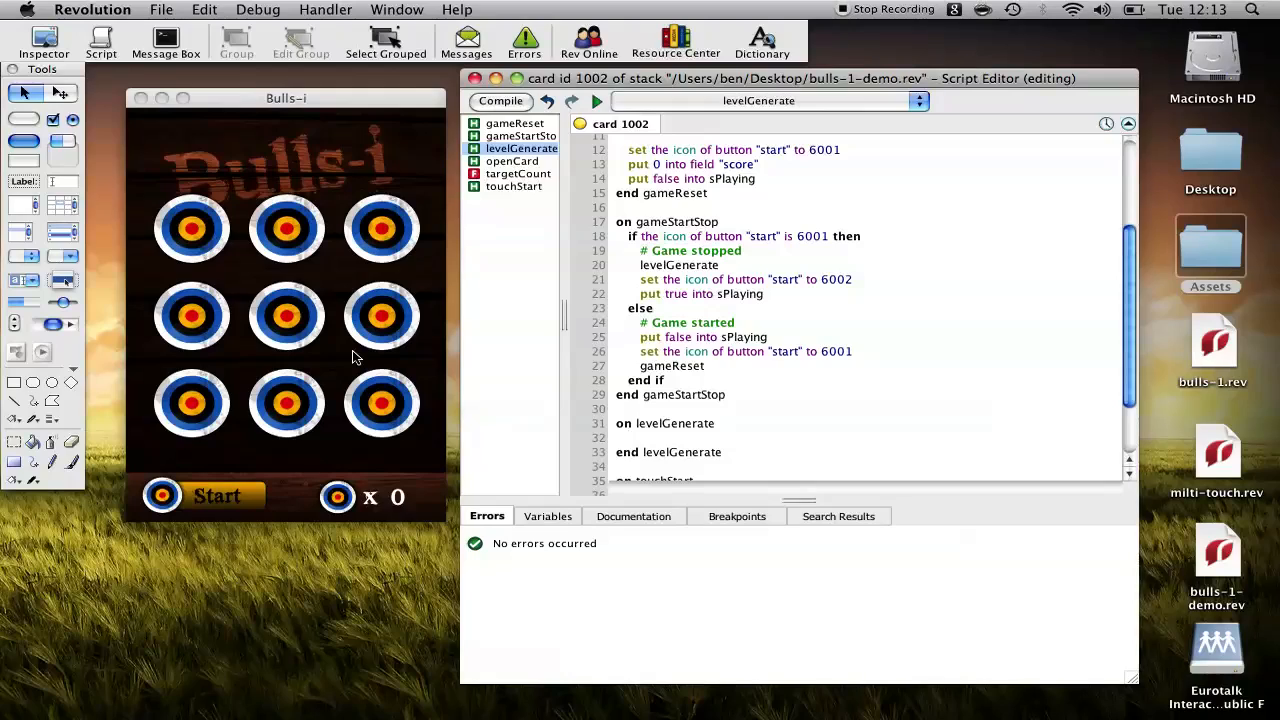
type("repeat with")
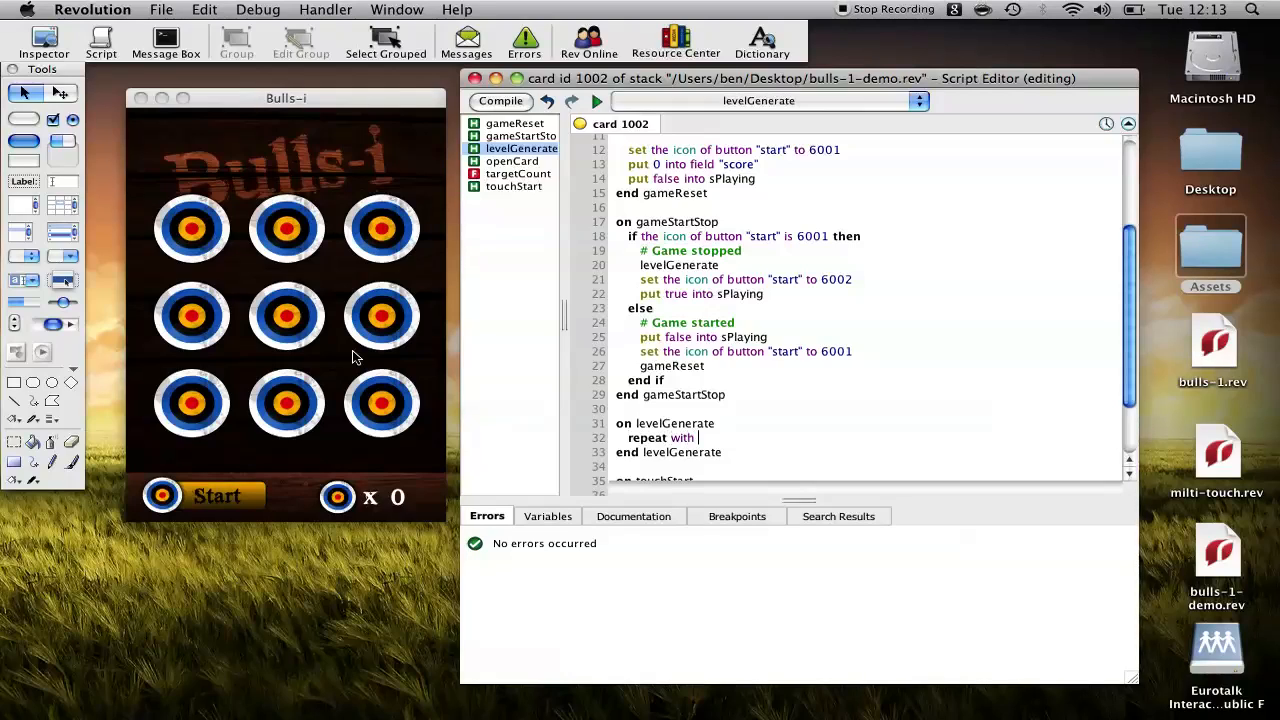
type("x = 1 tp")
type("set the icon of button (\"target\" & x) to 0")
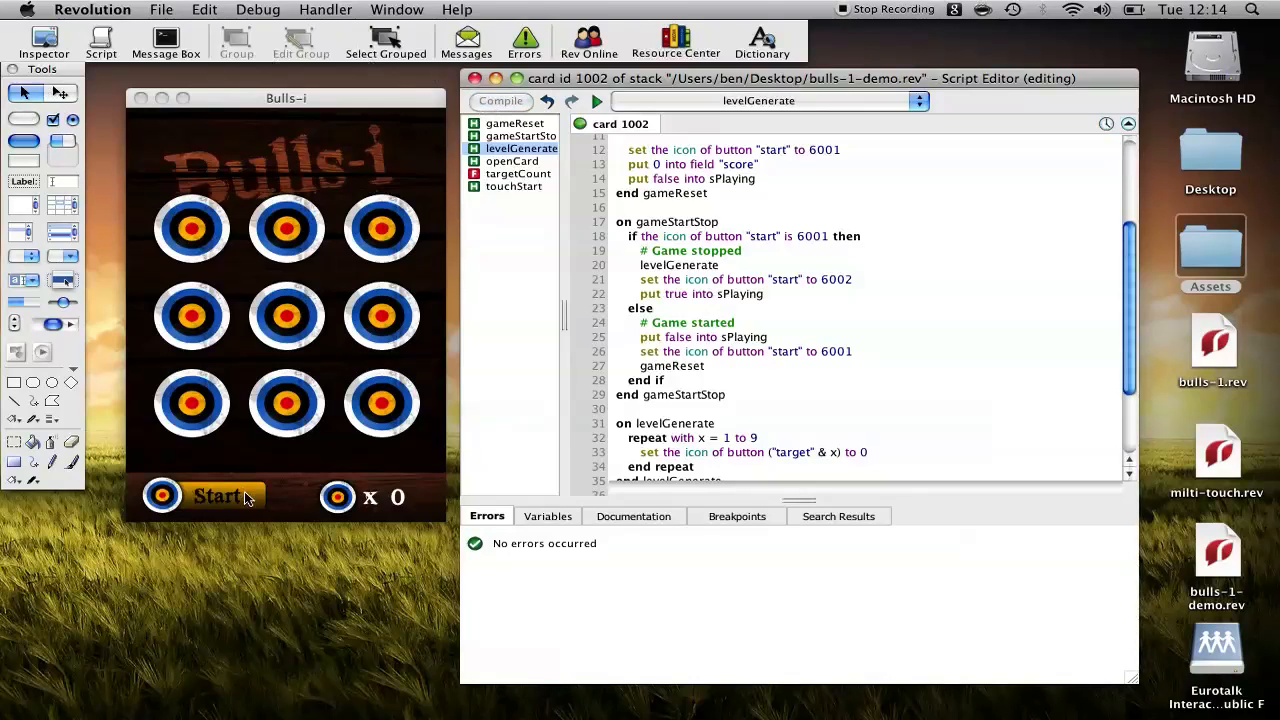
left_click(216, 496)
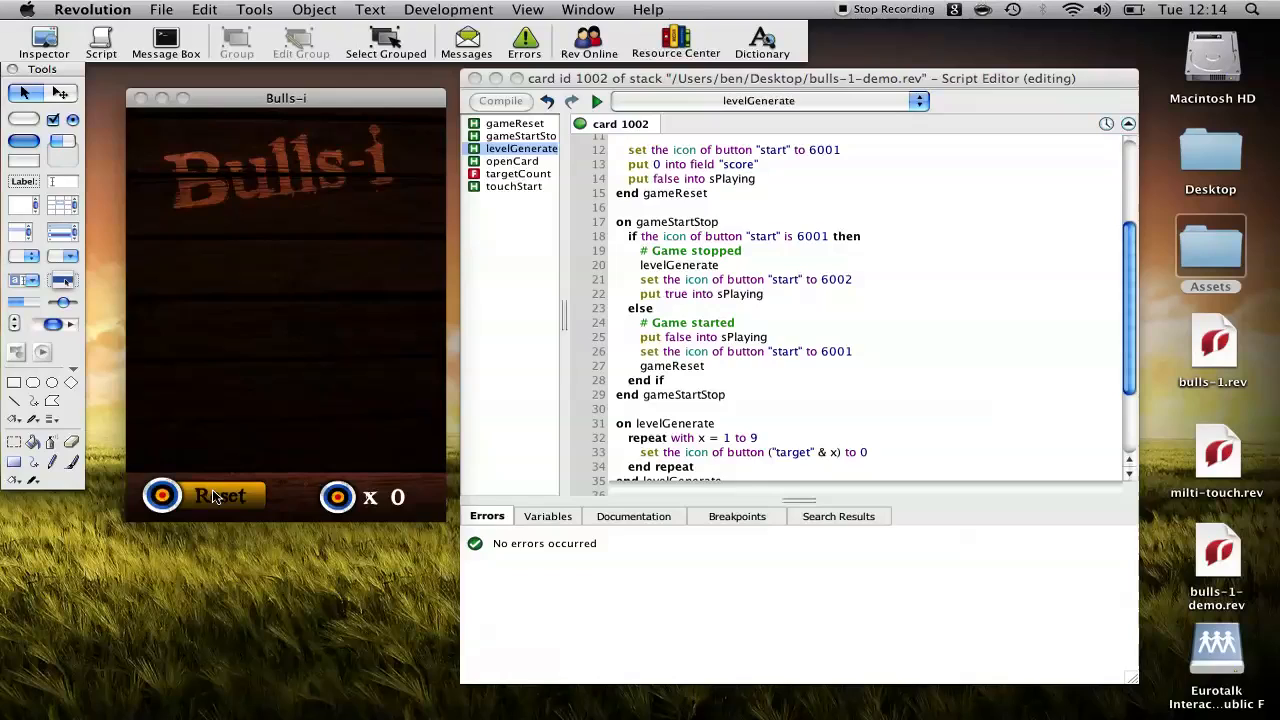
left_click(220, 496)
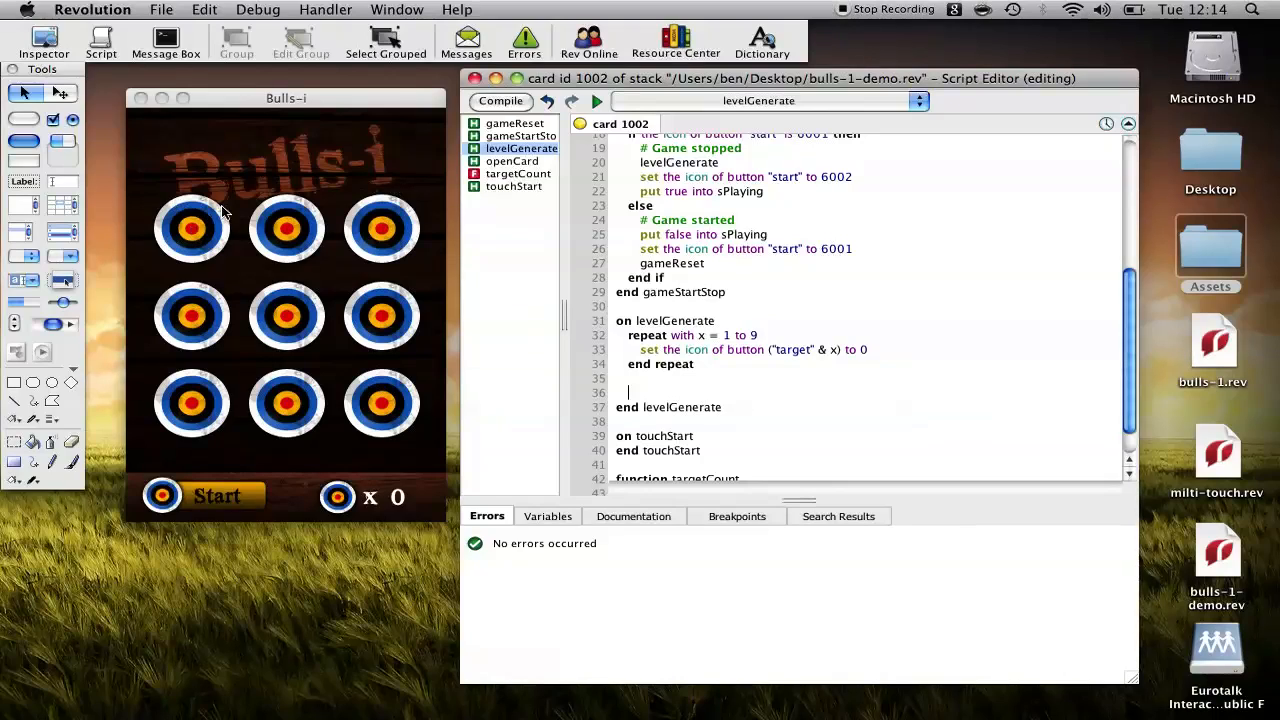
mouse_move(380, 316)
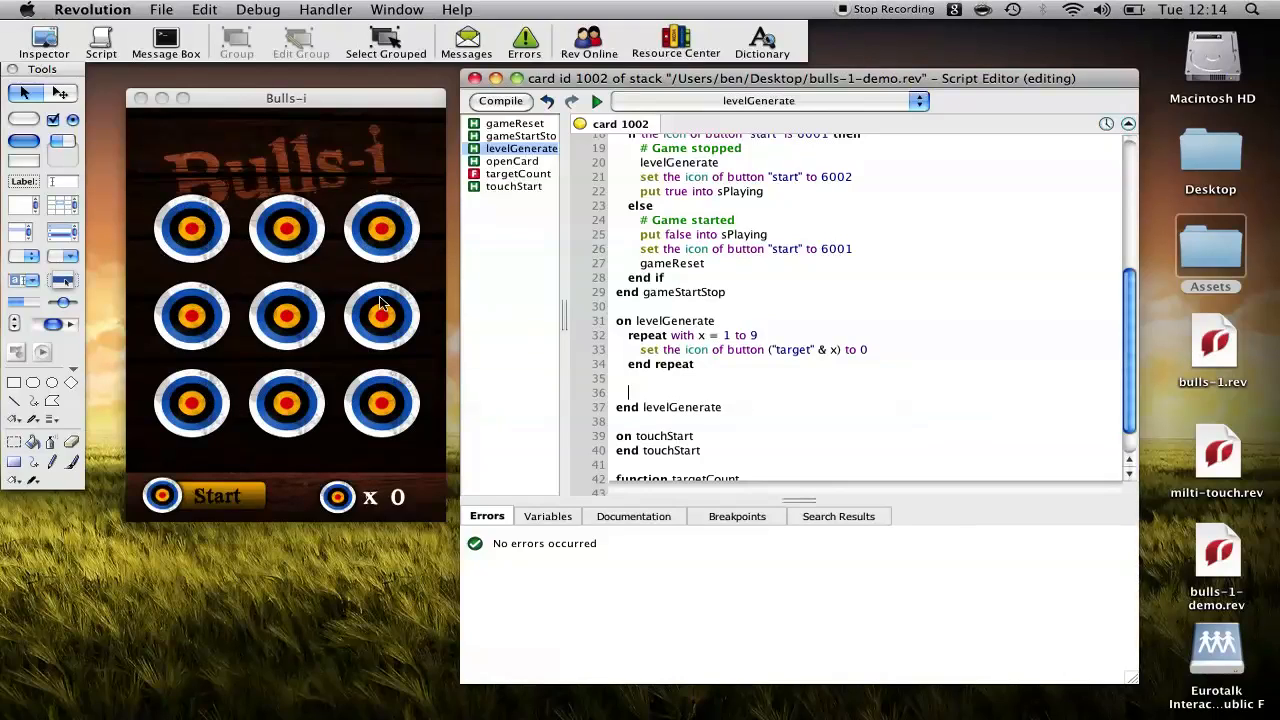
mouse_move(286, 228)
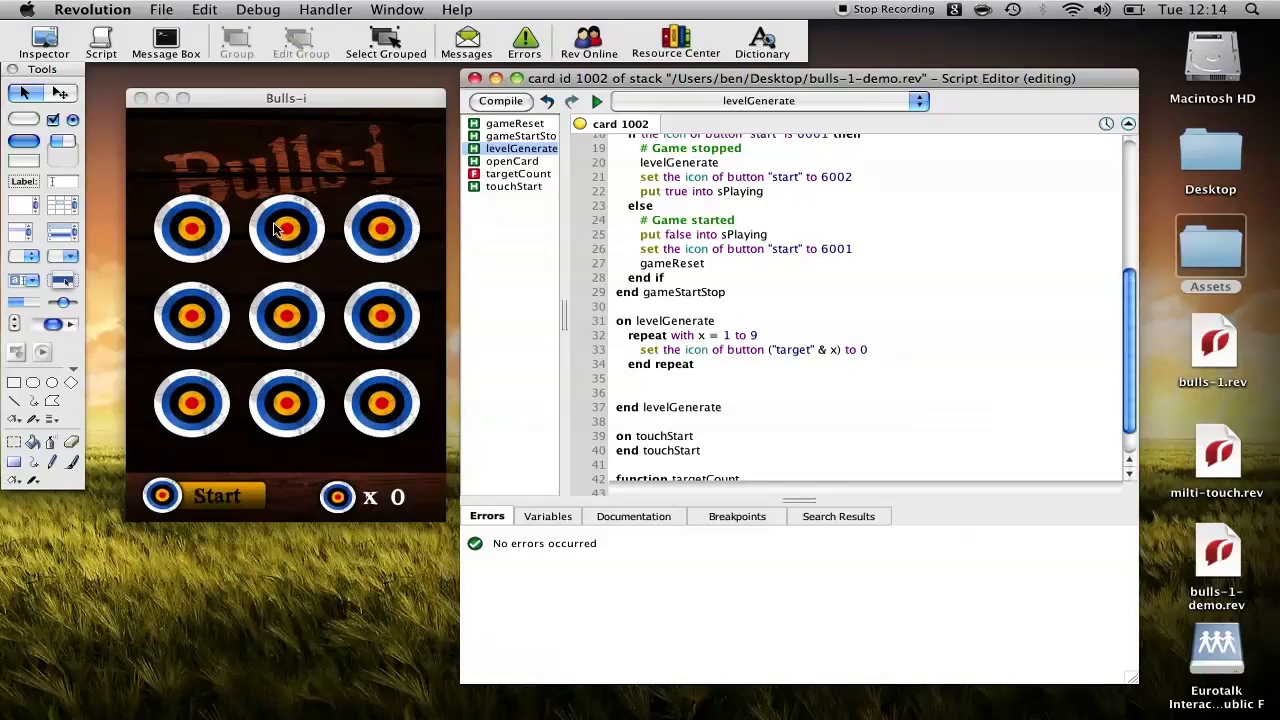
mouse_move(190, 228)
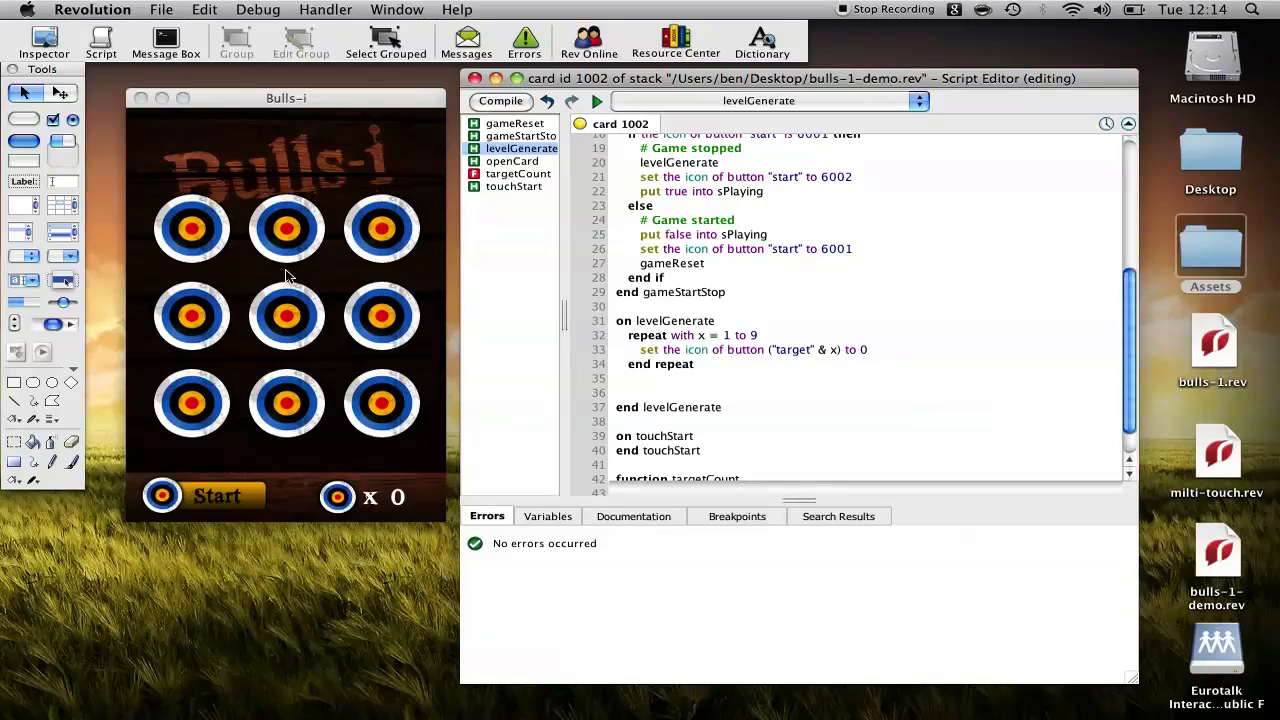
Put random(2) into tCount and begin a repeat tCount times loop in levelGenerate
type("put")
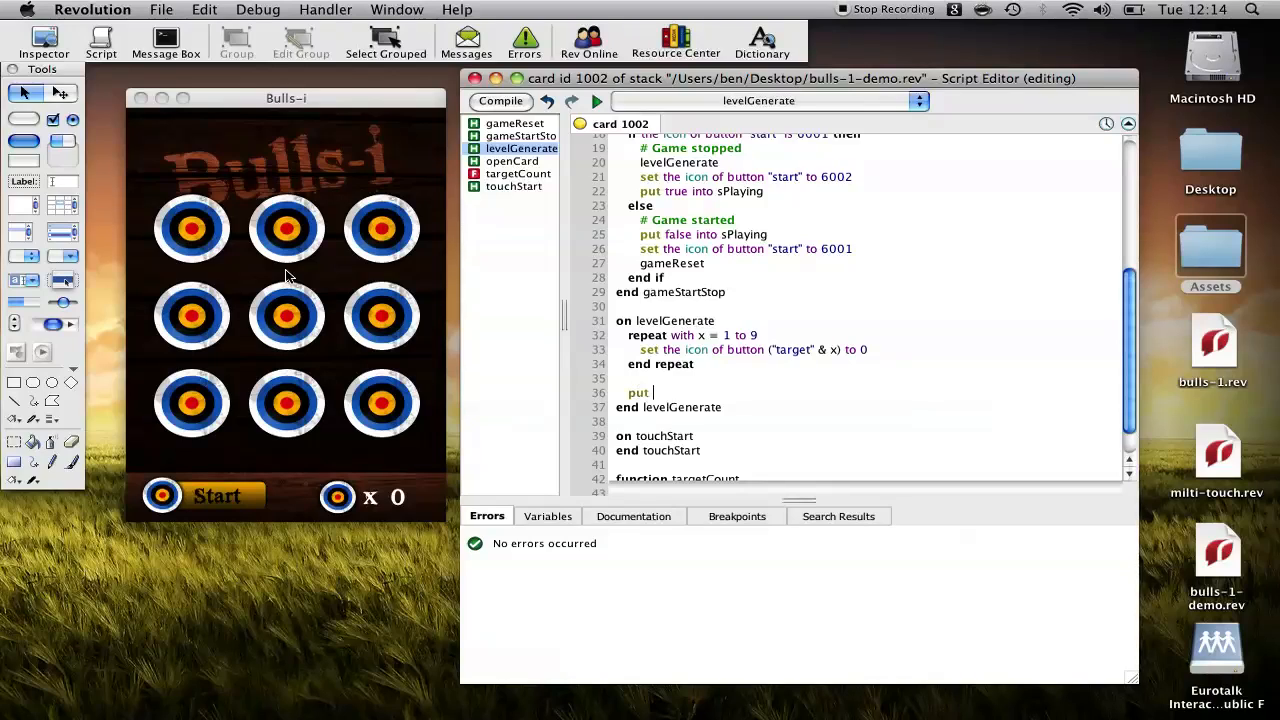
type("random")
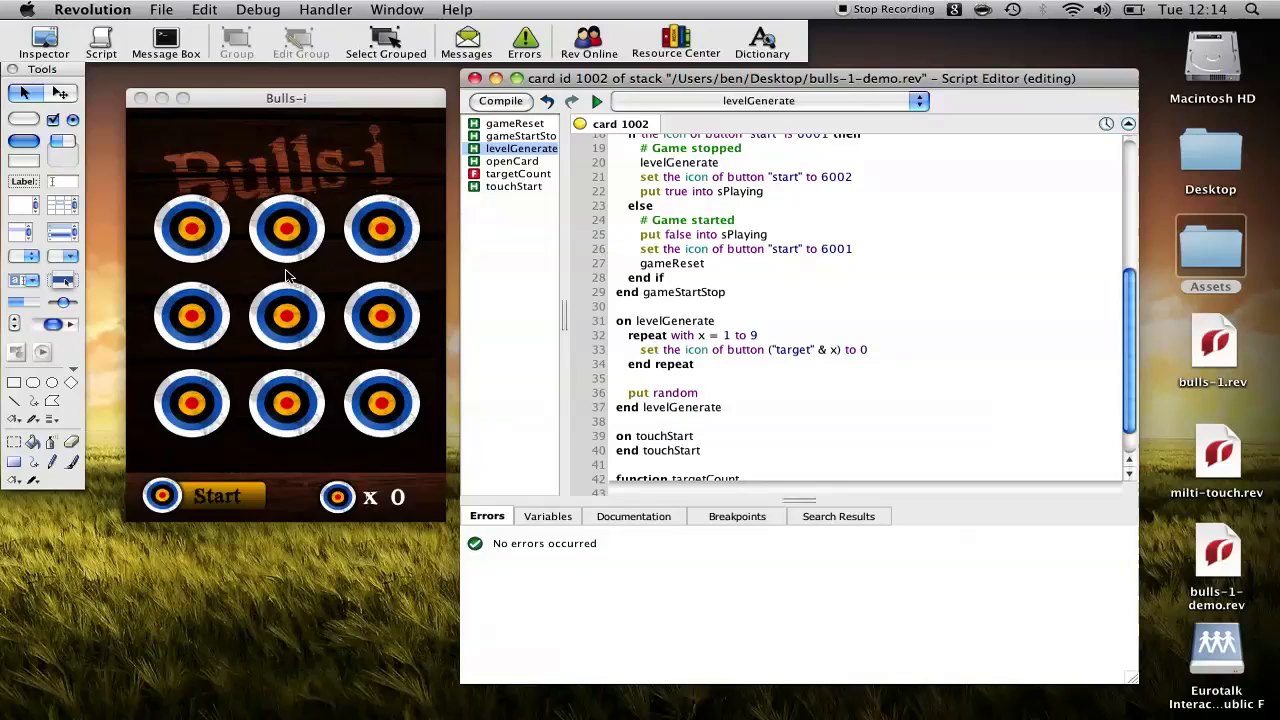
type("(2) into")
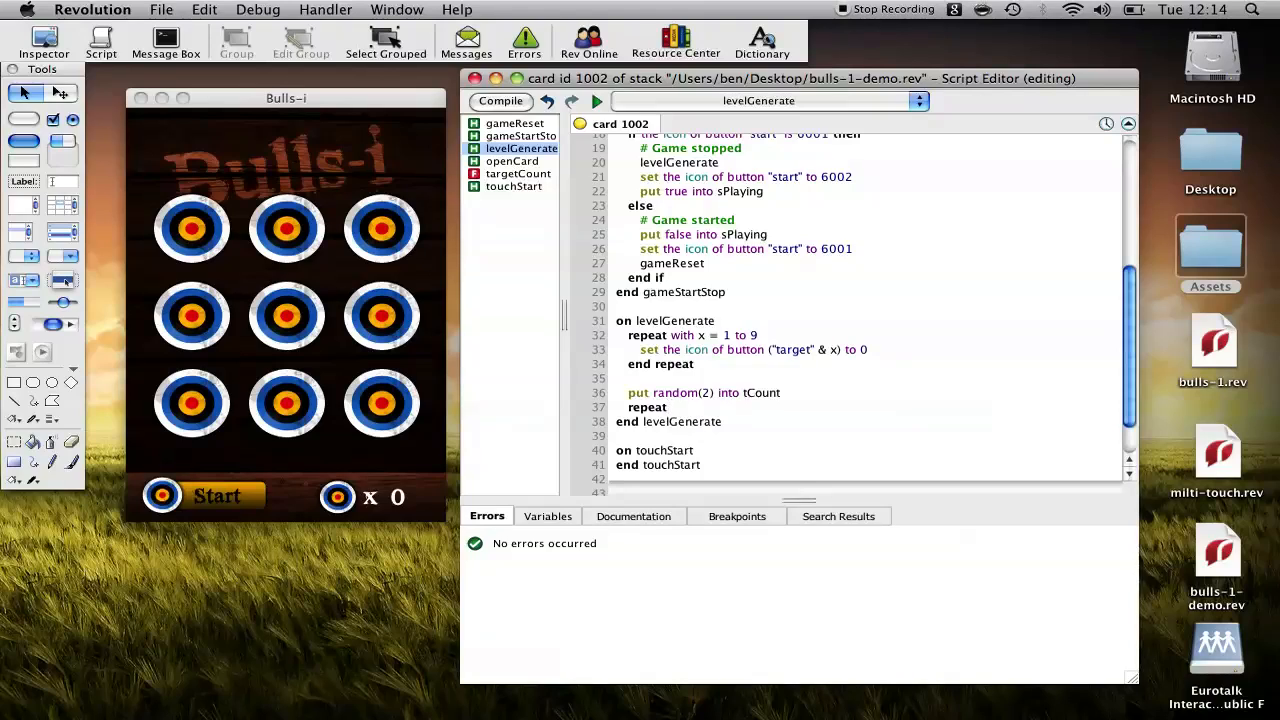
type("tCount times")
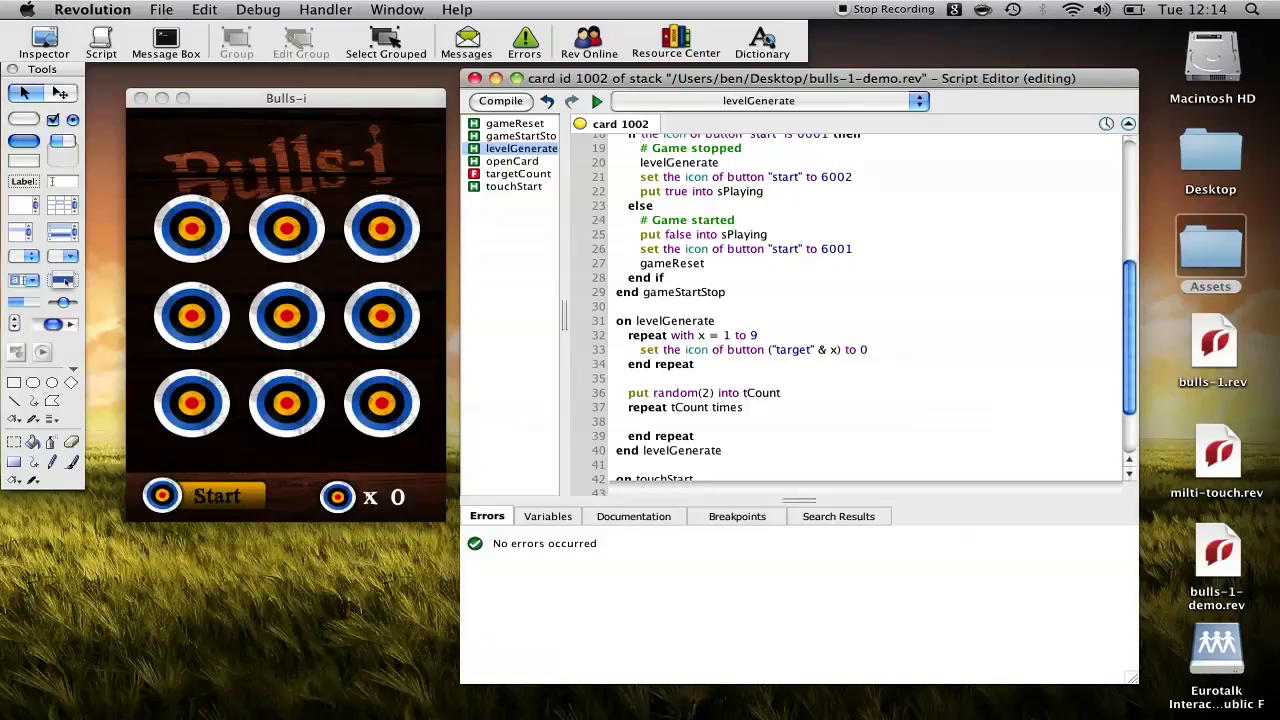
mouse_move(148, 364)
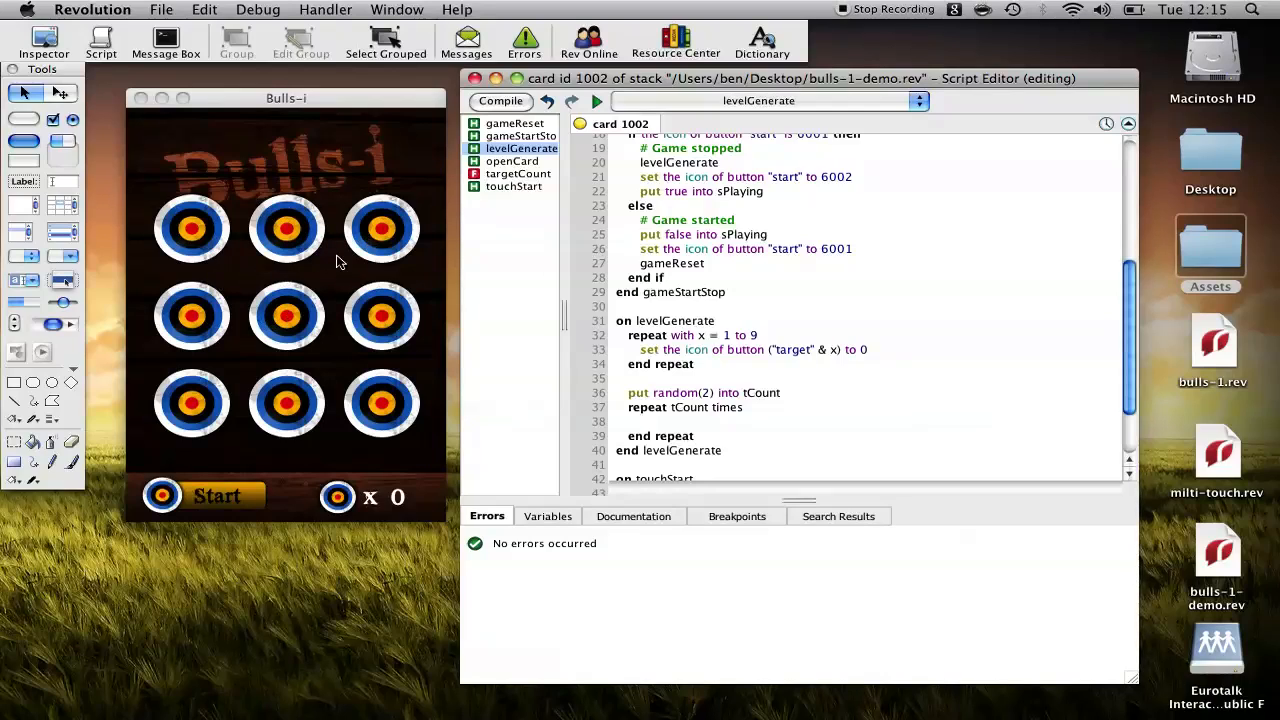
Inside the loop set the icon of button ("target" & random(9)) to 6000
scroll("down", 3)
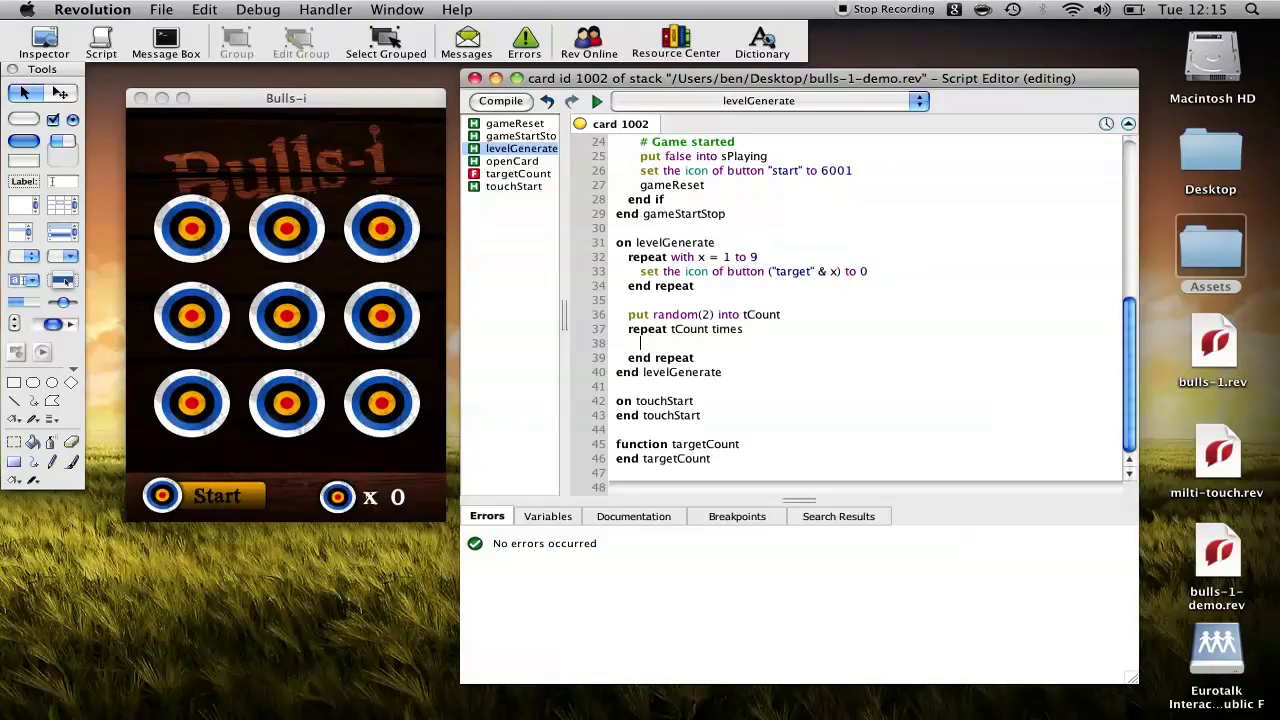
type("set the icon of button \"")
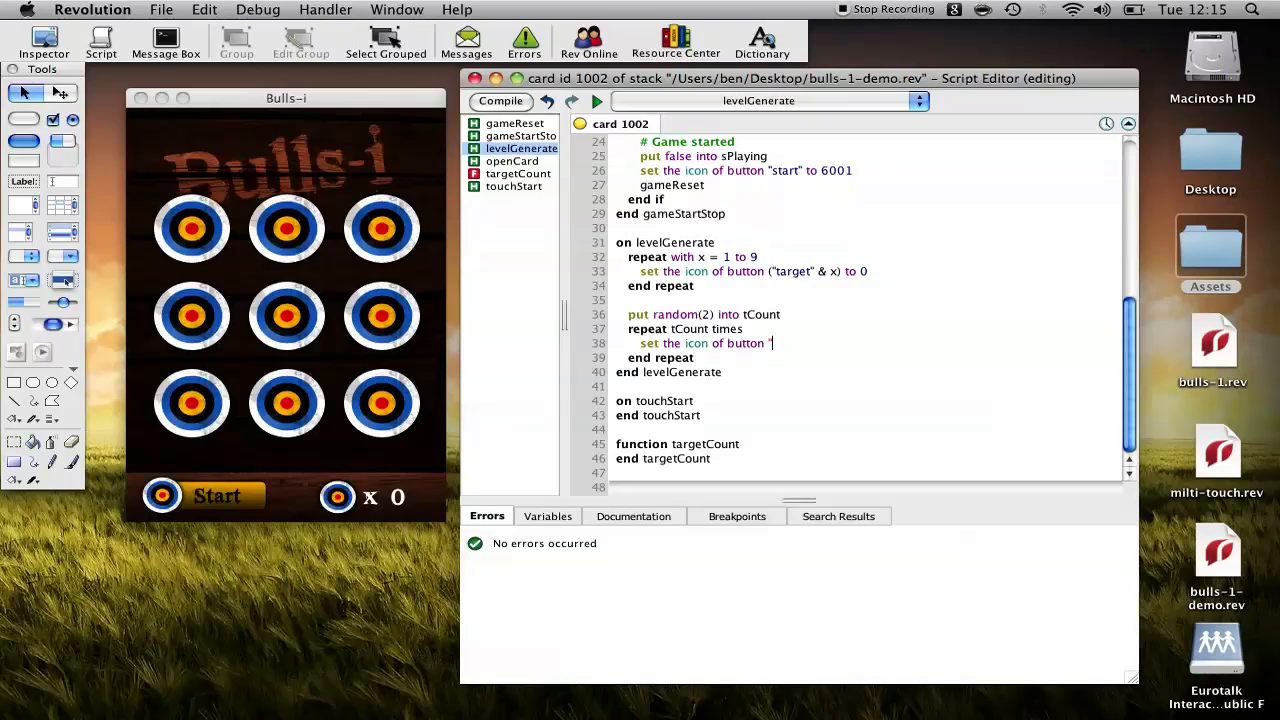
type("(")
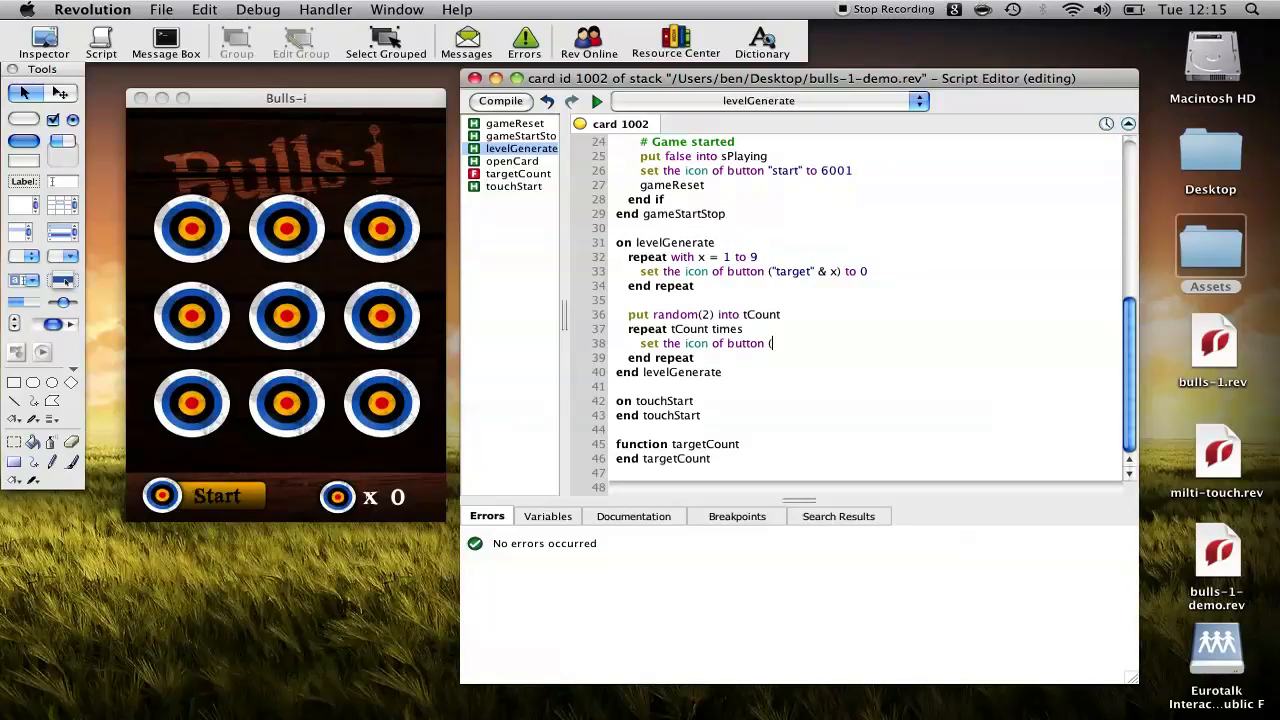
type("target\"")
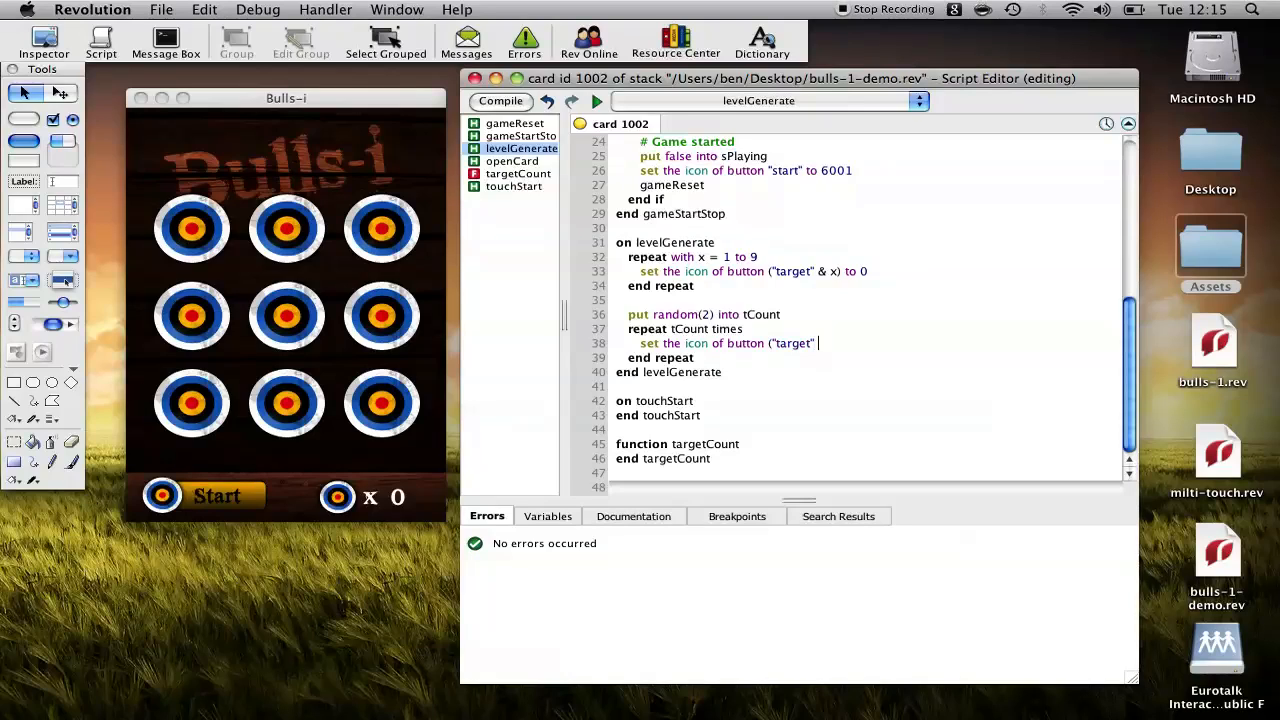
type("&")
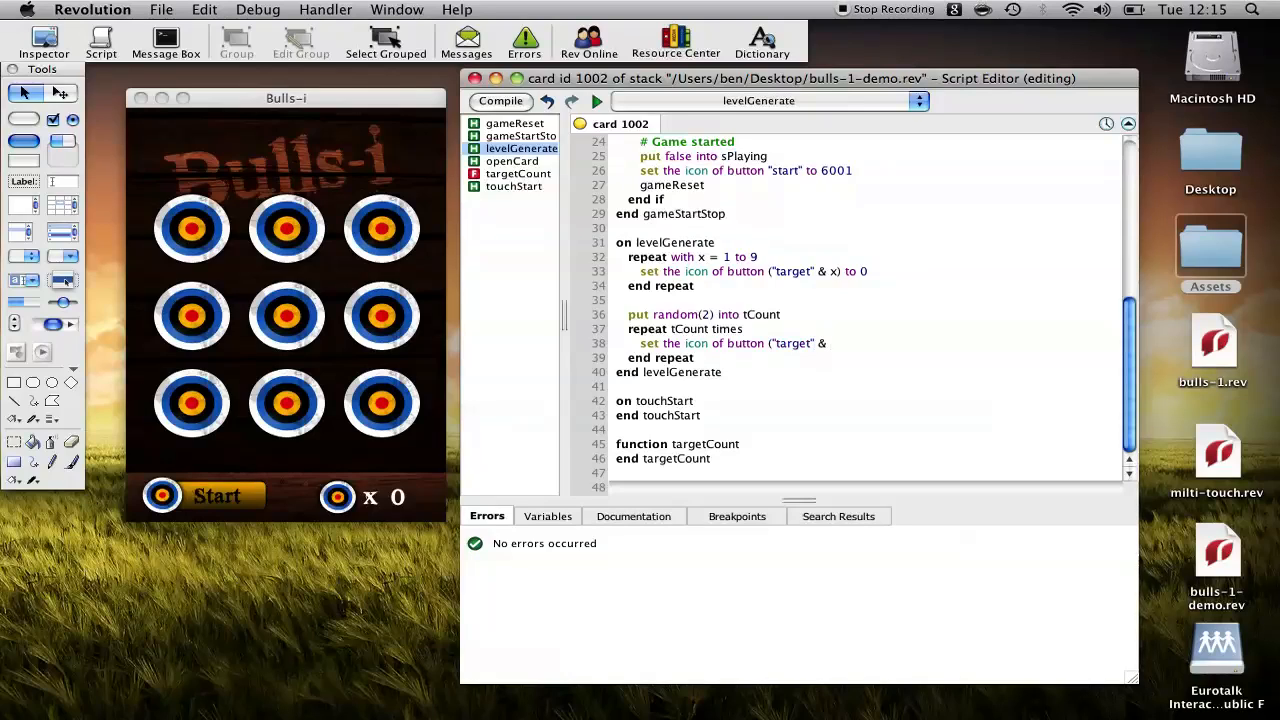
type("random(")
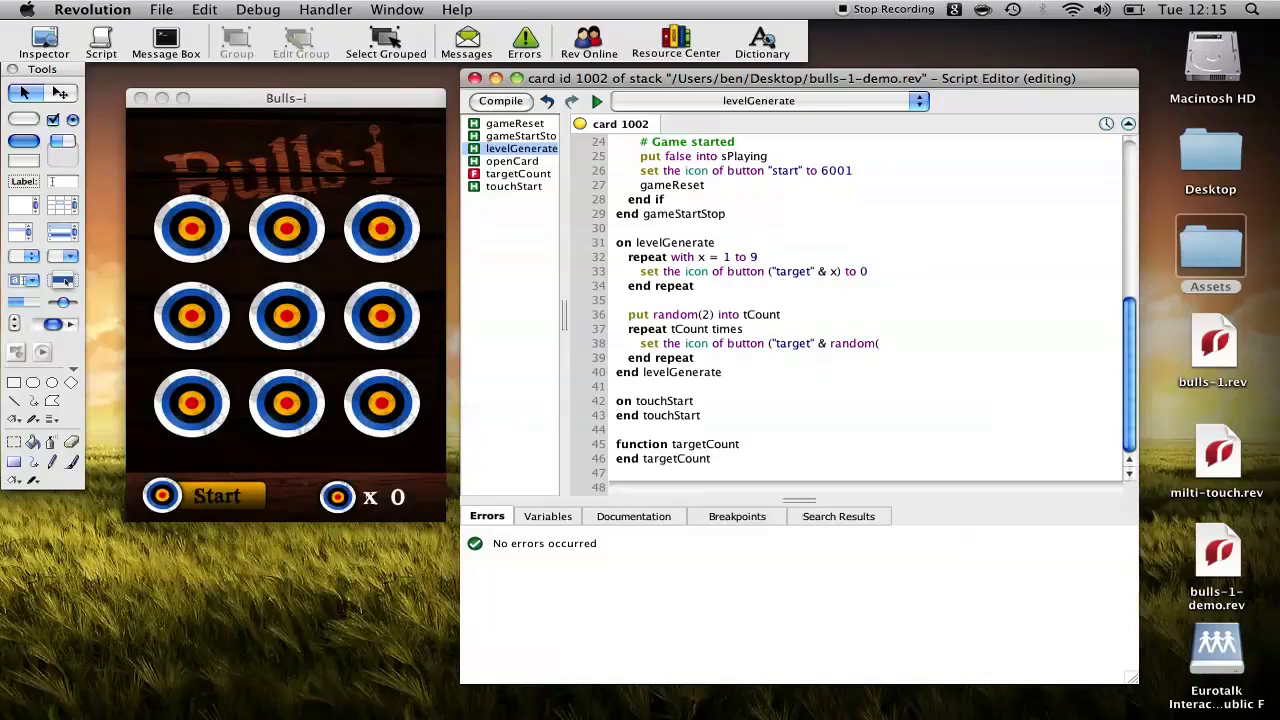
type("9)")
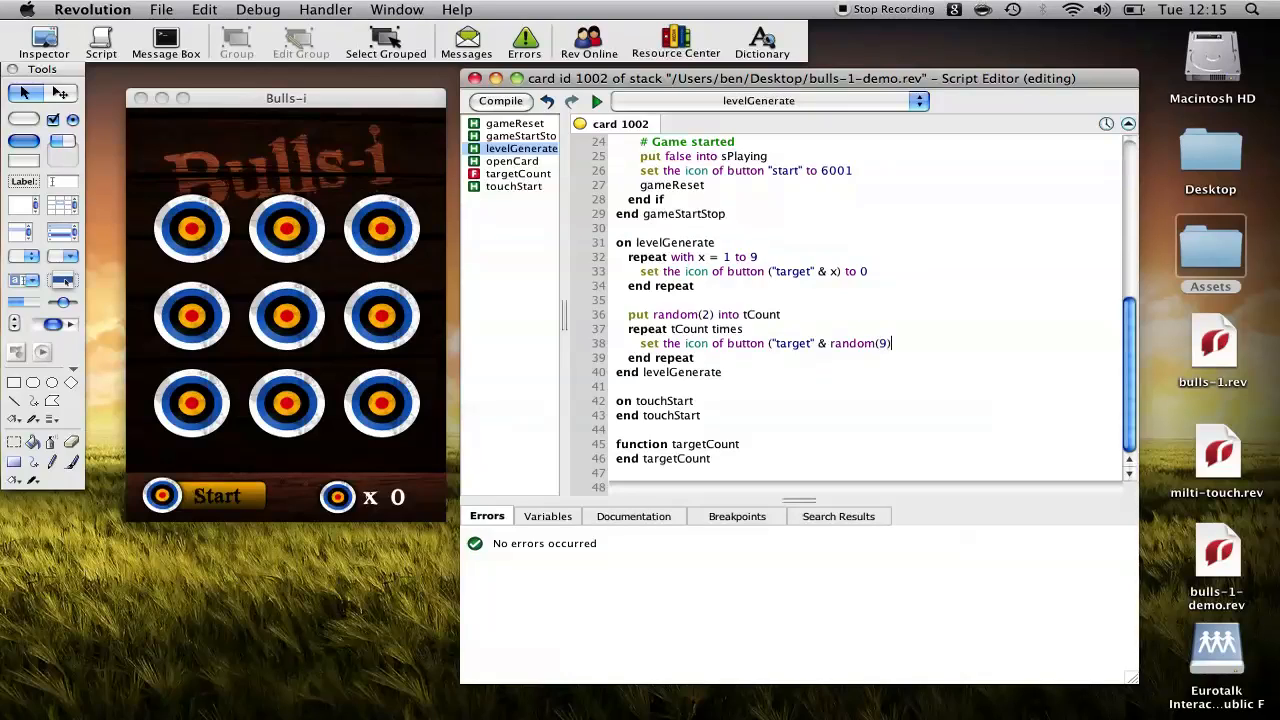
type(") to")
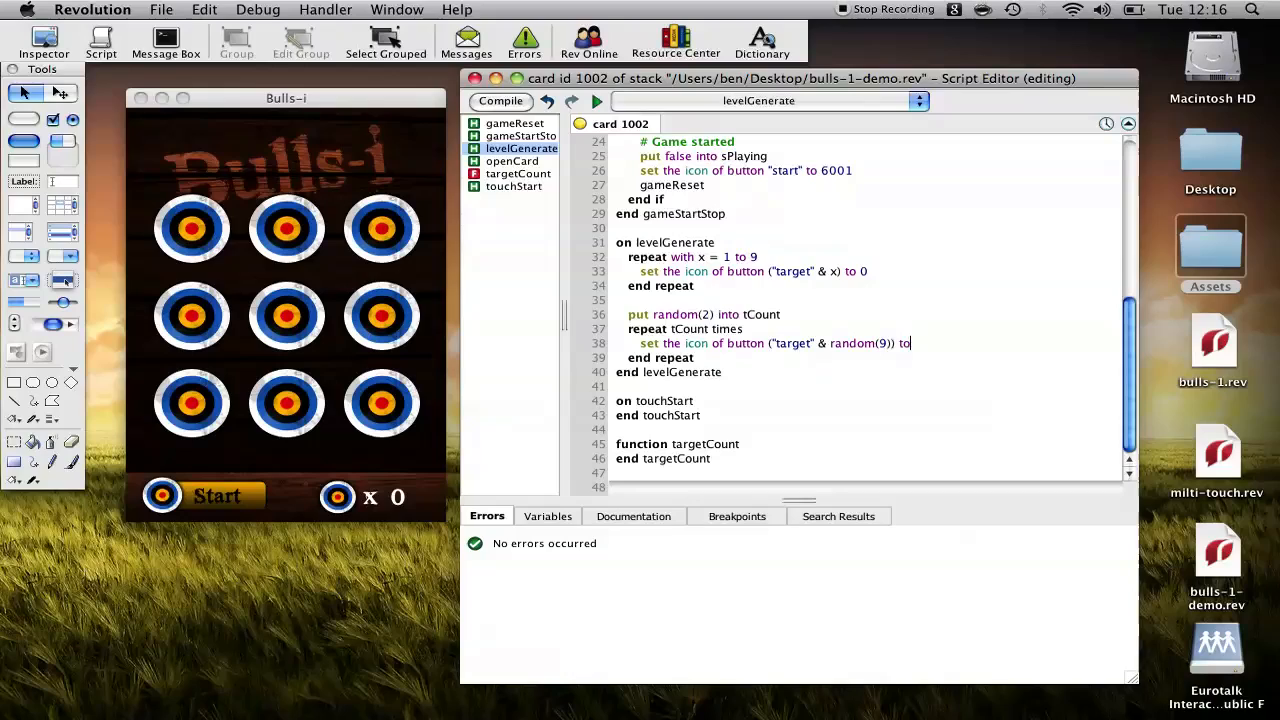
type("6000")
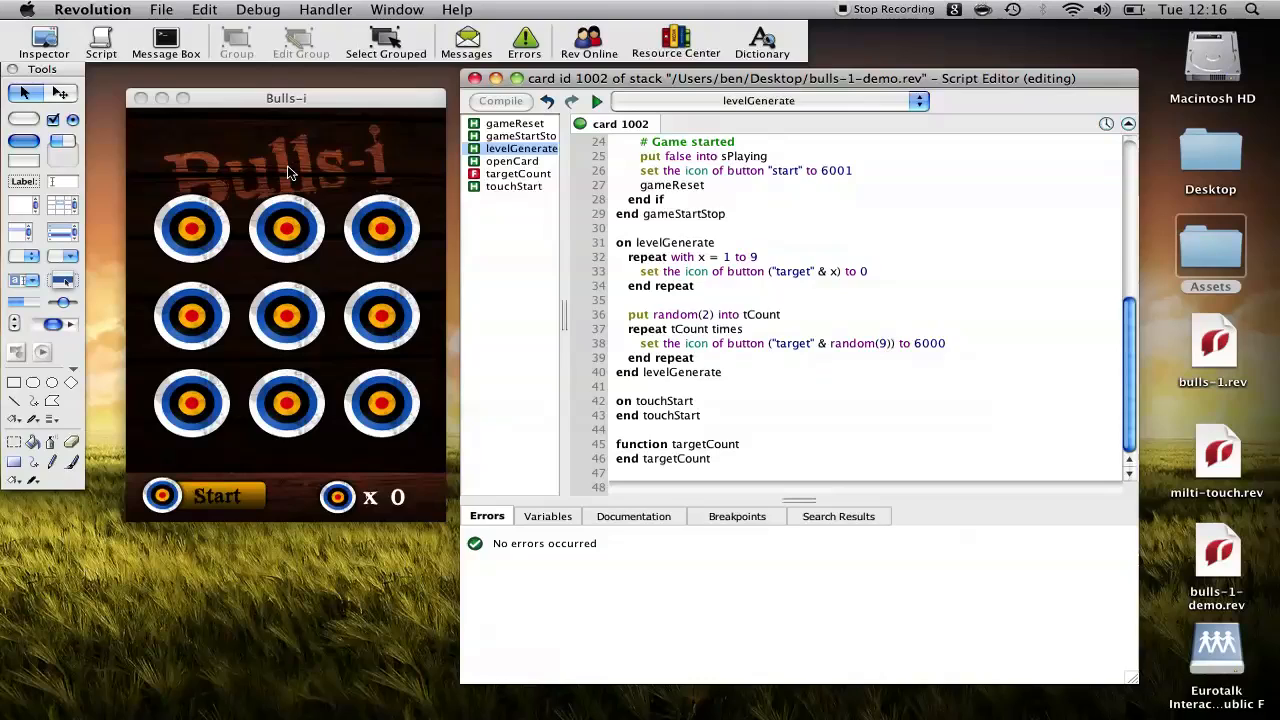
Start and reset the game several times to check random targets, ending stopped with all nine showing
left_click(216, 496)
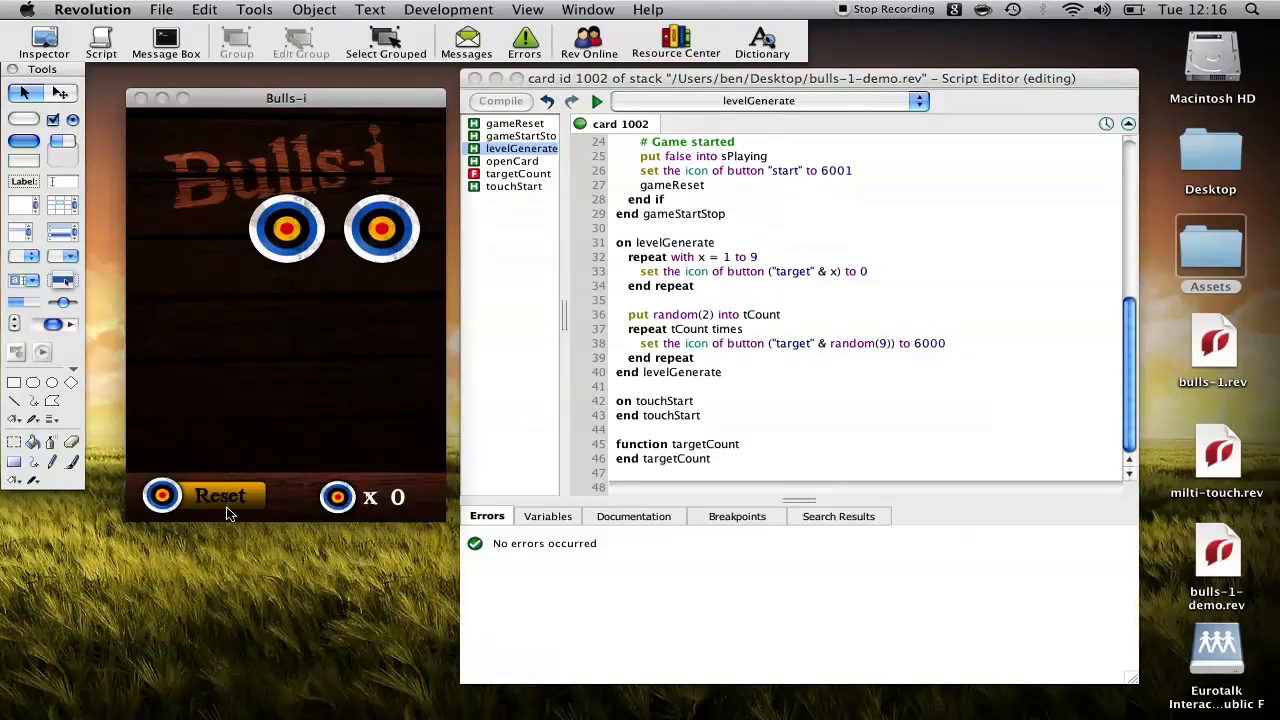
left_click(216, 496)
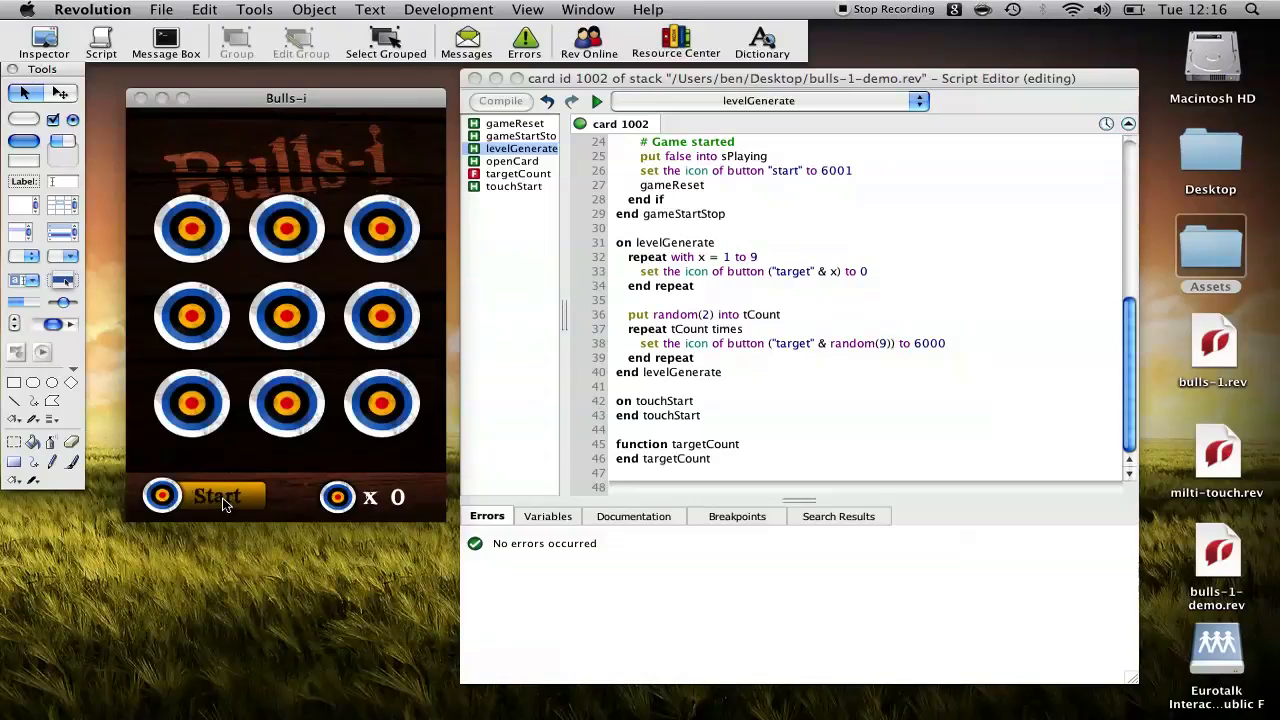
left_click(216, 496)
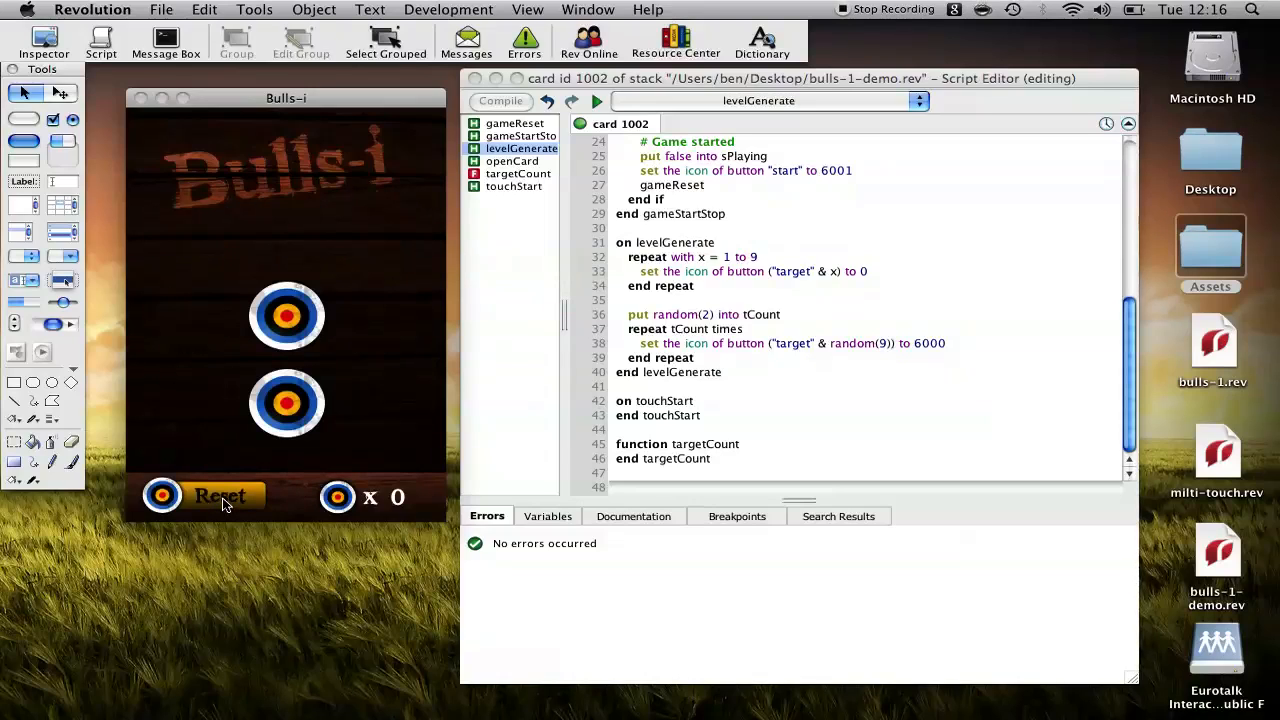
left_click(218, 496)
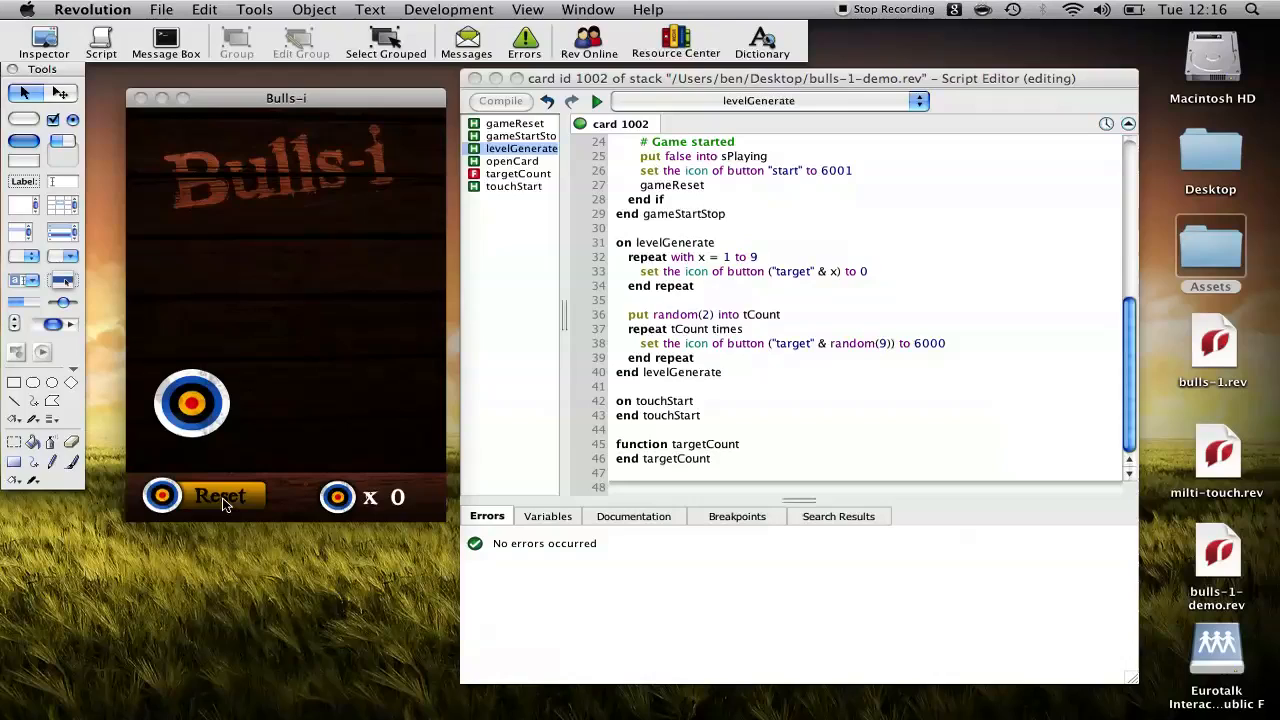
left_click(218, 496)
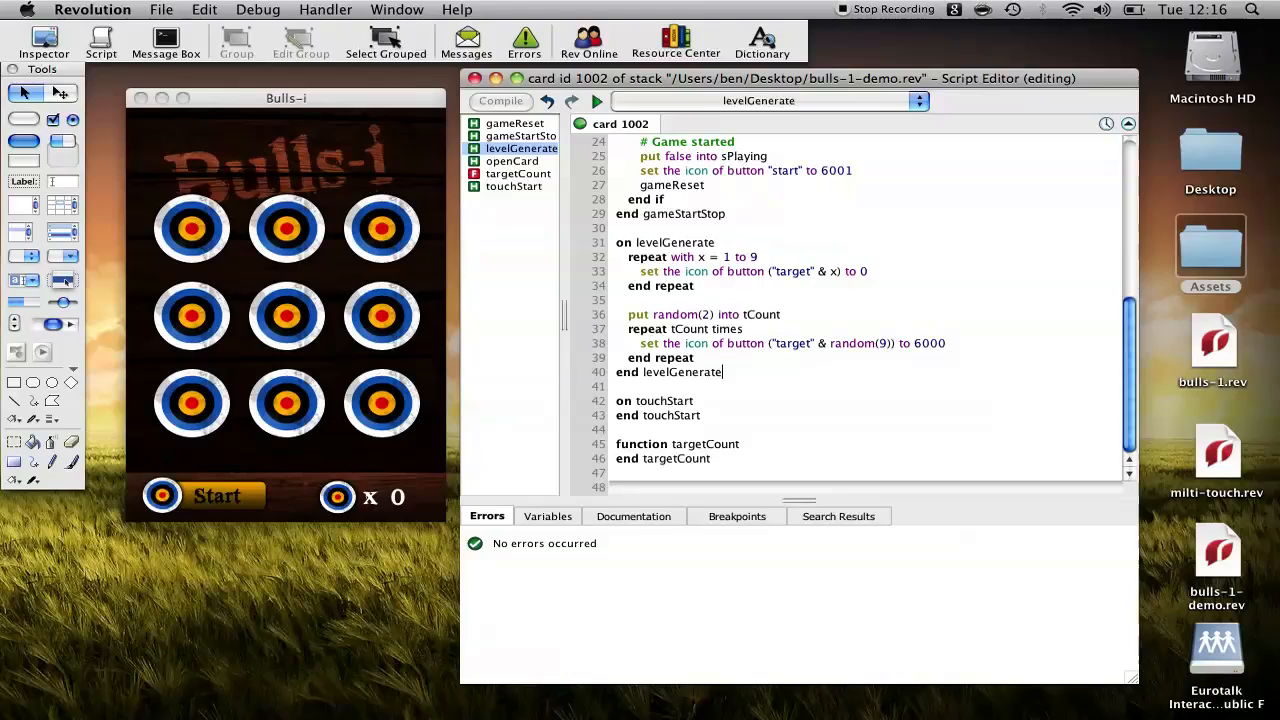
left_click(514, 186)
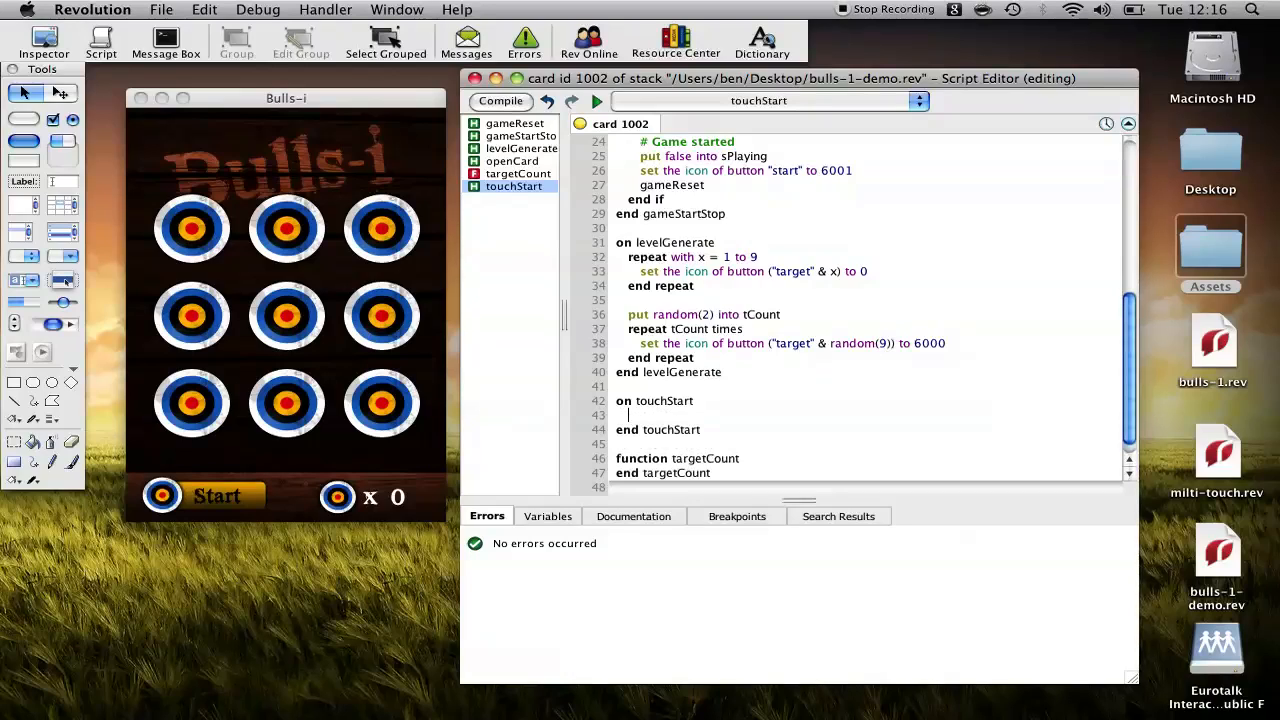
Begin touchStart with an outer 'if sPlaying is true then' block
type("if")
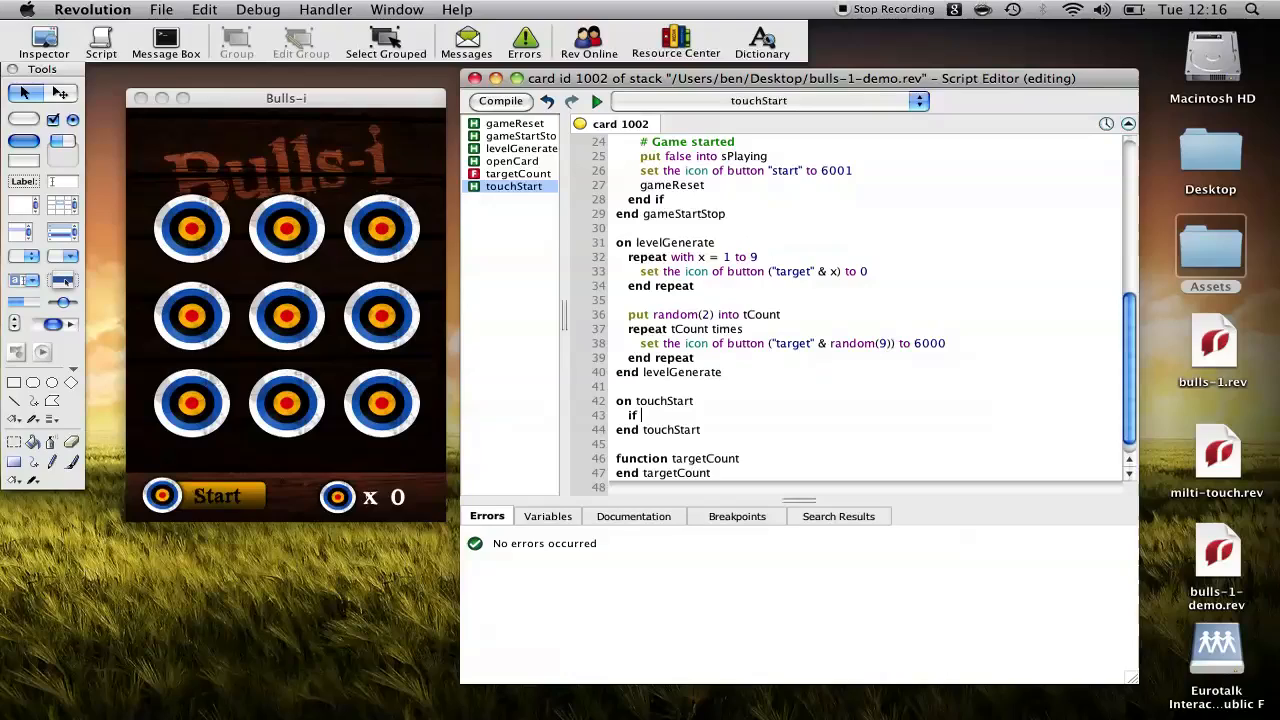
type("sPlaying is true then")
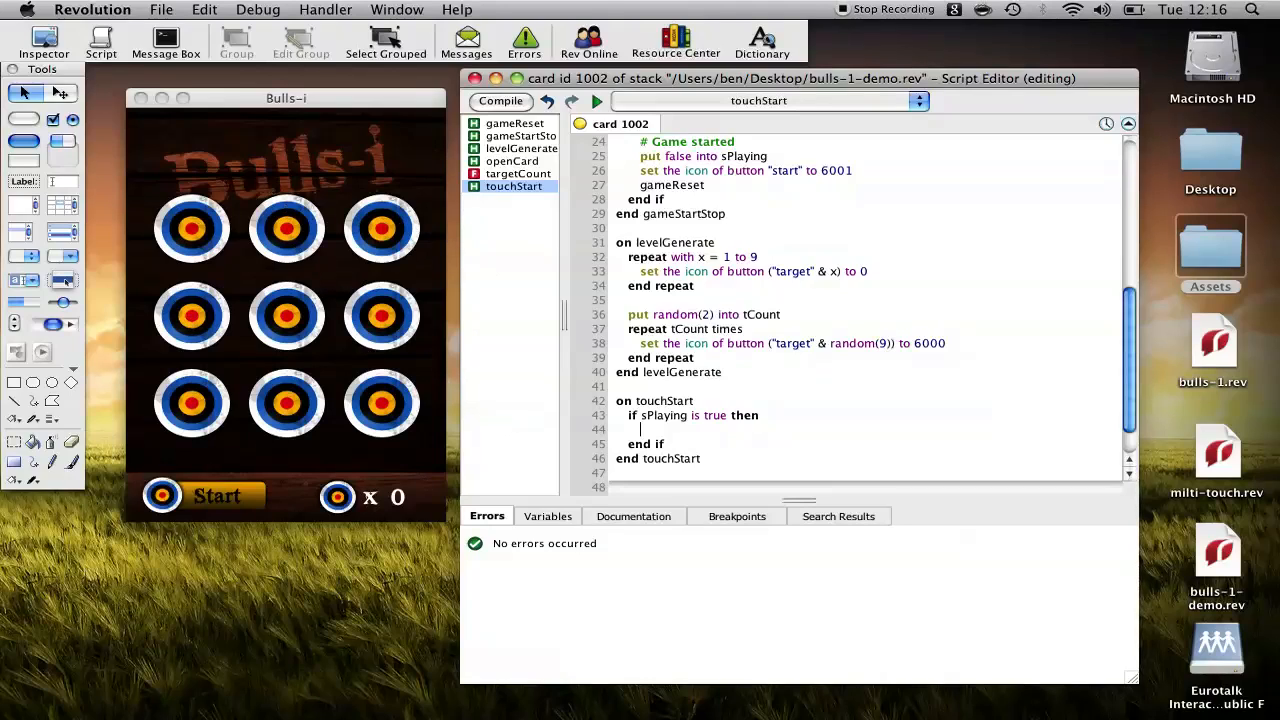
Nest 'if the short name of the target contains "target" then' inside it
type("if the short name of the")
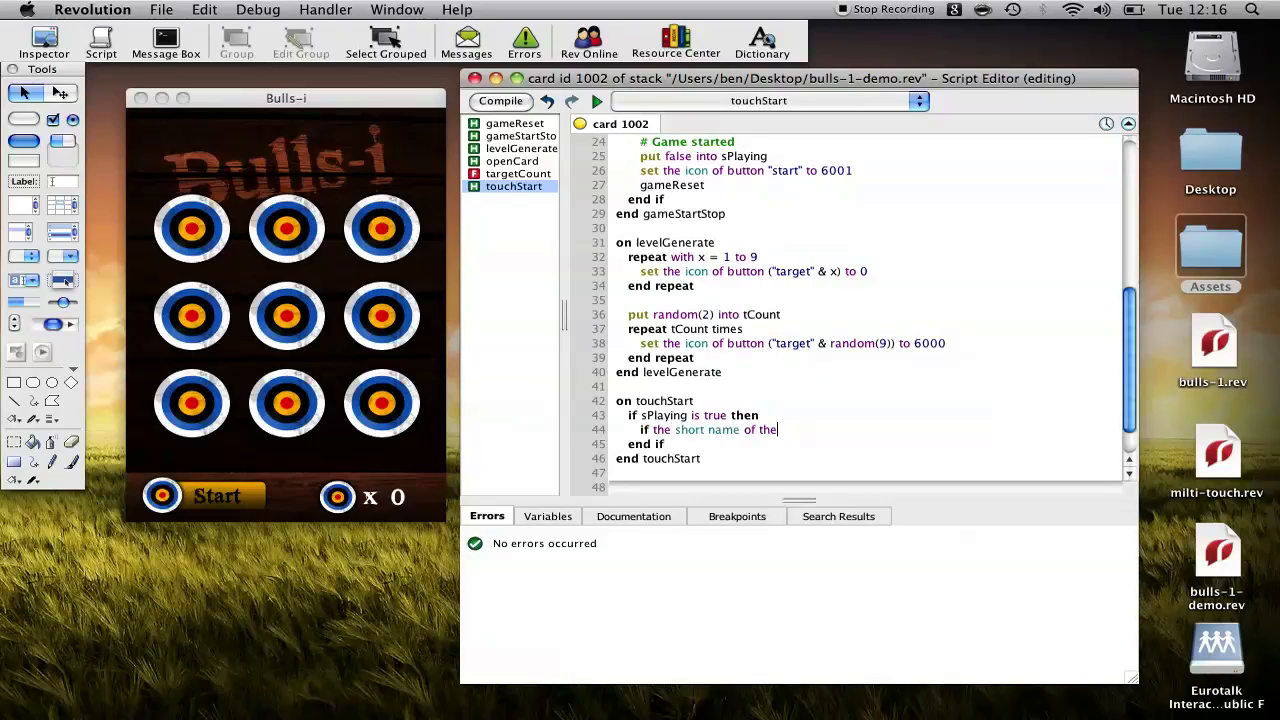
type("target is")
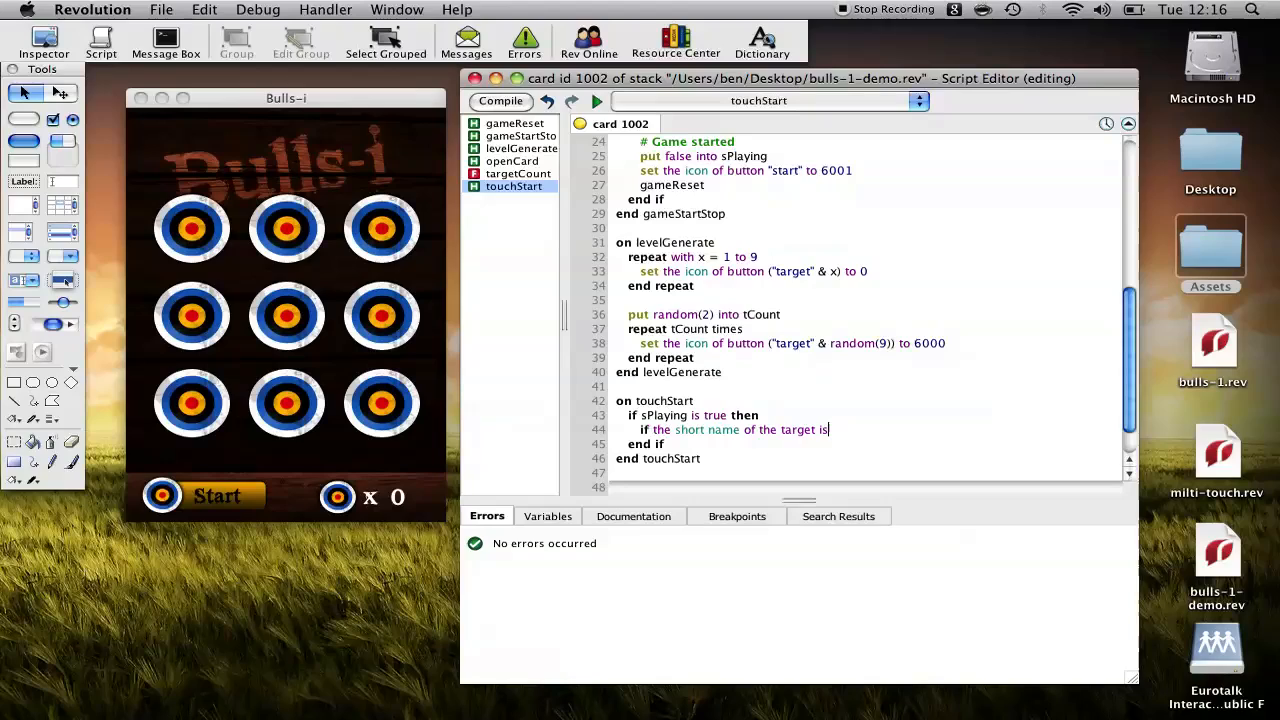
type("contains")
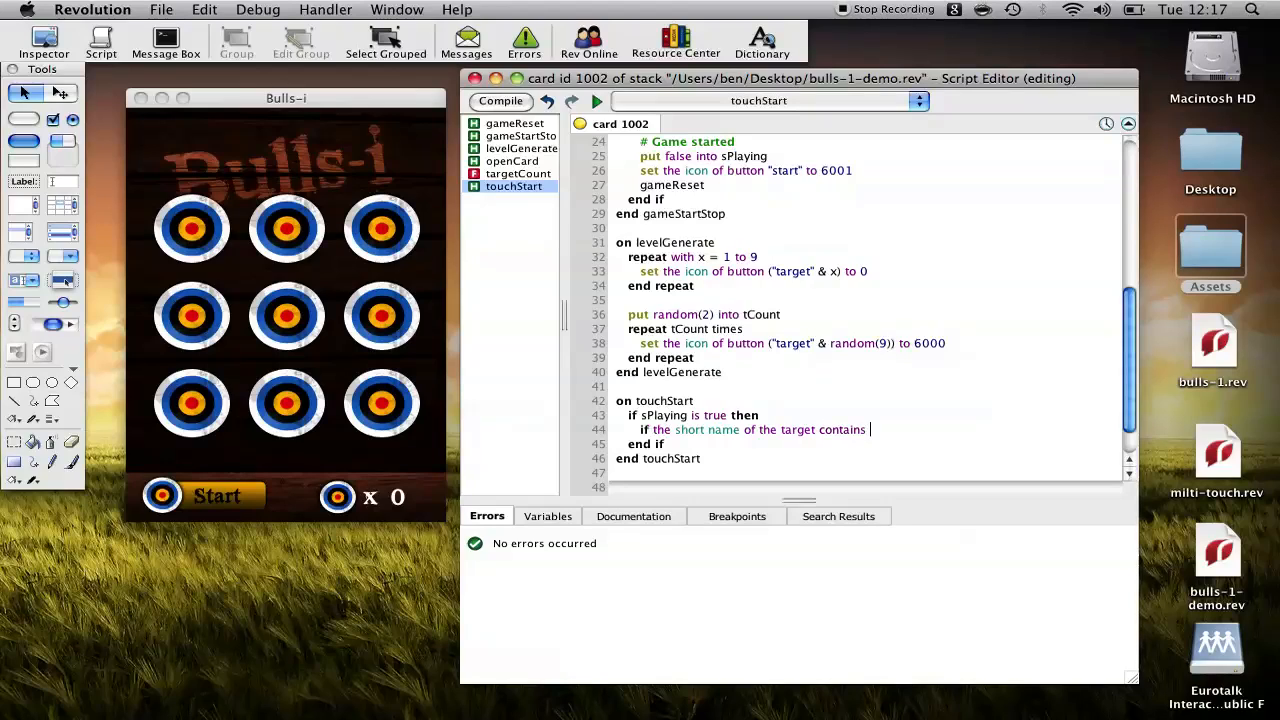
type("\"target\"")
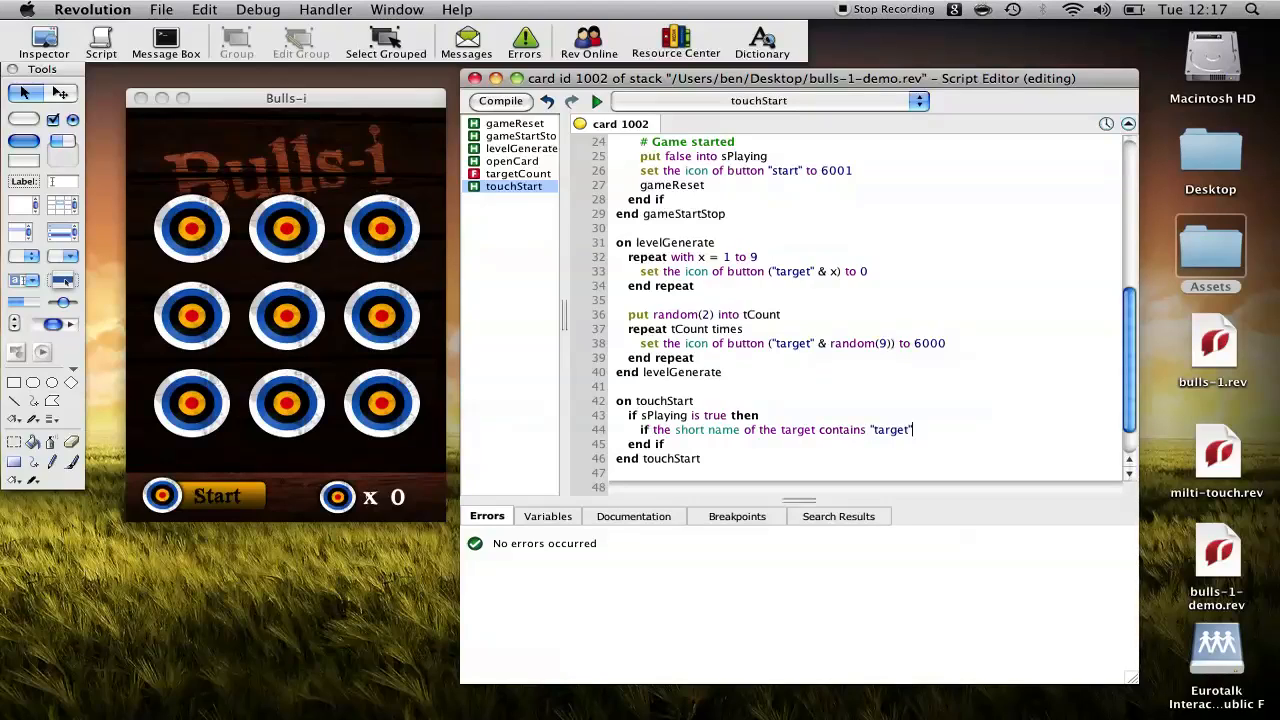
mouse_move(286, 228)
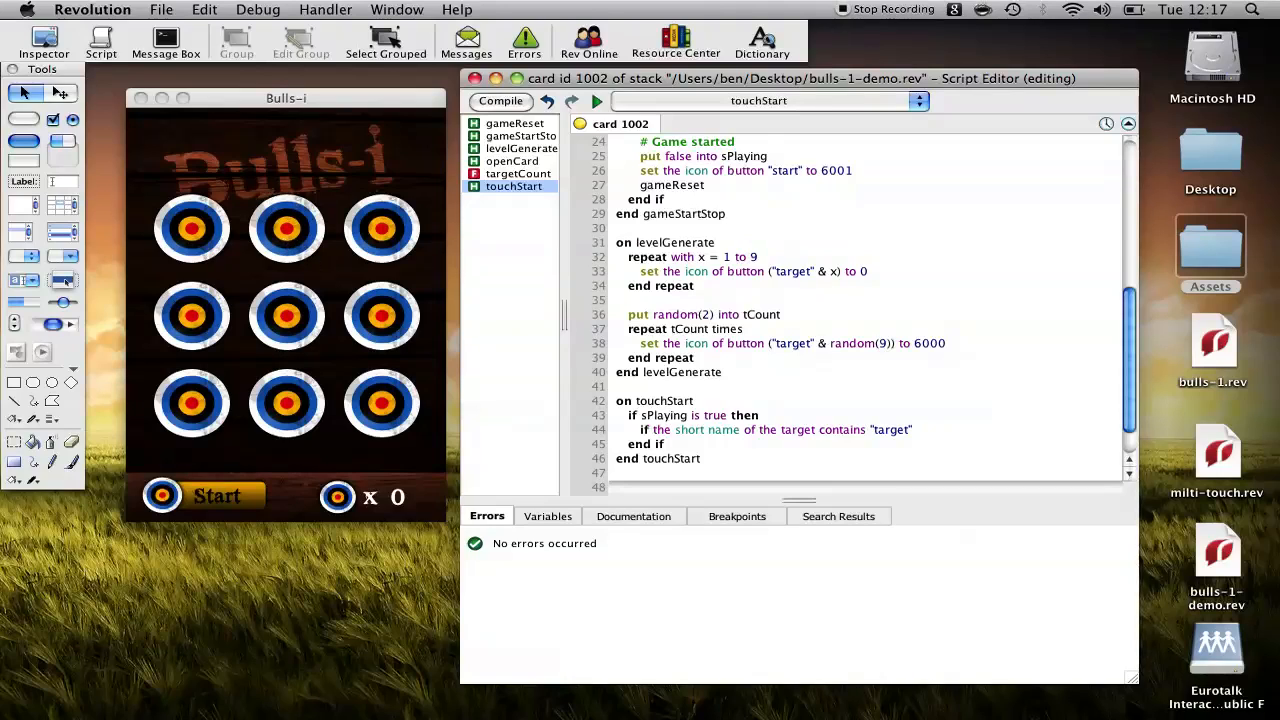
left_click(910, 428)
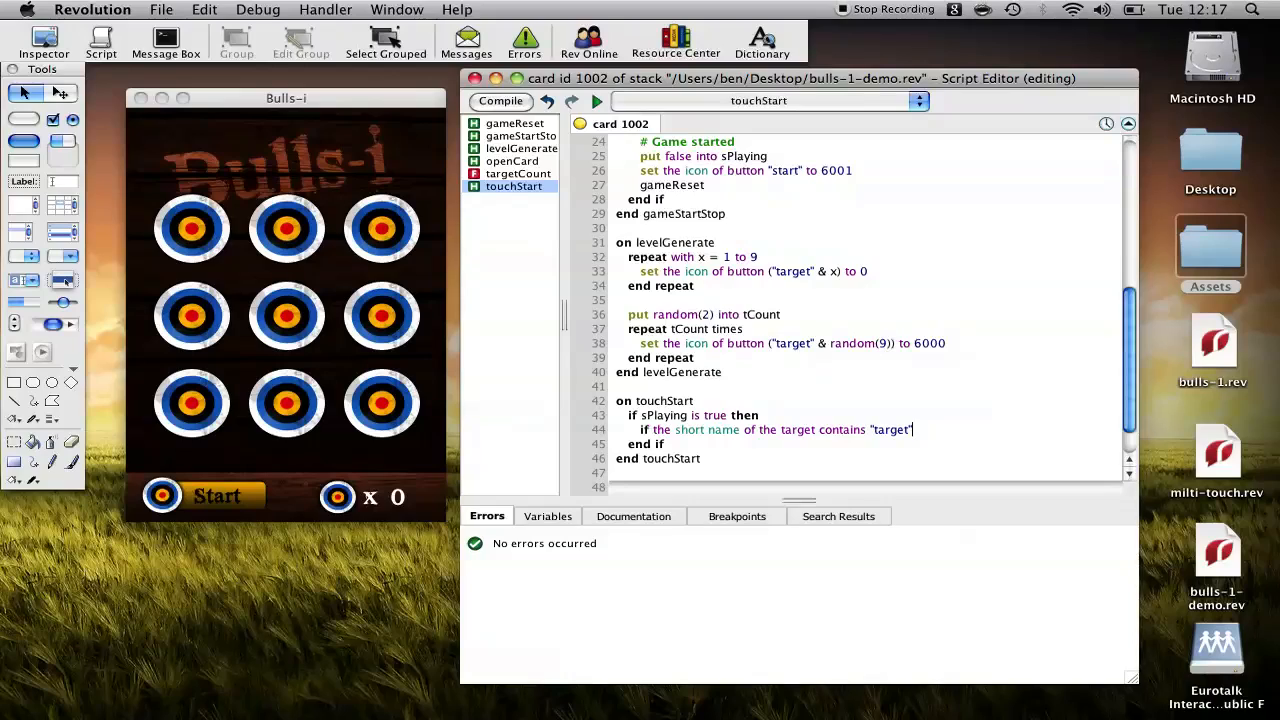
type("then")
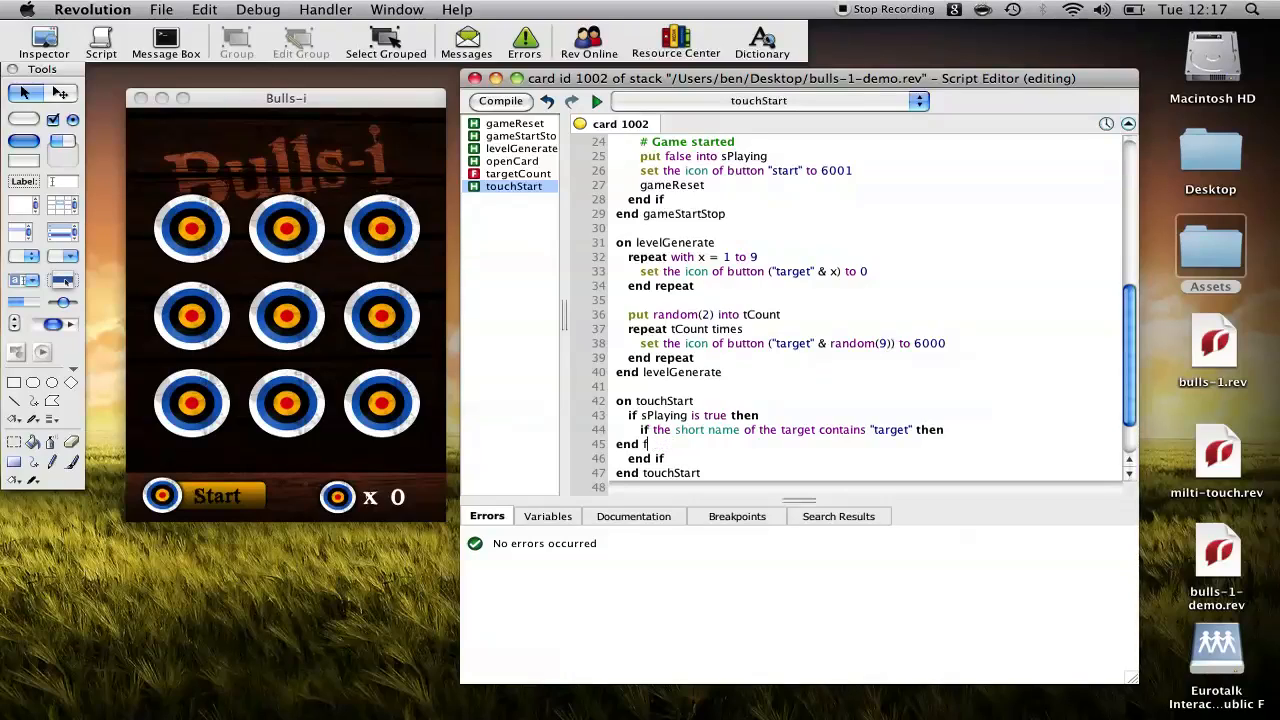
type("i")
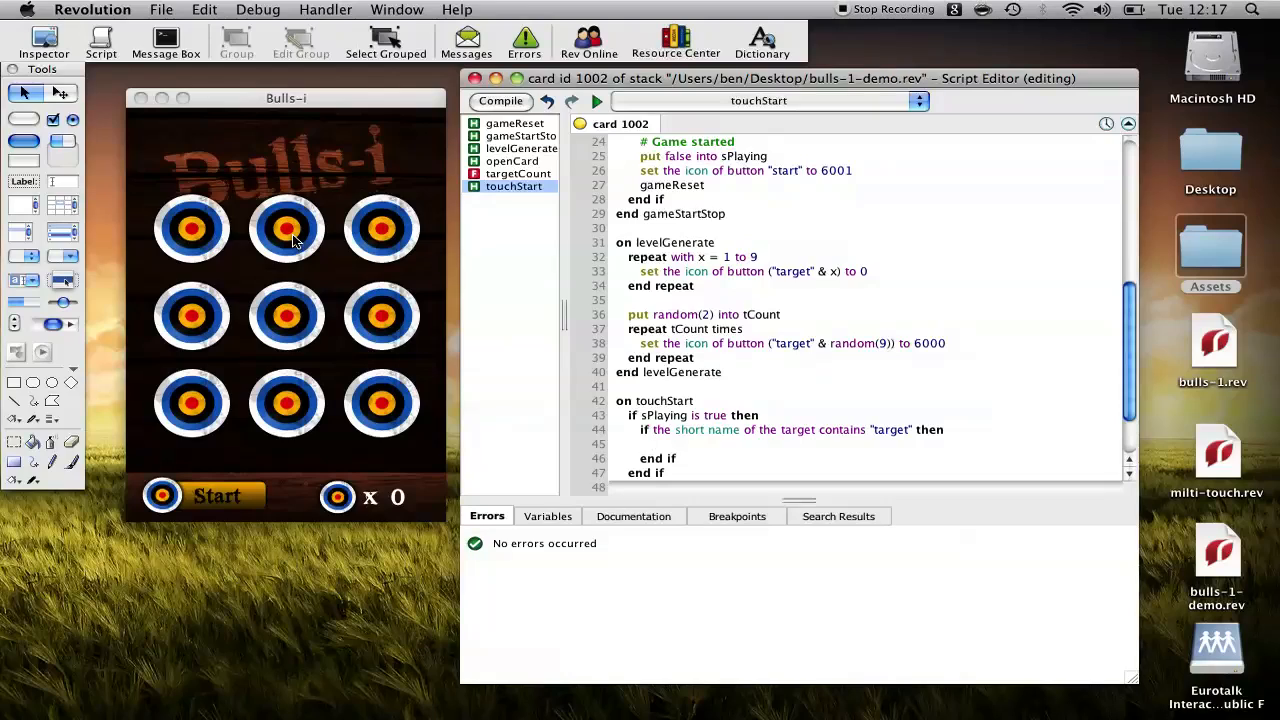
Add an inner 'if the icon of the target is 6000 then ... end if' block
type("if the icon of th")
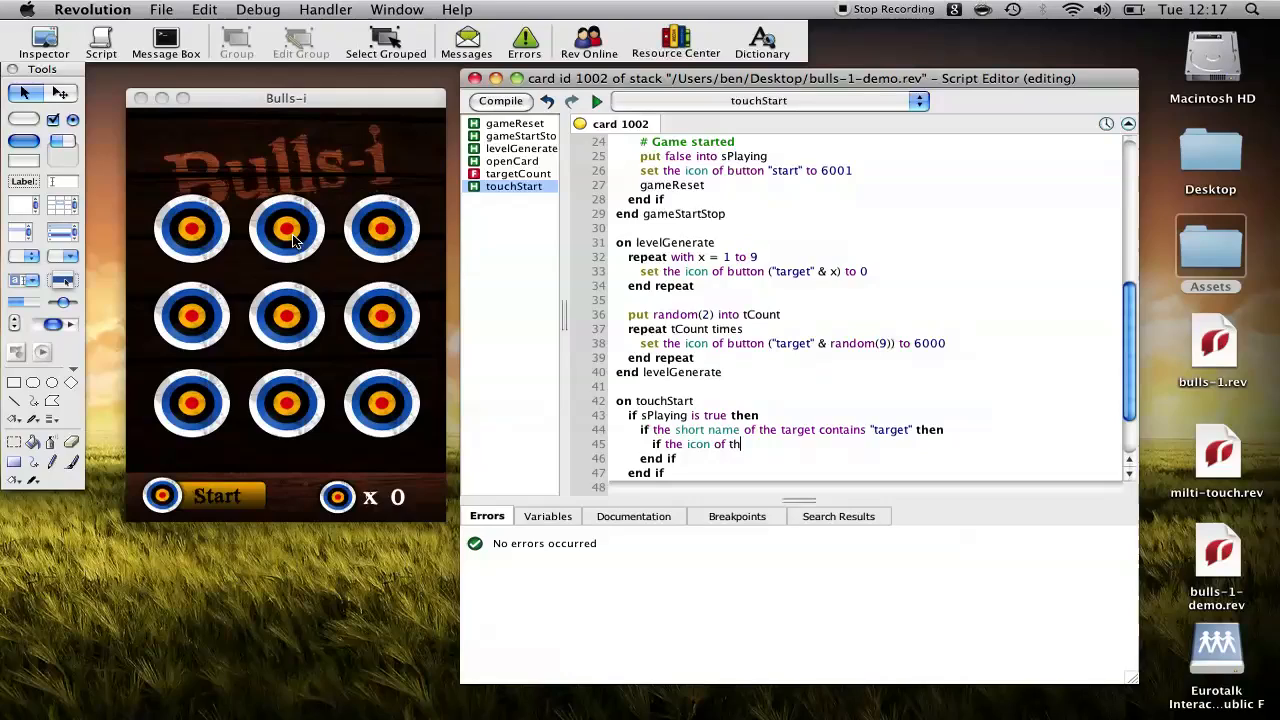
type("target is 6000 th")
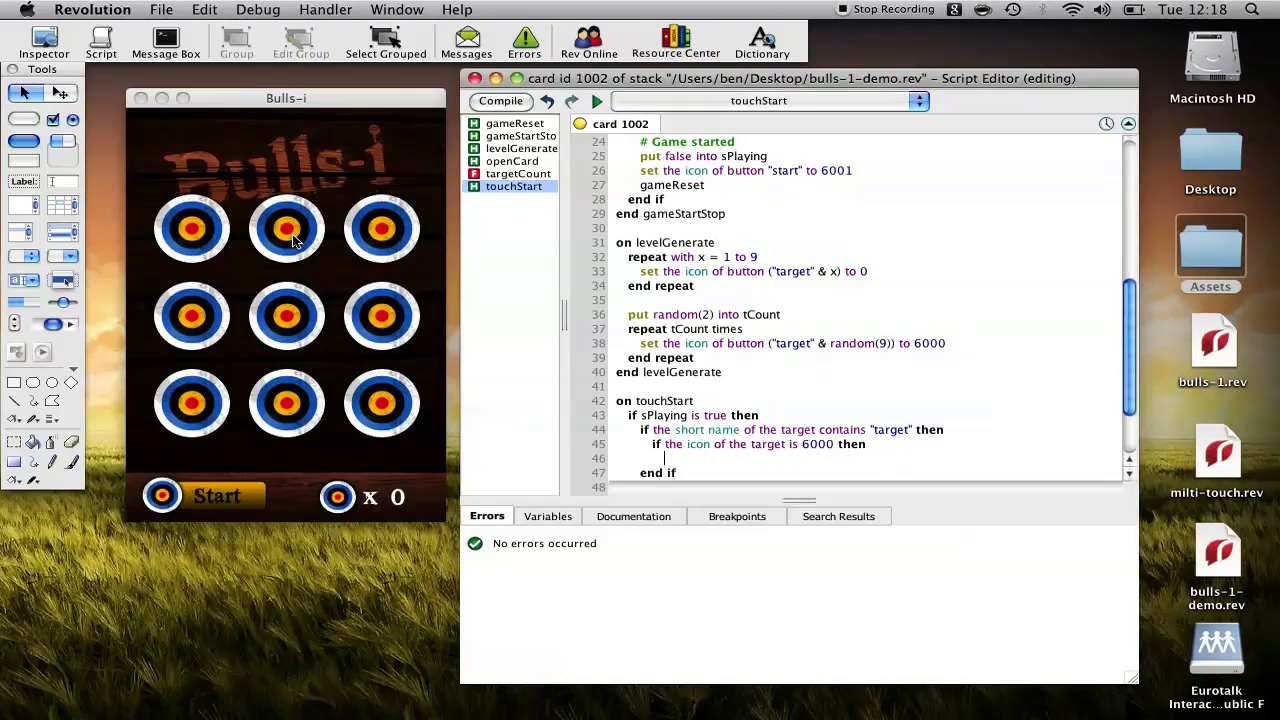
type("end if")
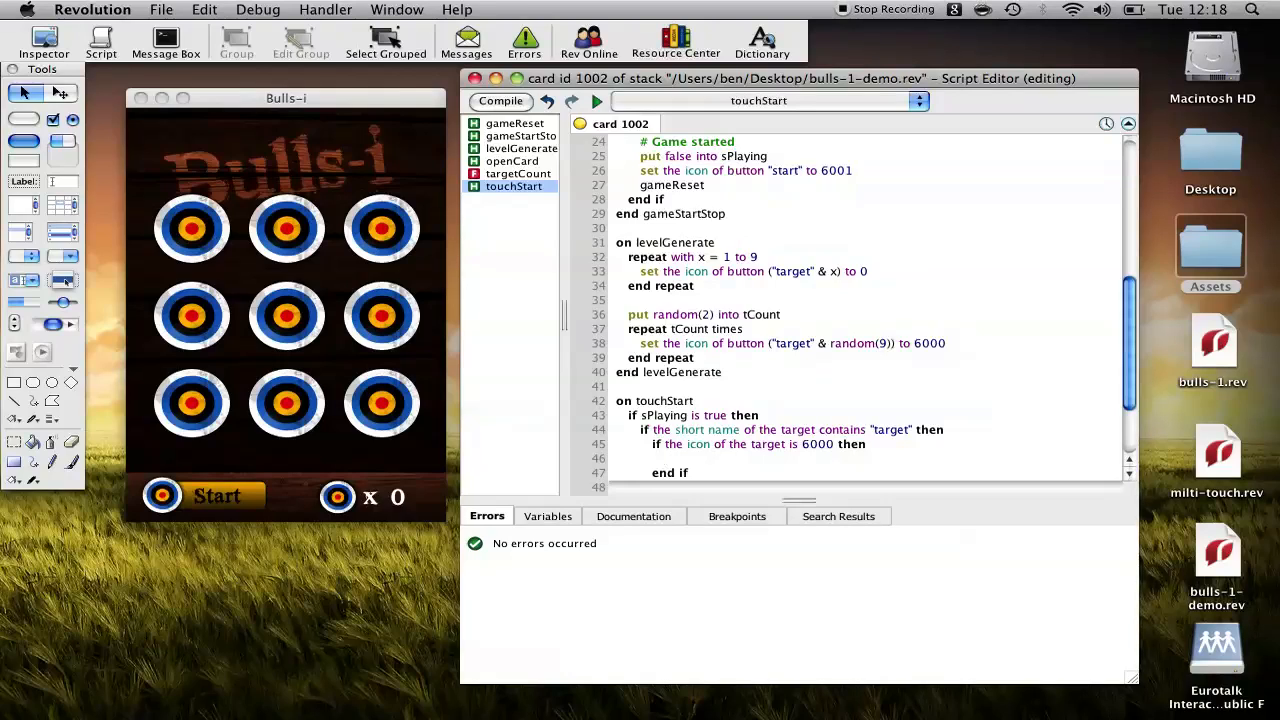
Inside it, put field "score" + 1 into field "score" and begin setting the target's icon
type("put field \"score")
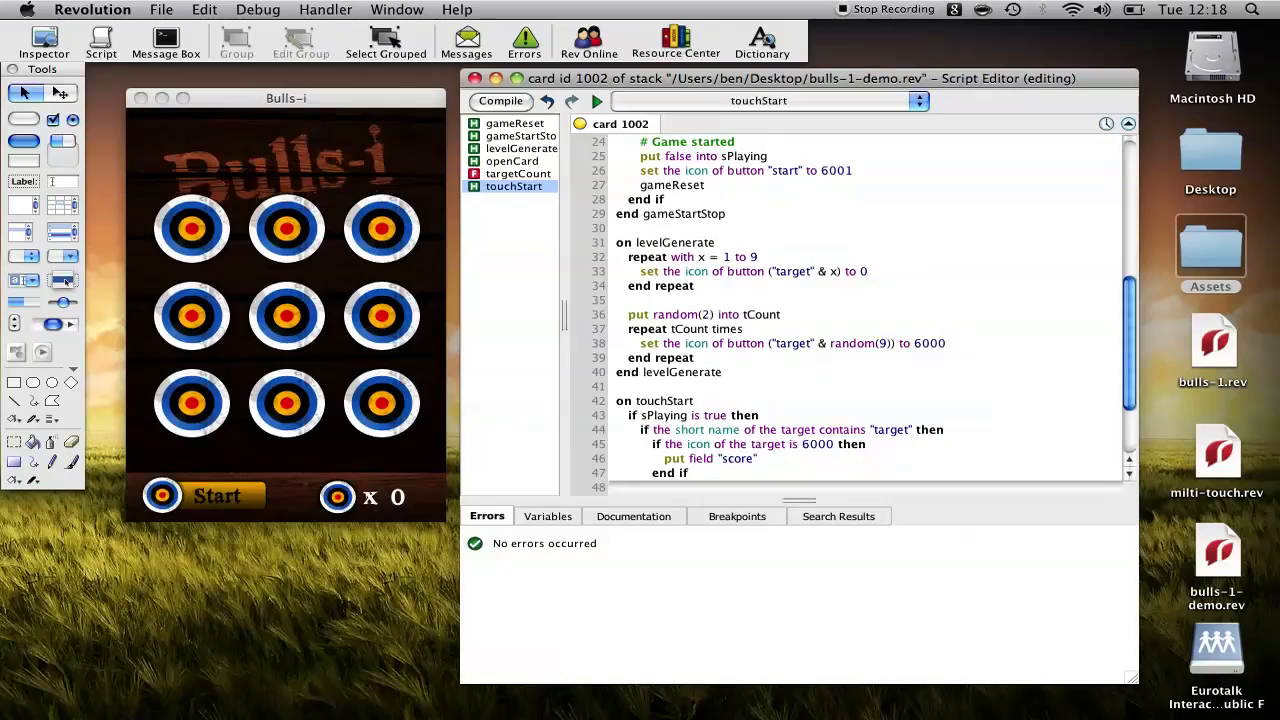
type("+ 1 into field")
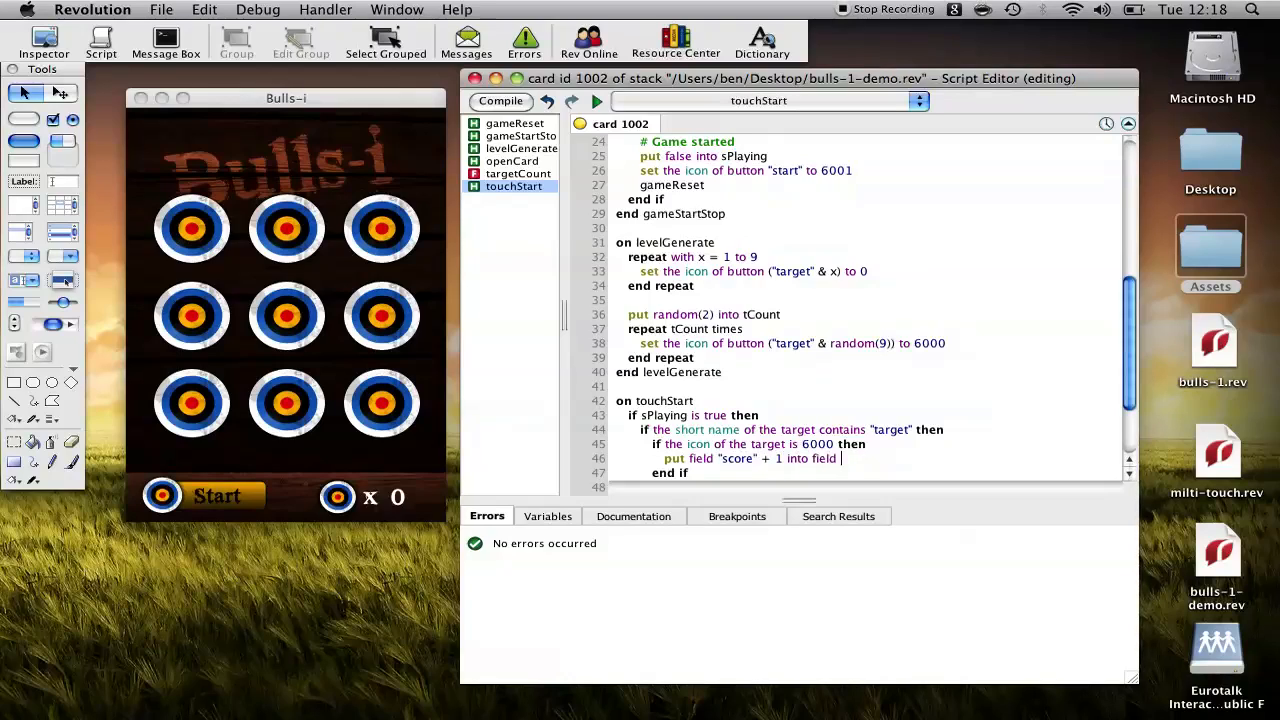
type("\"score\"")
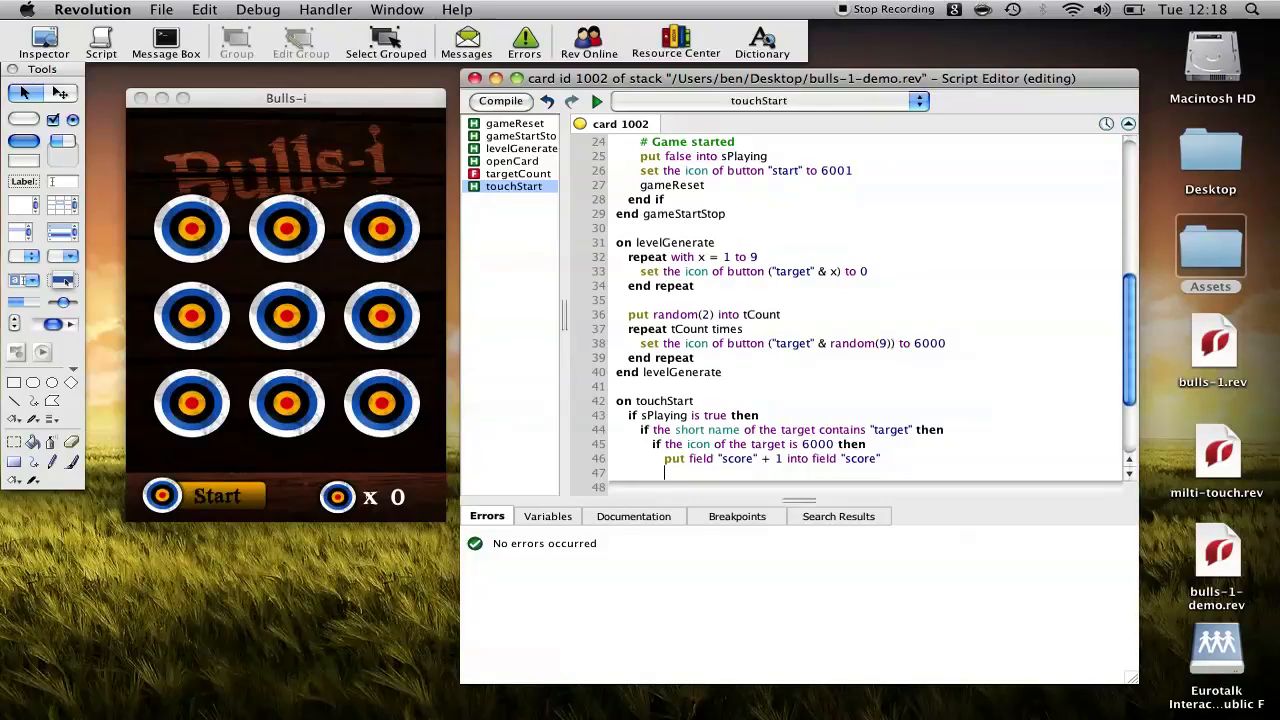
type("set the icon of the")
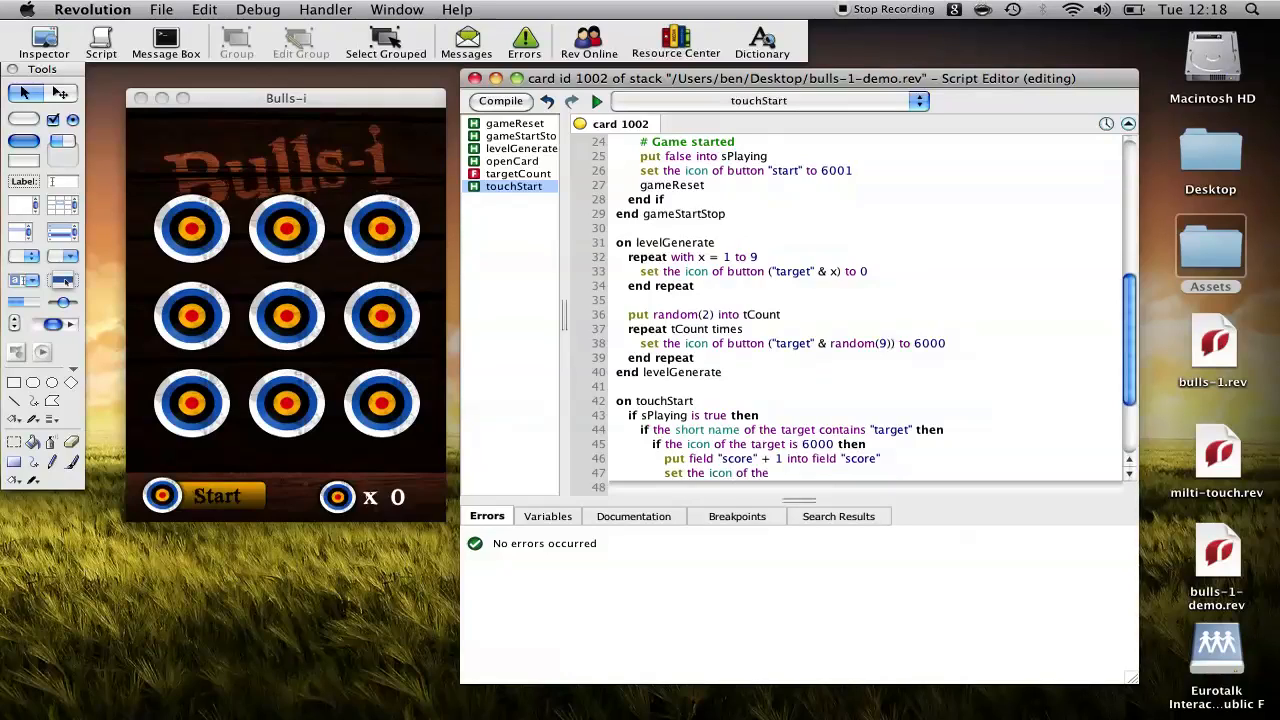
type("target to 0")
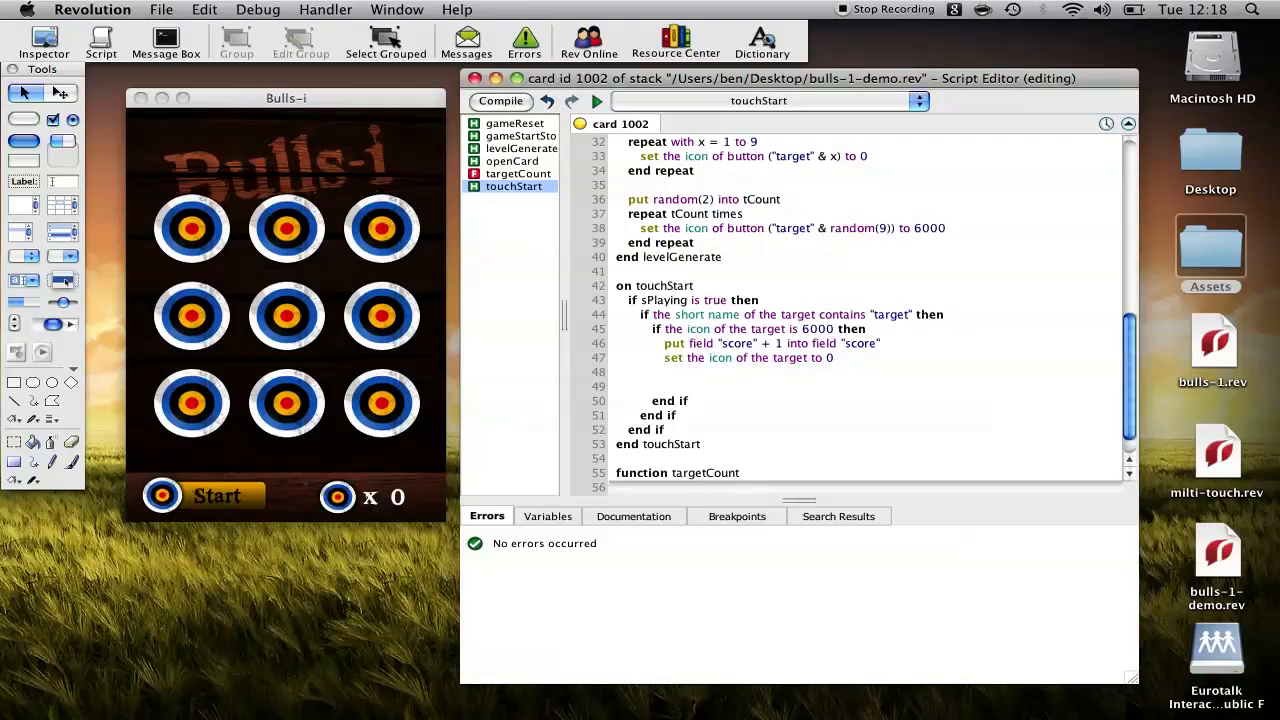
After the icon reset to 0, add an 'if targetCount() is 0 then' block
type("if")
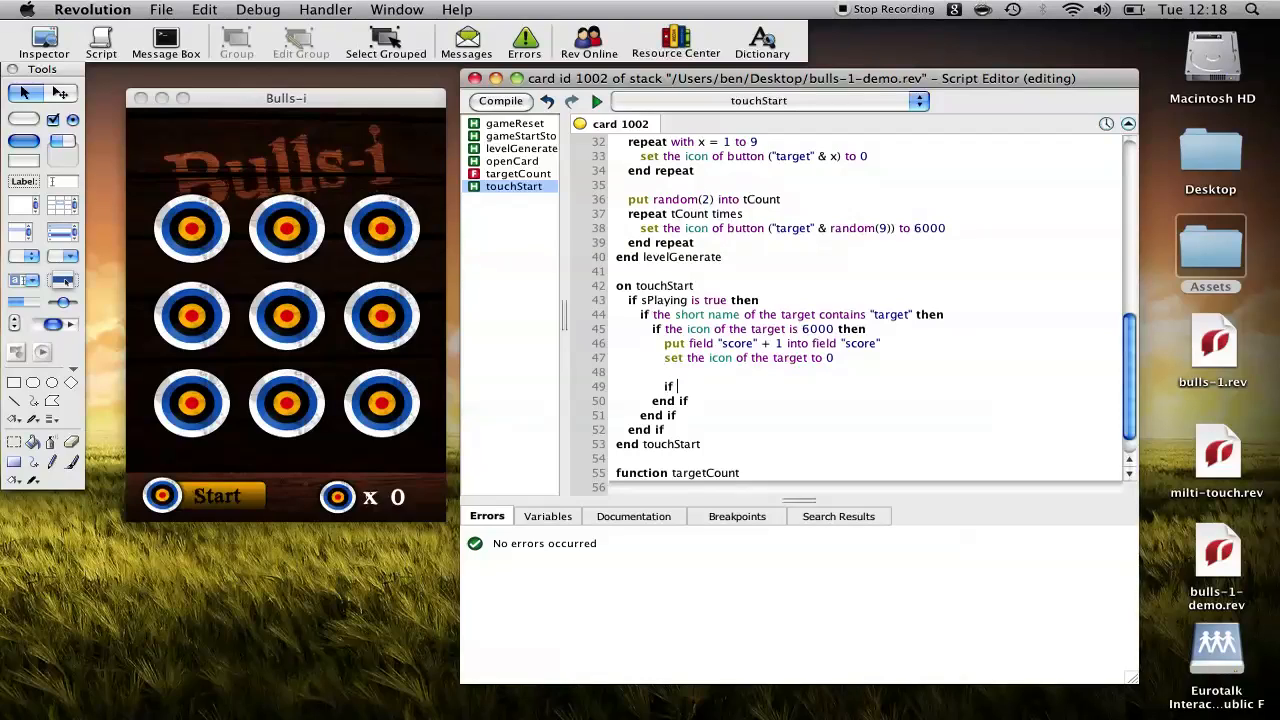
type("targetCount")
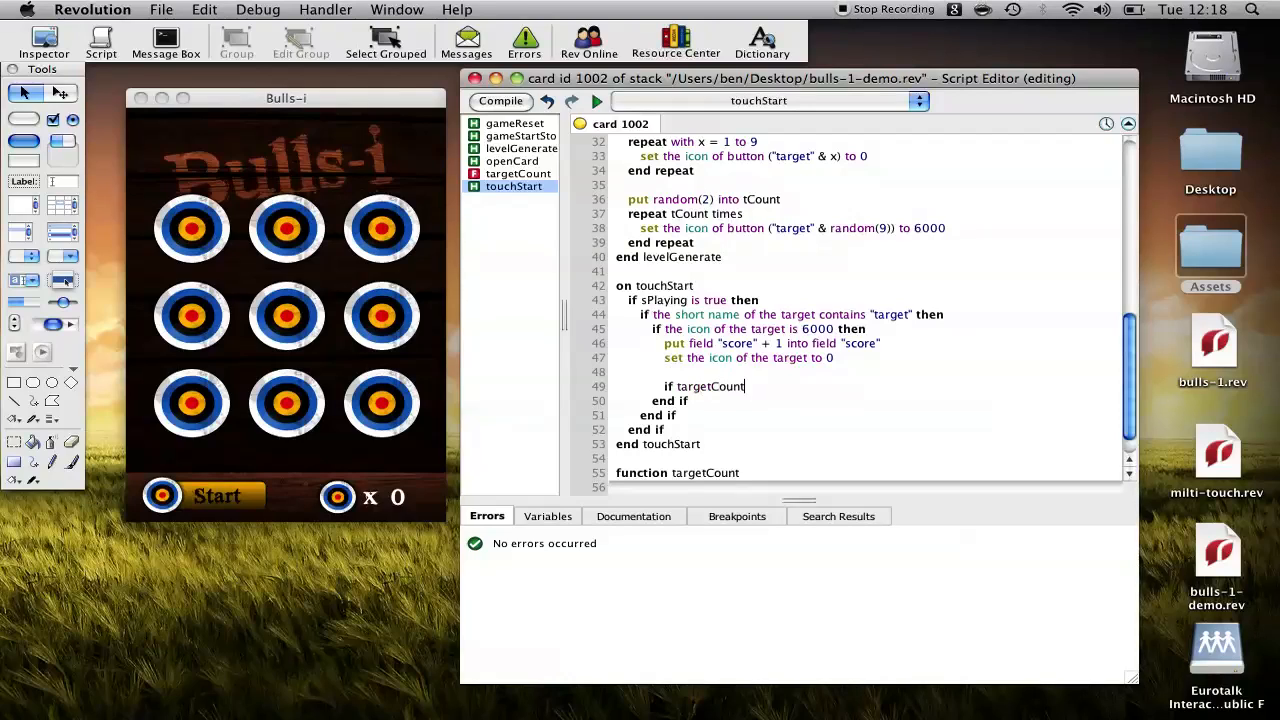
type("() is 0 then")
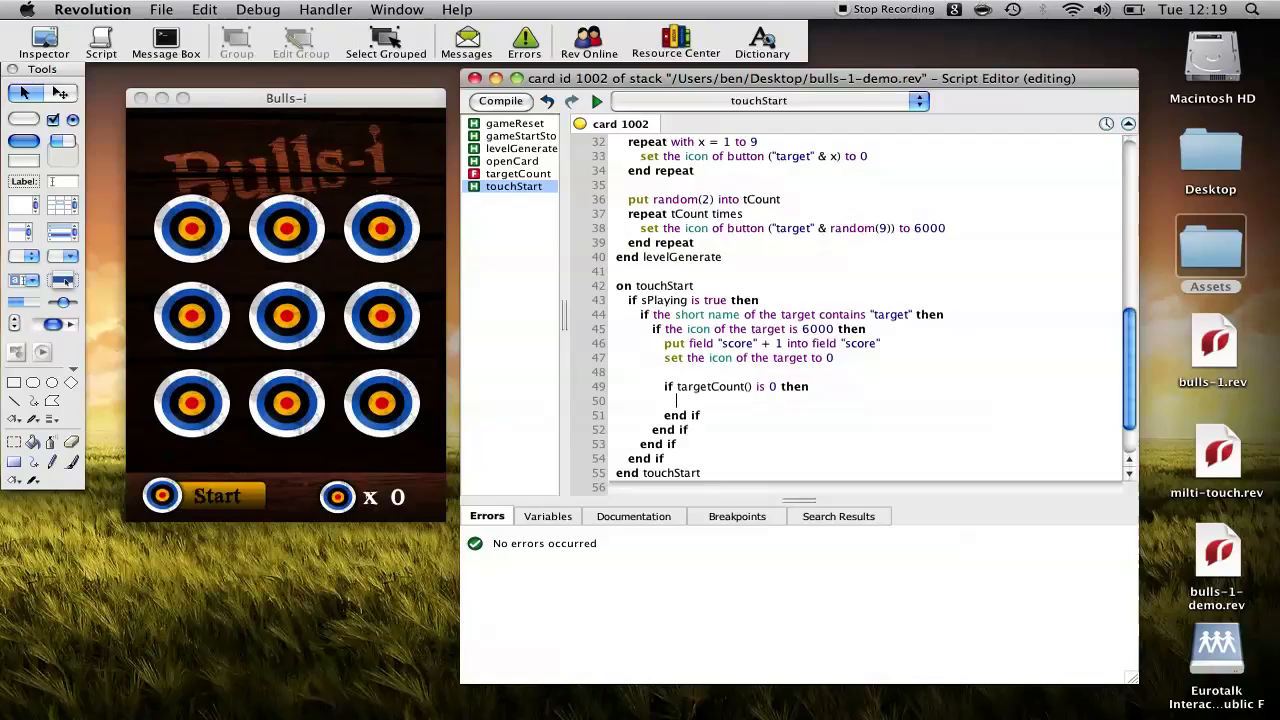
scroll("down", 3)
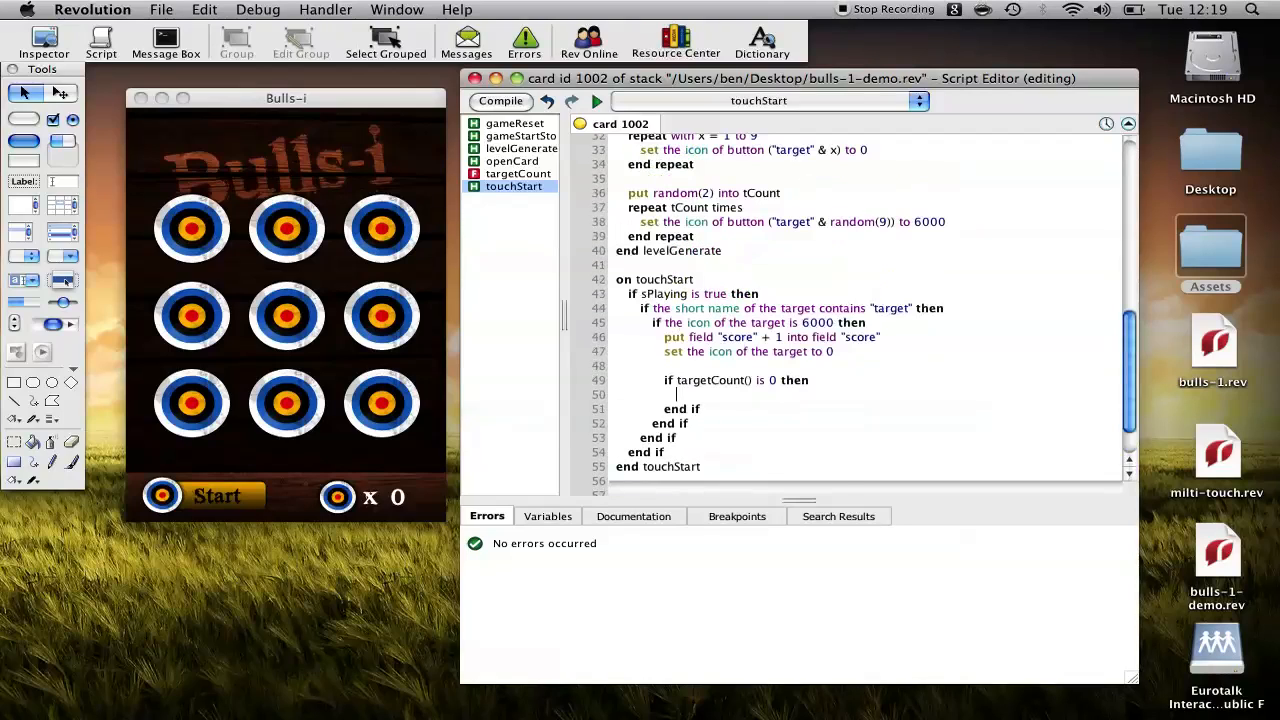